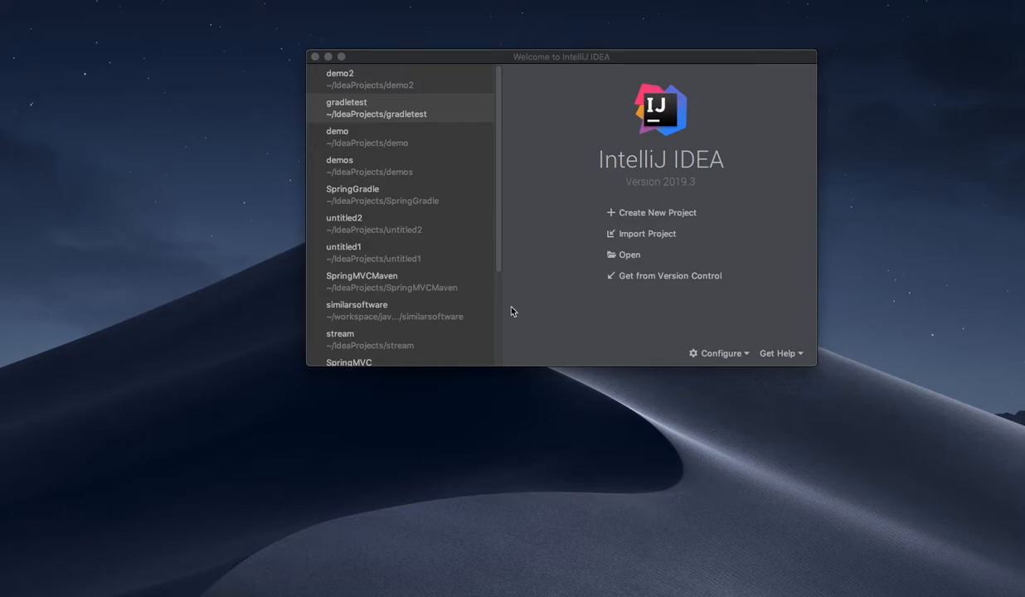
mouse_move(682, 330)
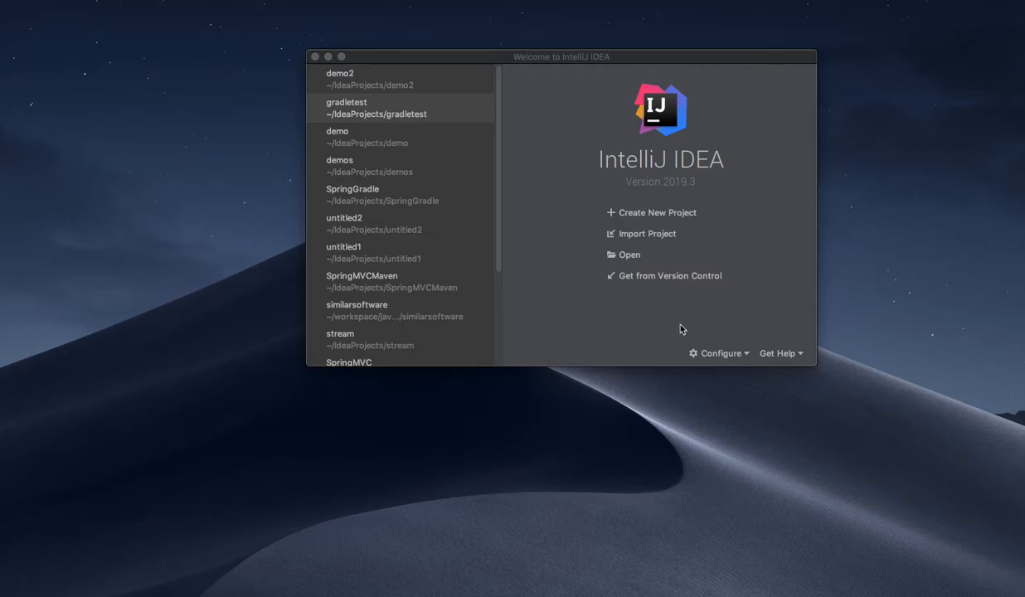
mouse_move(516, 98)
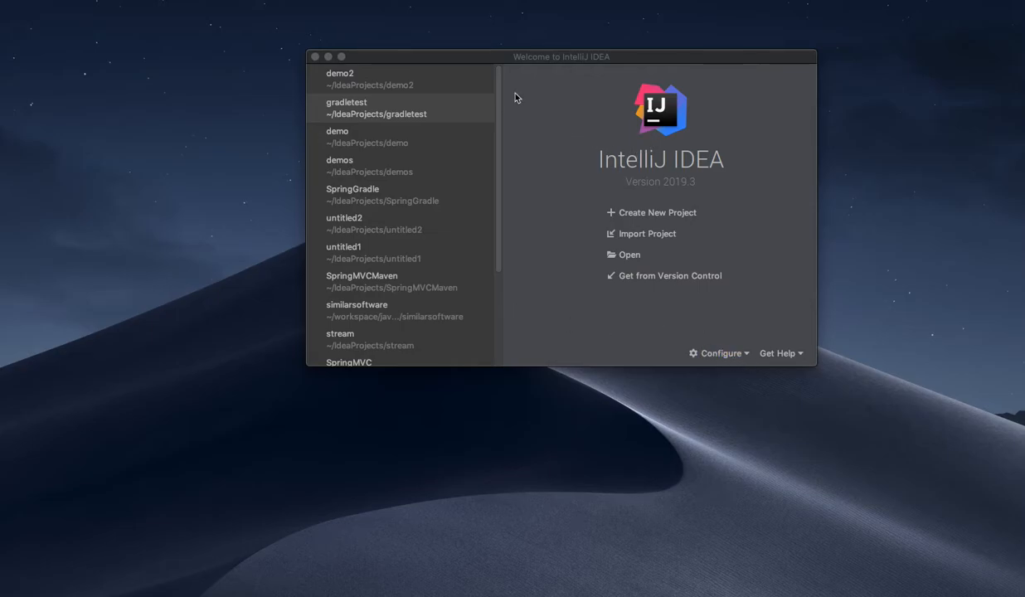
mouse_move(755, 367)
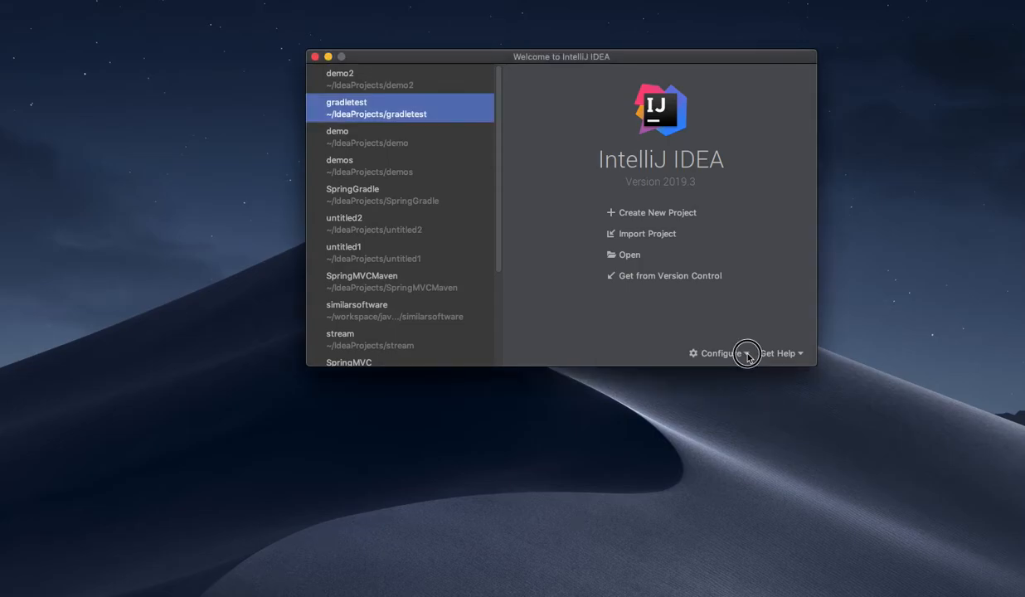
Open the welcome screen's Configure dropdown listing Preferences, Plugins and other settings
left_click(720, 352)
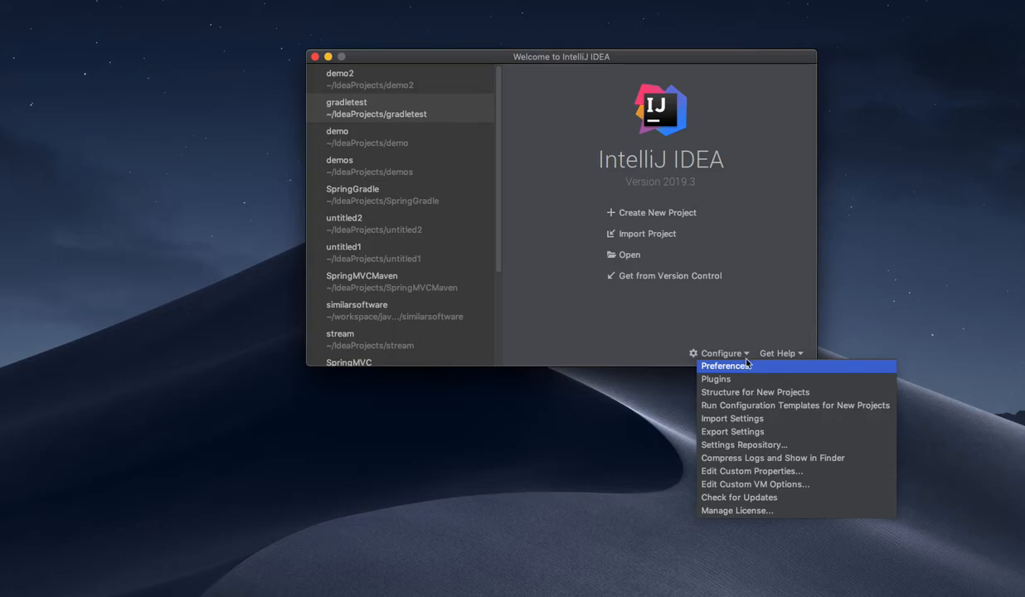
mouse_move(747, 331)
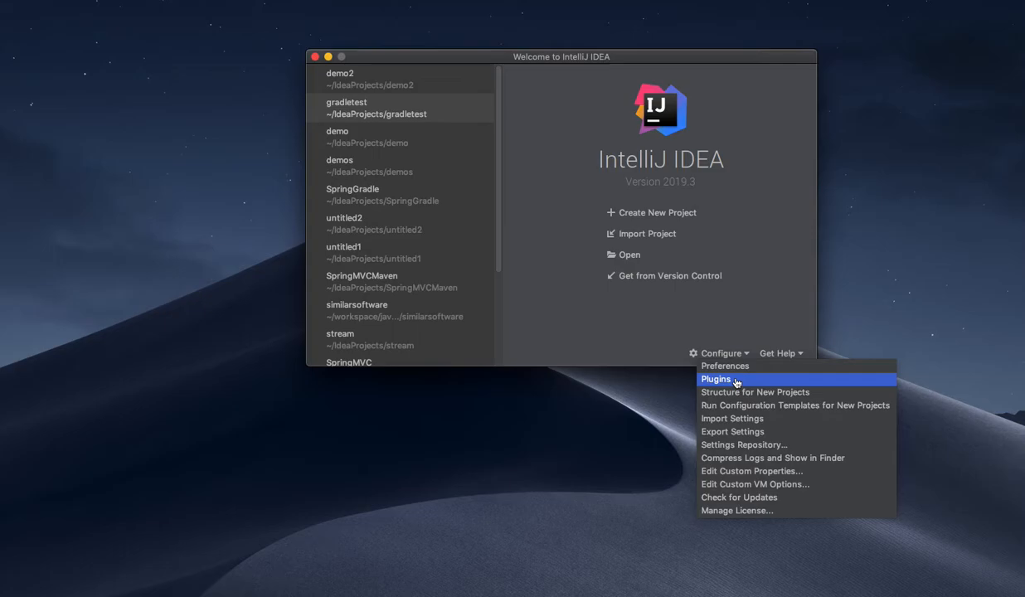
mouse_move(746, 256)
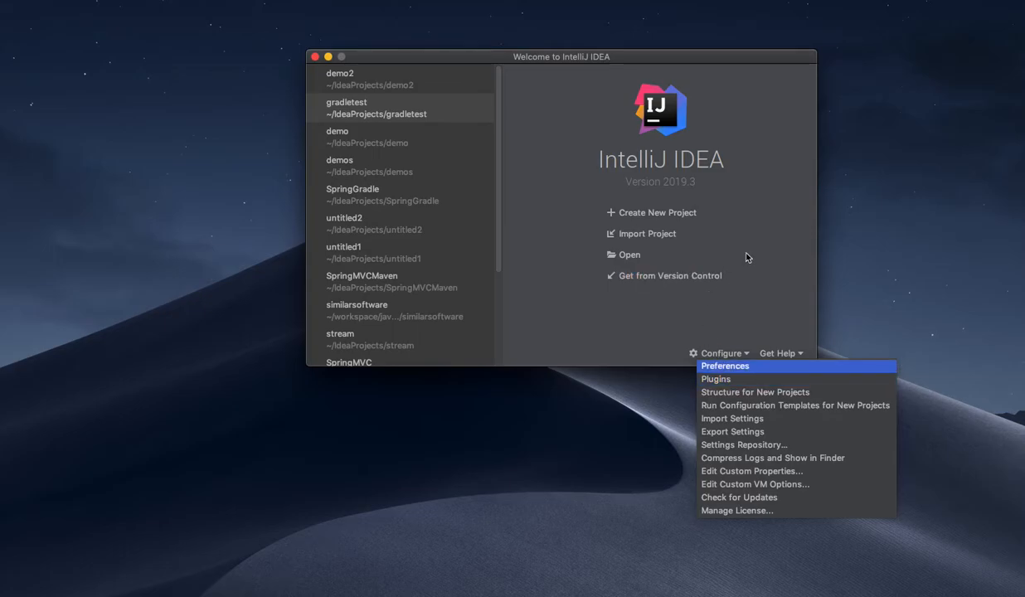
mouse_move(735, 368)
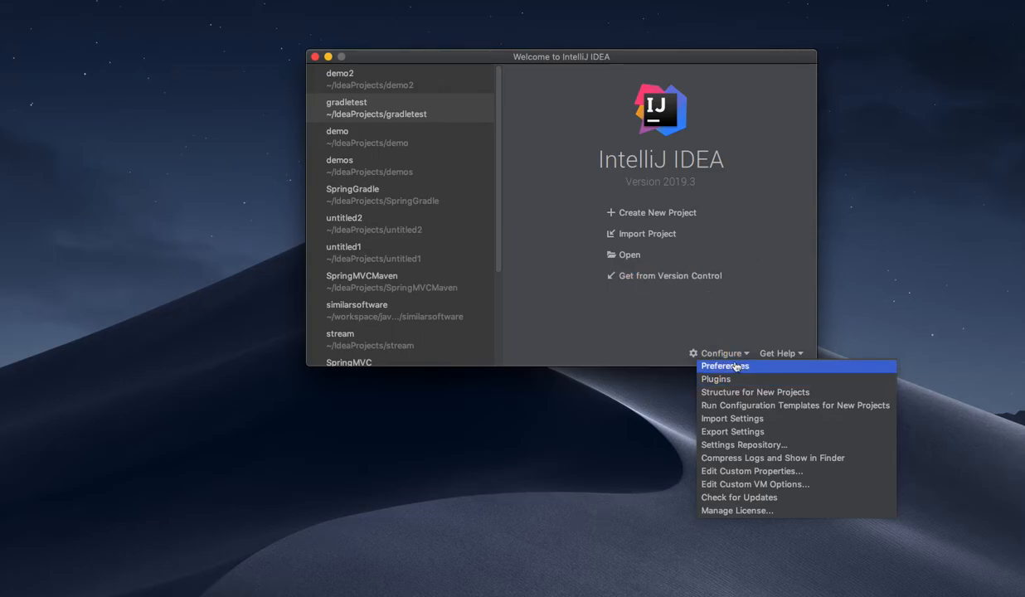
mouse_move(716, 380)
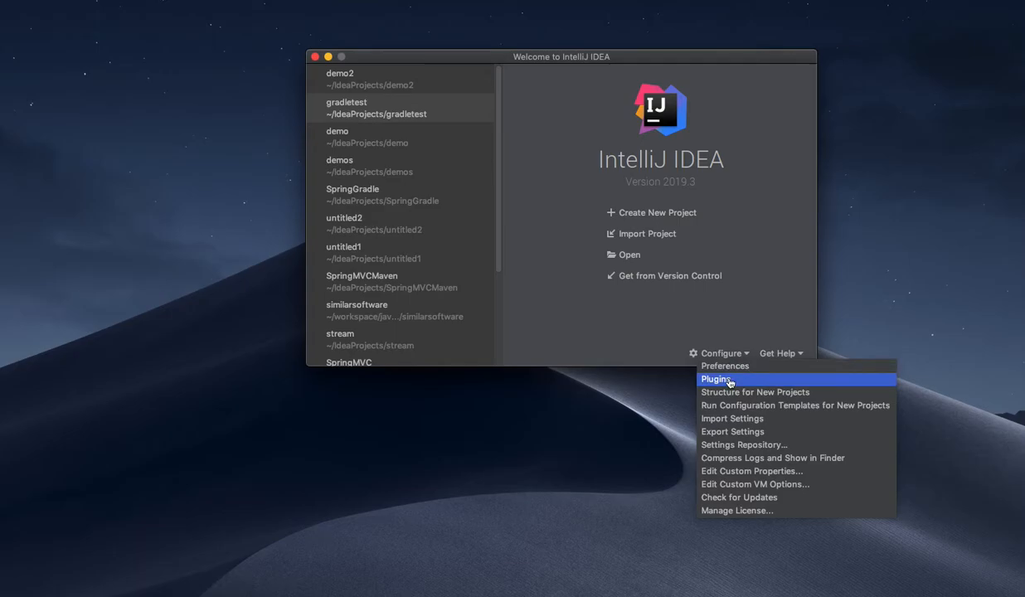
Search the Plugins Marketplace for 'google forma' to show the google-java-format plugin
left_click(716, 379)
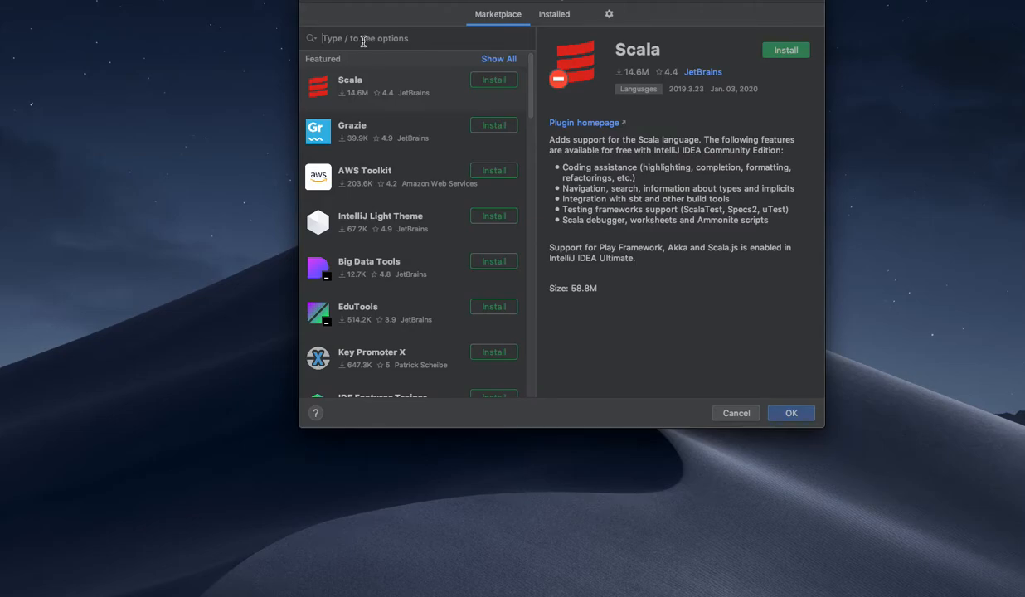
type("goo")
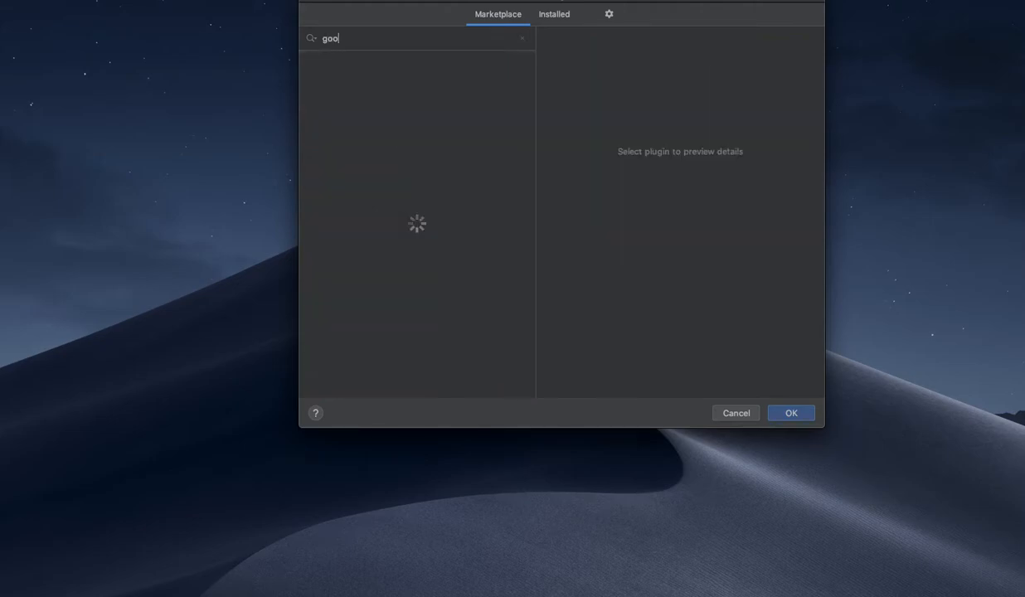
type("gle")
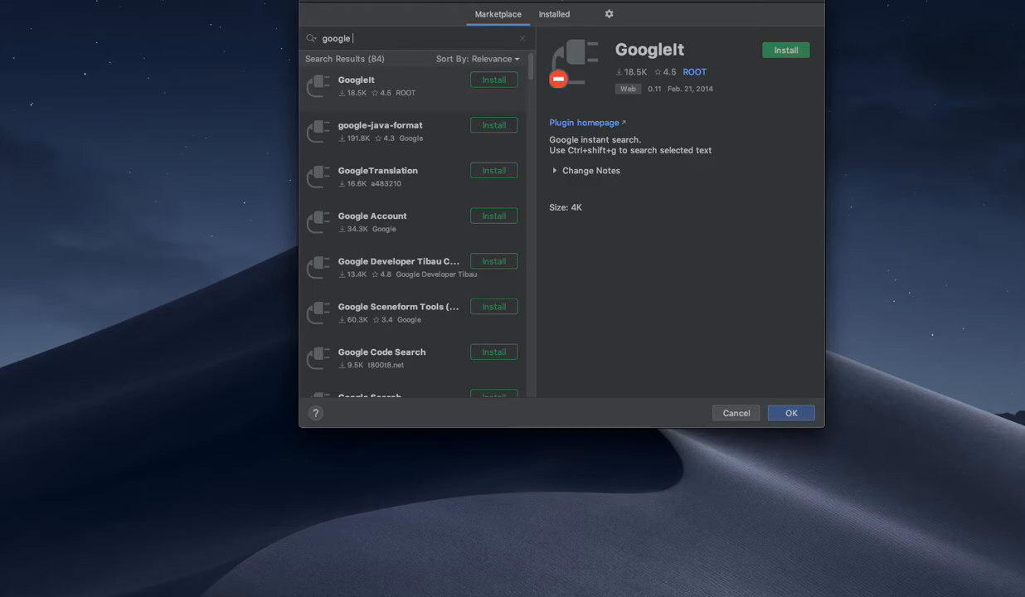
type("forma")
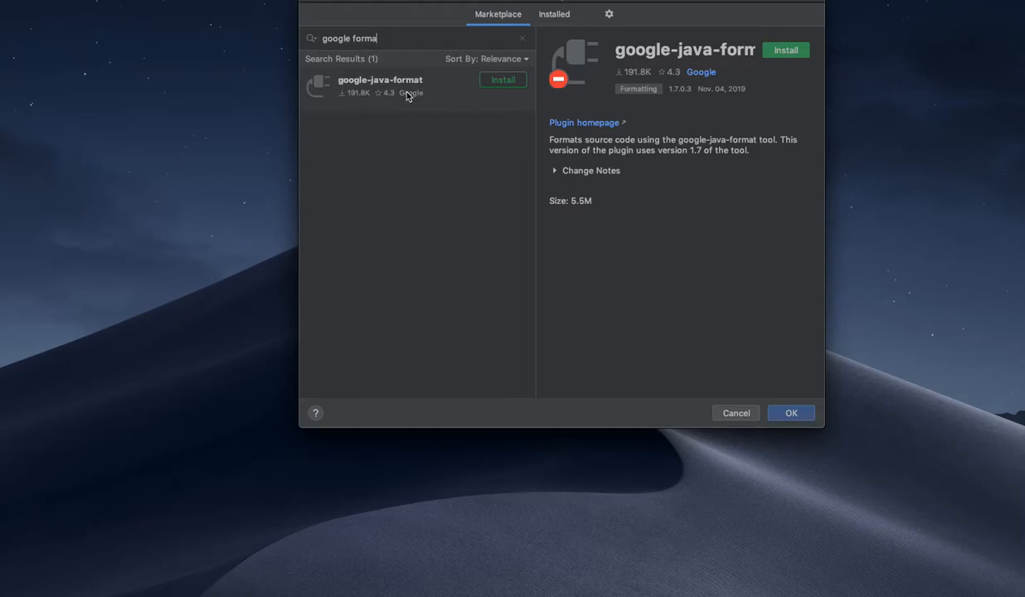
mouse_move(583, 122)
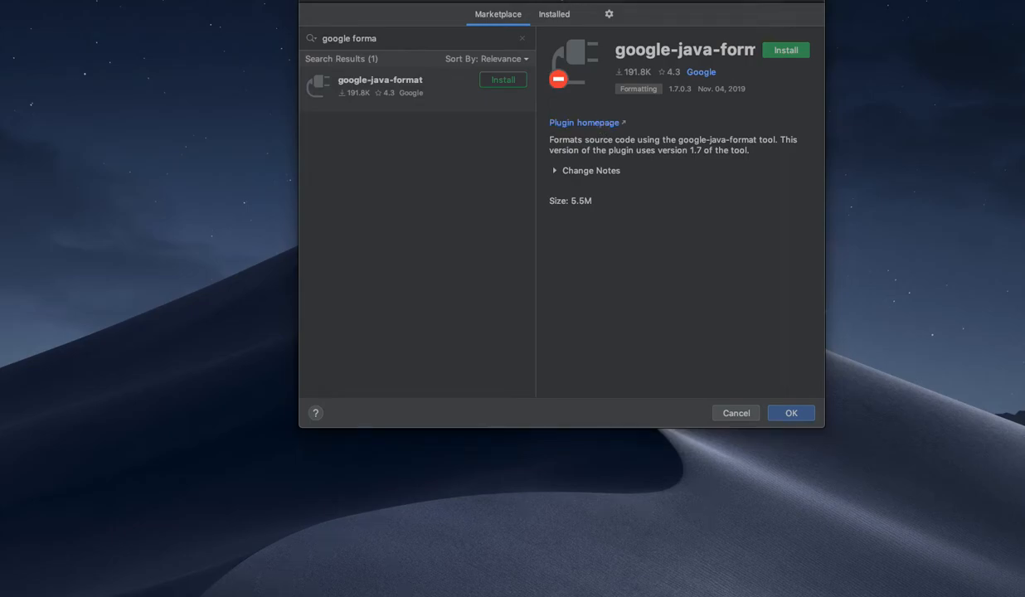
View the google-java-format homepage in the browser and scroll down to its reviews
left_click(584, 123)
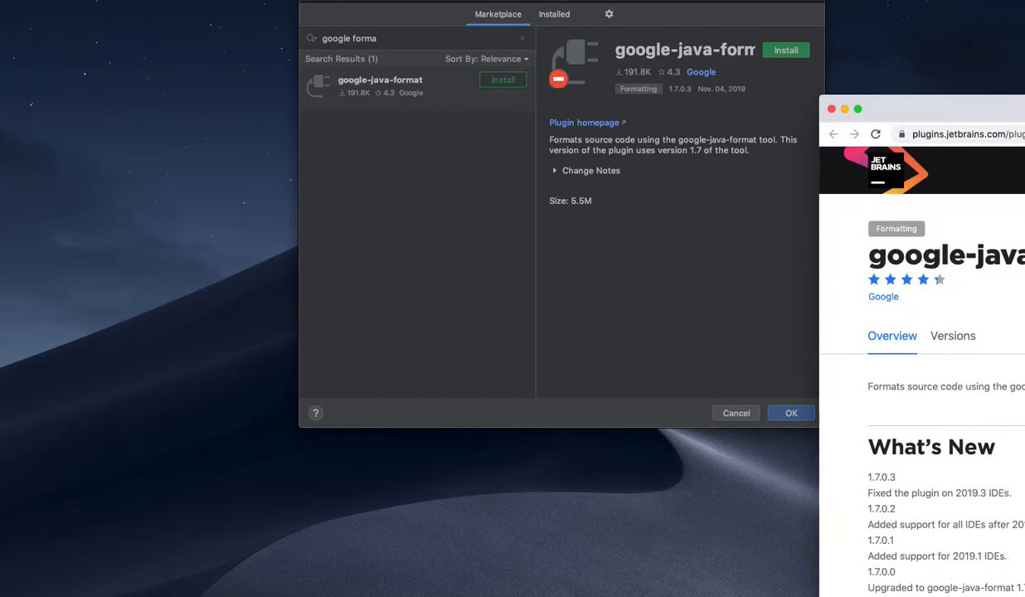
left_click(387, 23)
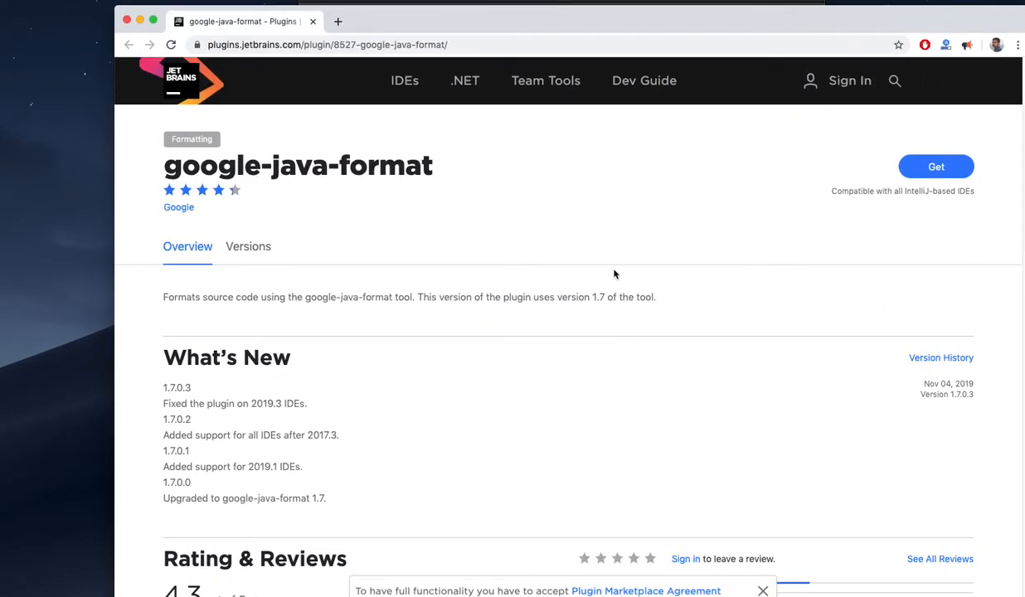
mouse_move(960, 376)
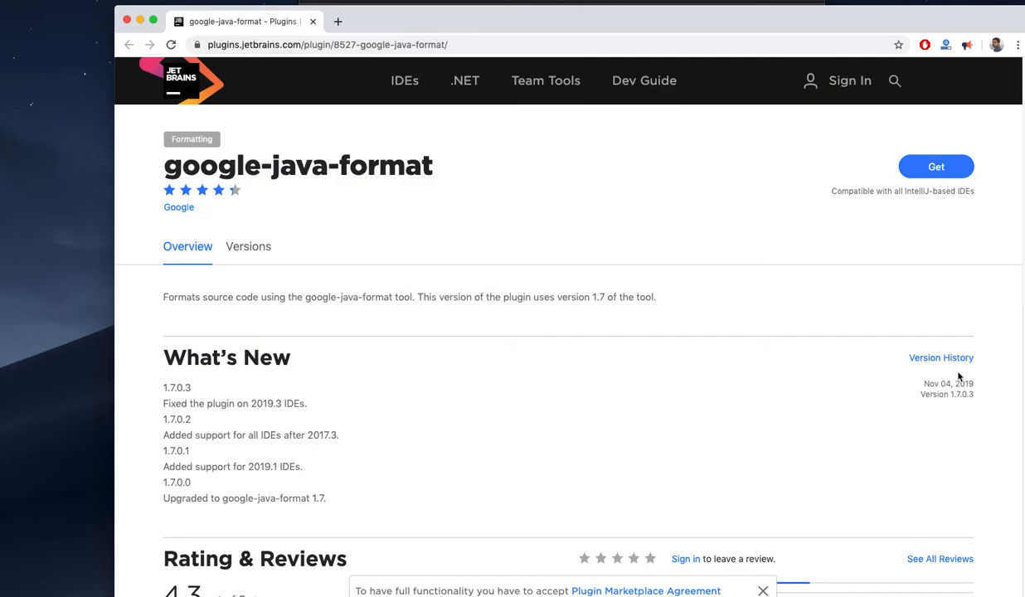
mouse_move(967, 376)
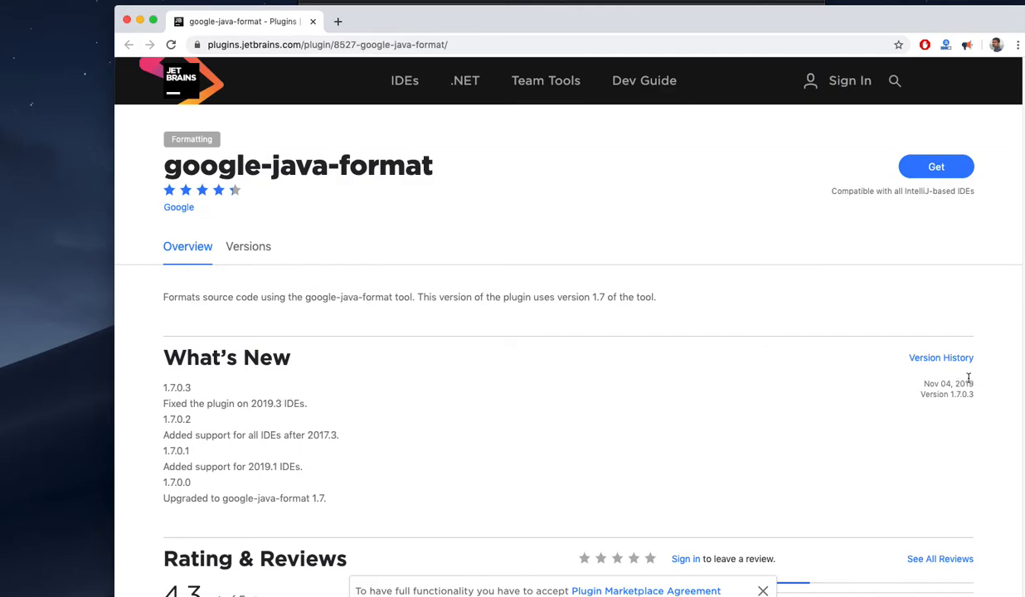
scroll("down", 3)
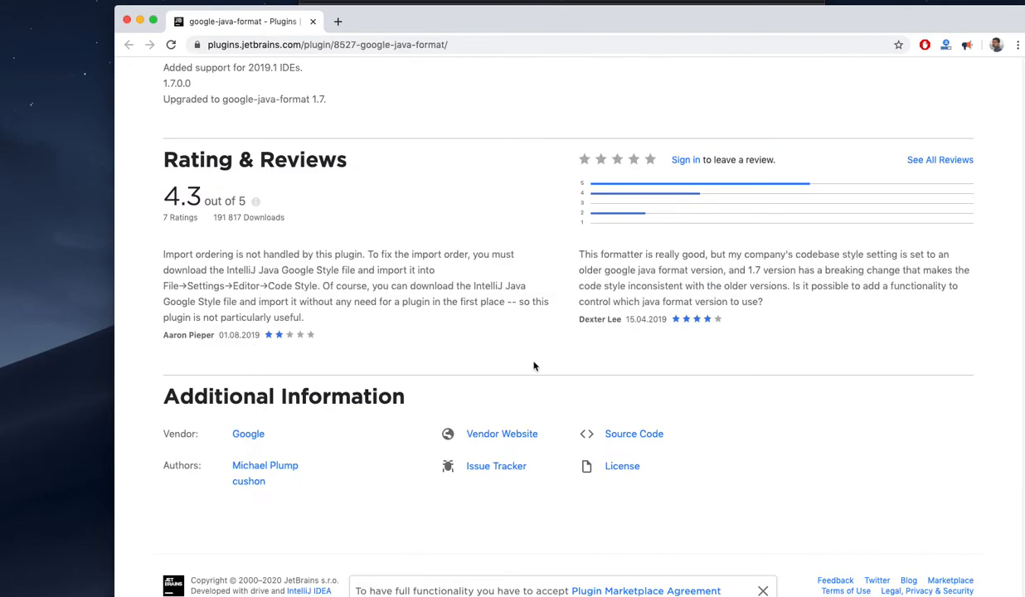
mouse_move(431, 303)
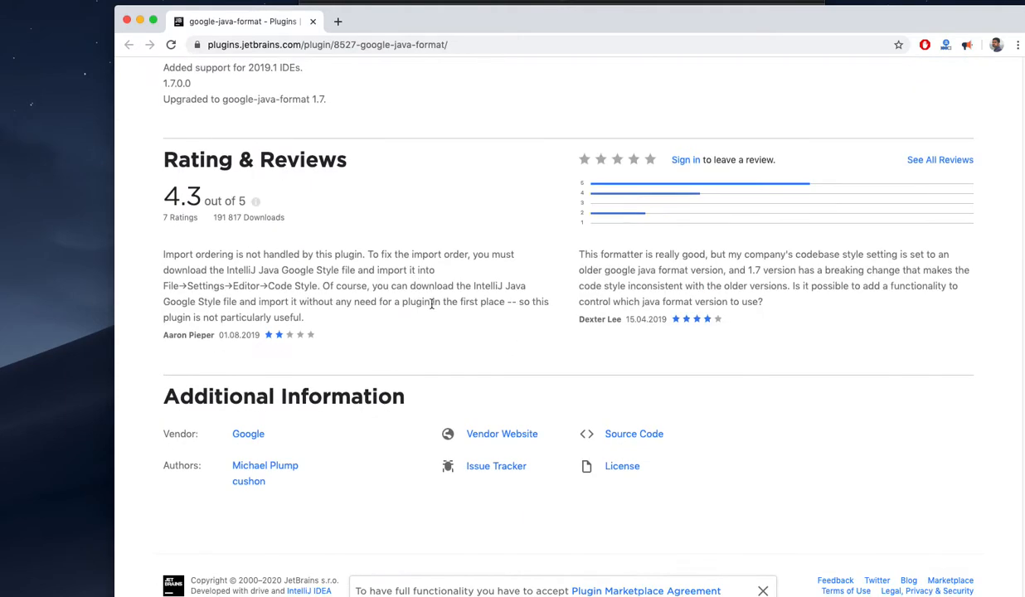
mouse_move(248, 434)
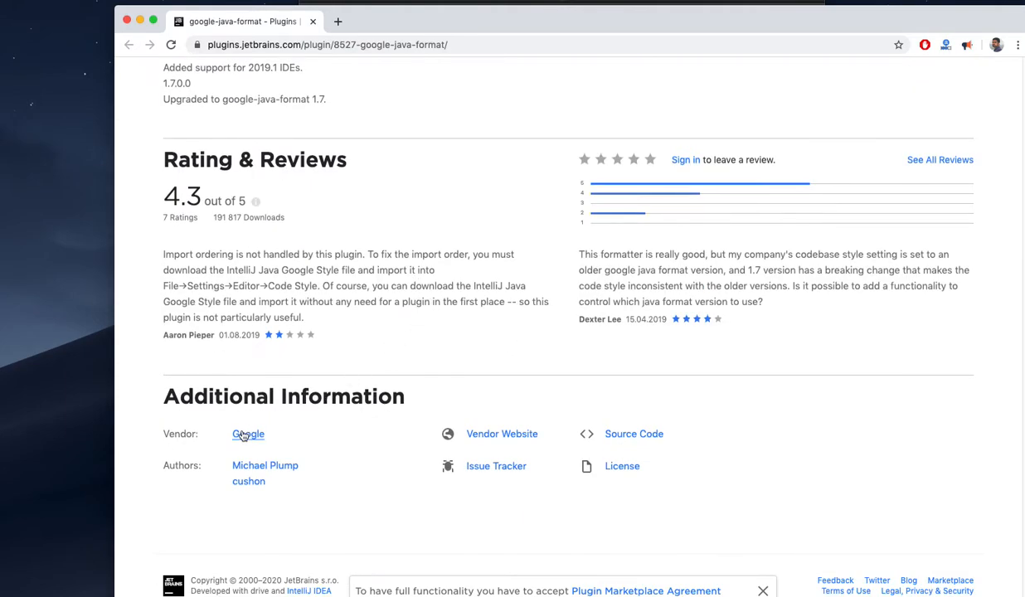
mouse_move(268, 444)
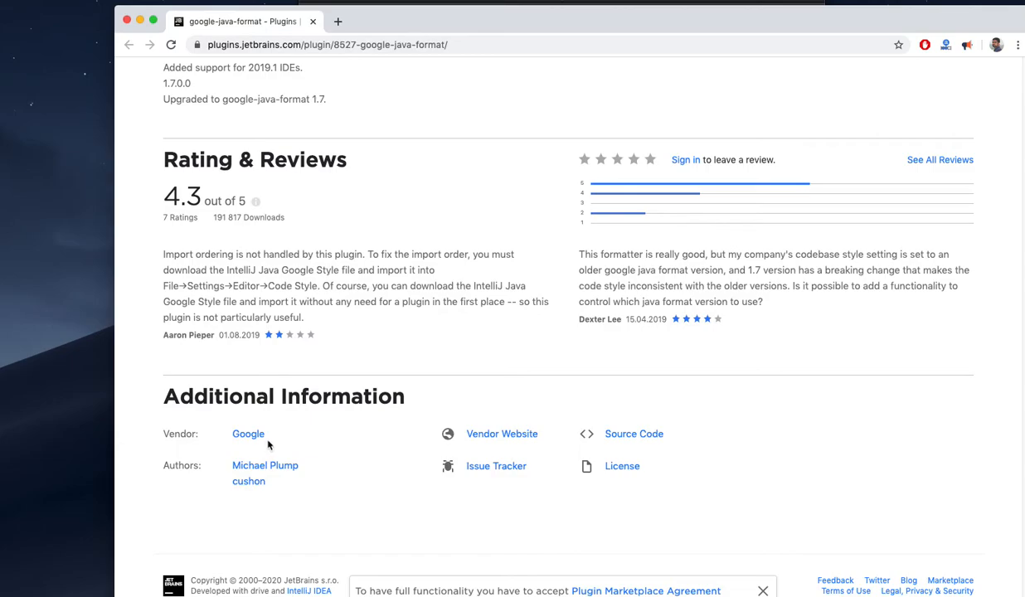
mouse_move(401, 421)
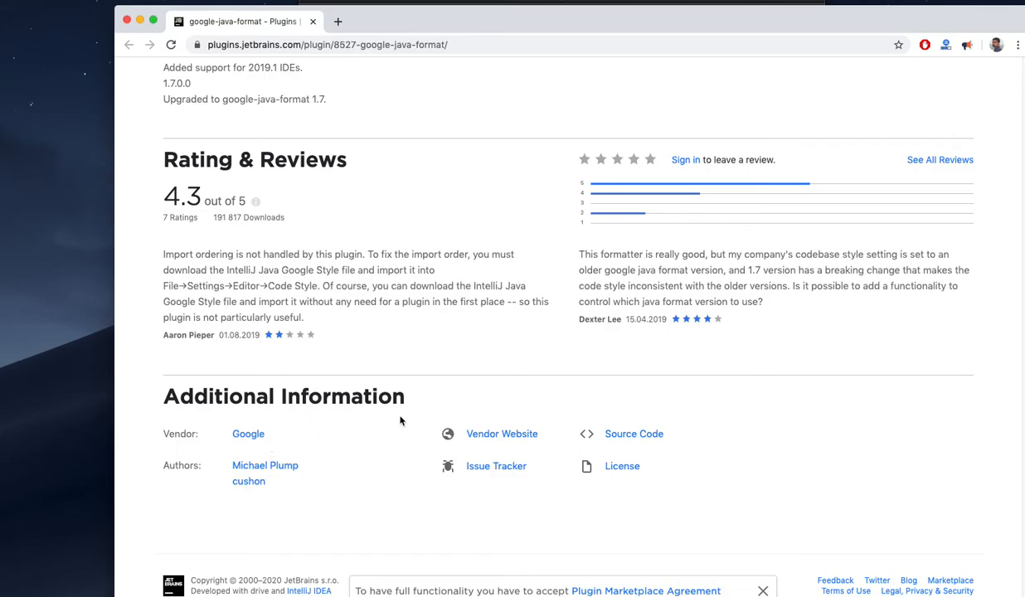
mouse_move(501, 322)
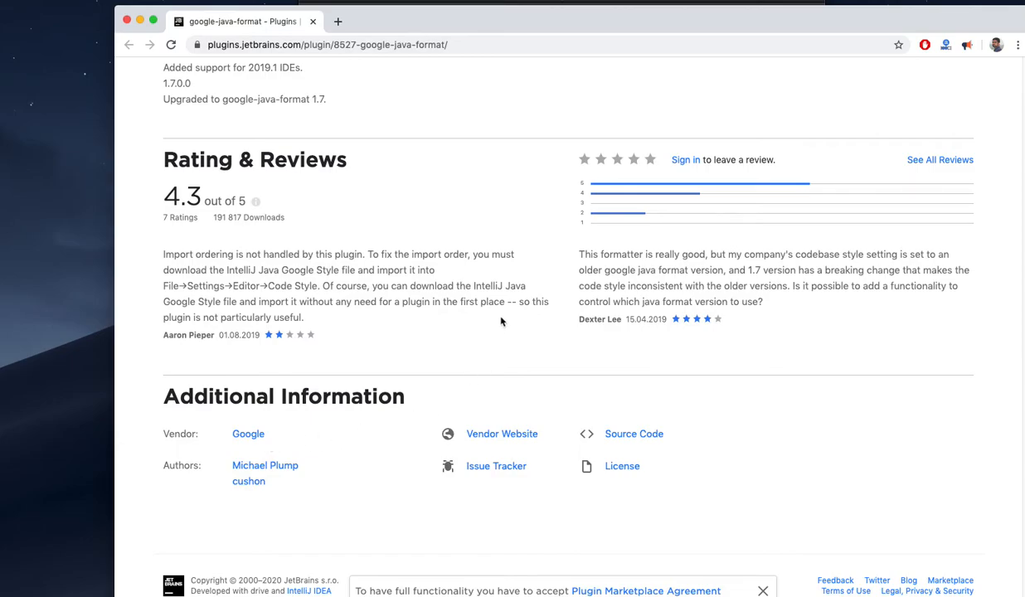
mouse_move(497, 326)
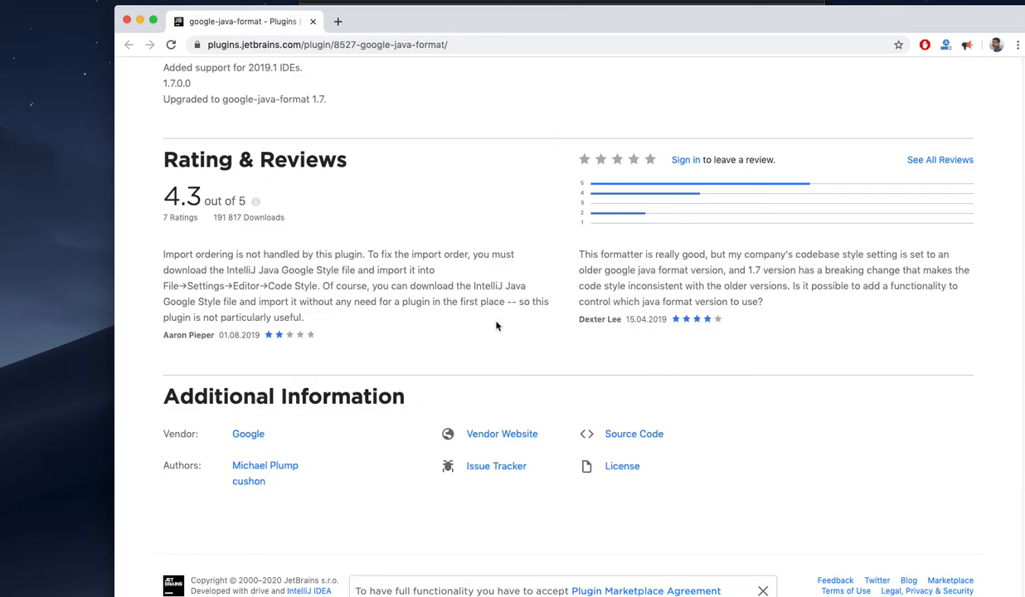
mouse_move(720, 336)
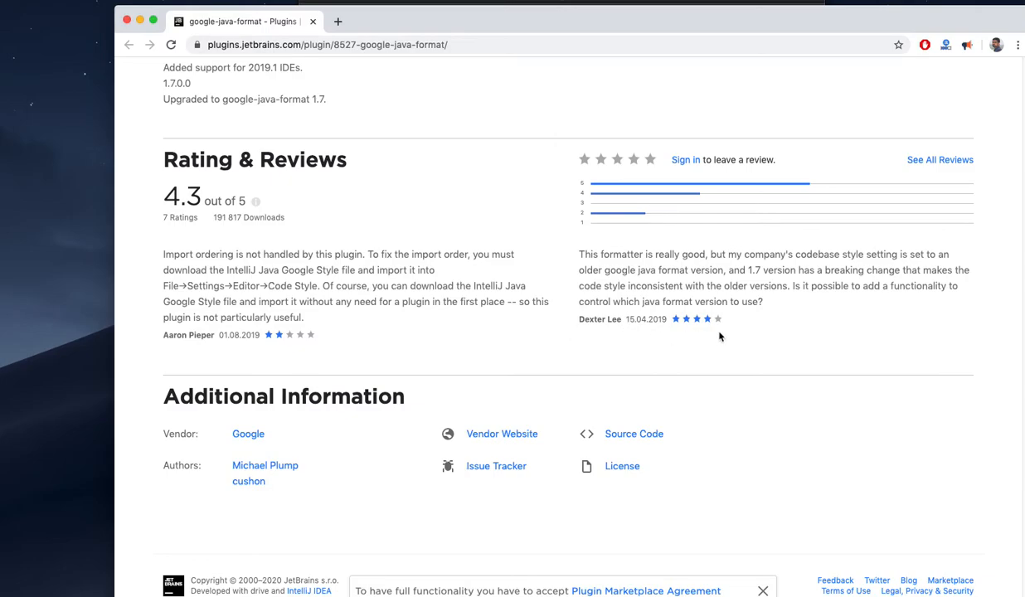
mouse_move(248, 213)
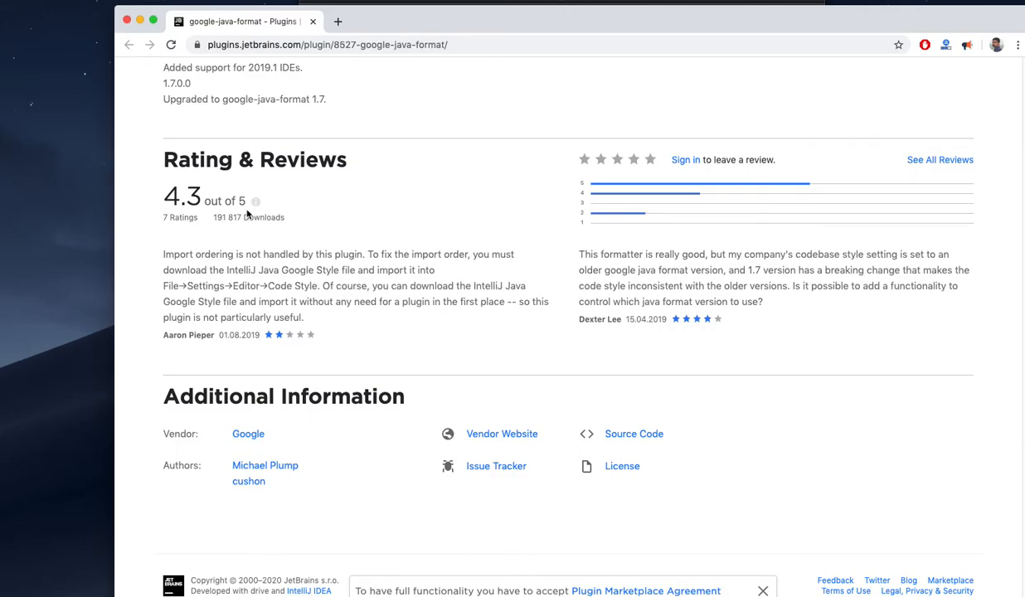
mouse_move(521, 453)
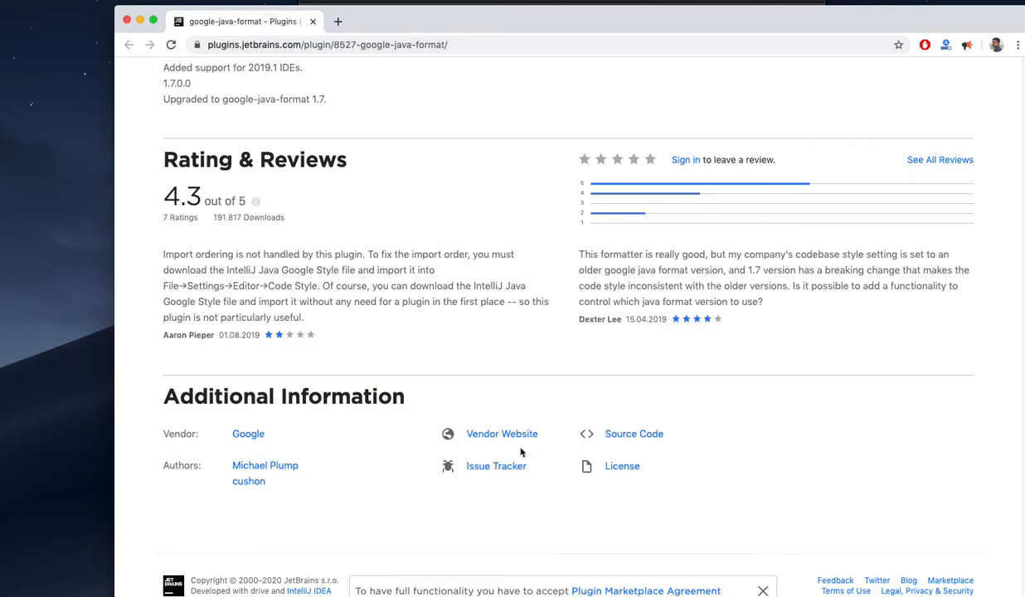
Open the plugin's GitHub source repository, then return to the plugin page's overview
left_click(634, 434)
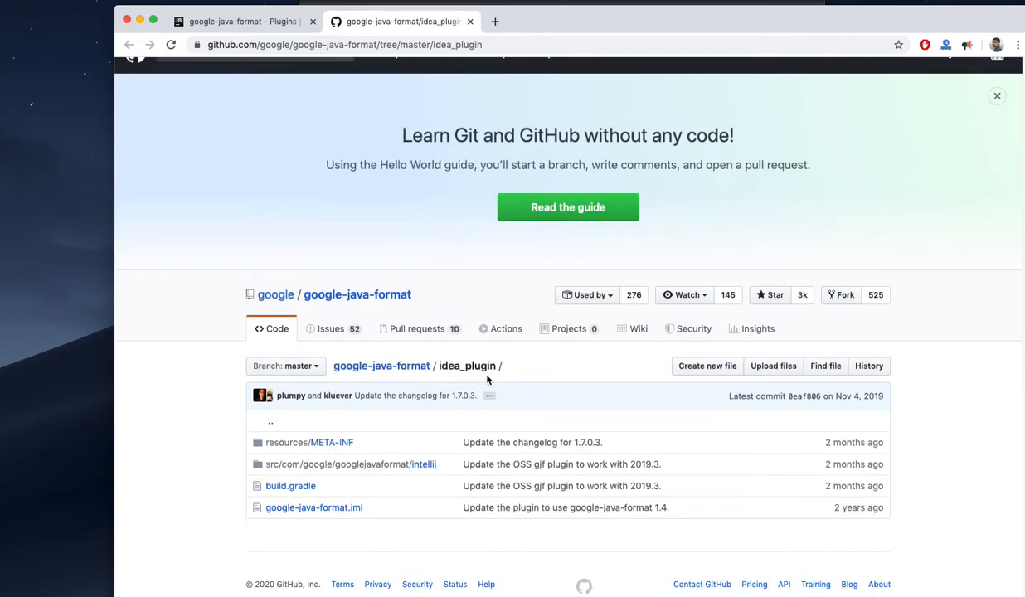
mouse_move(323, 141)
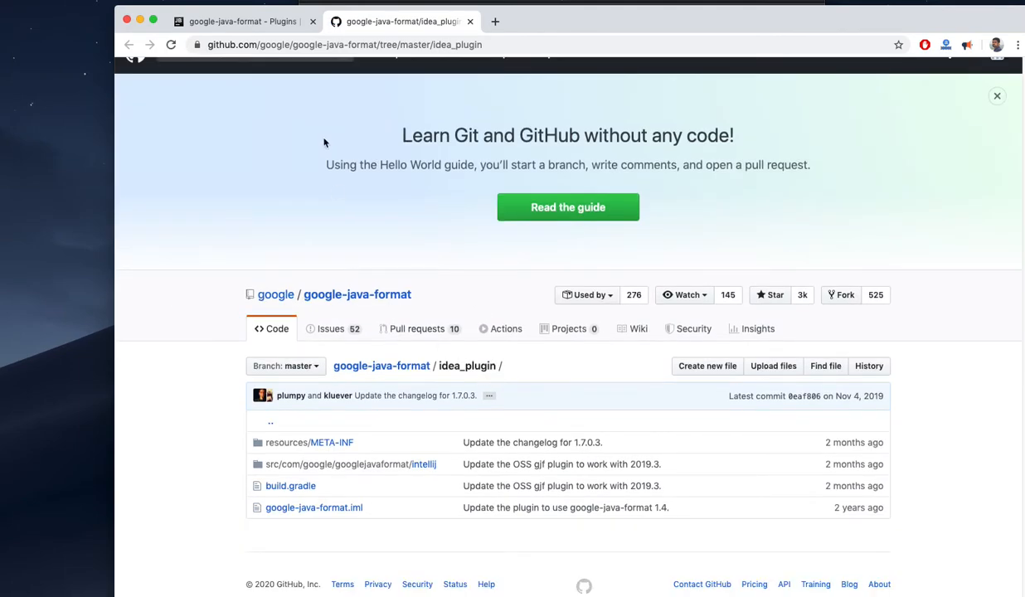
mouse_move(477, 169)
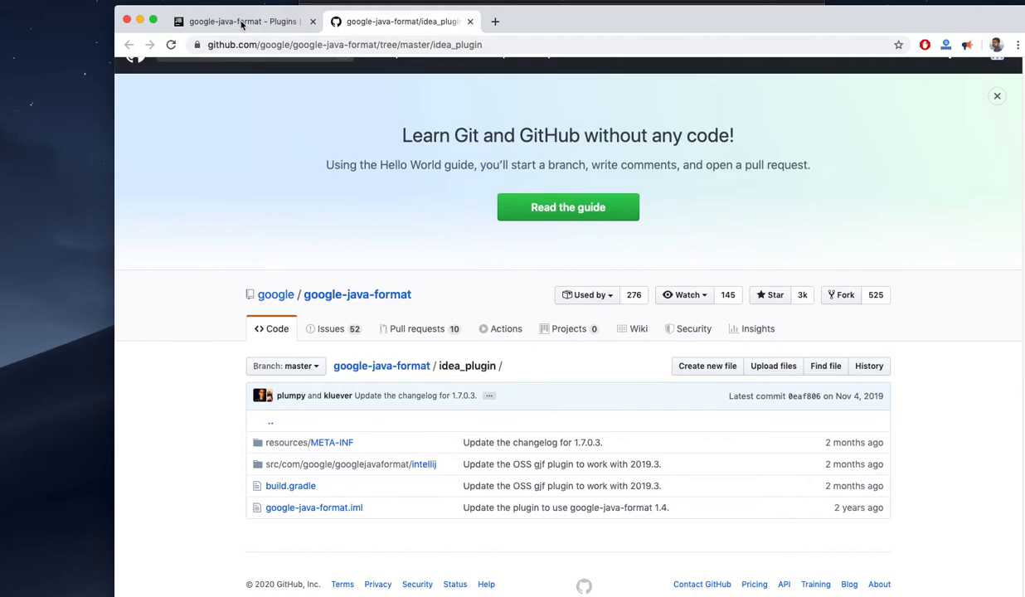
left_click(241, 20)
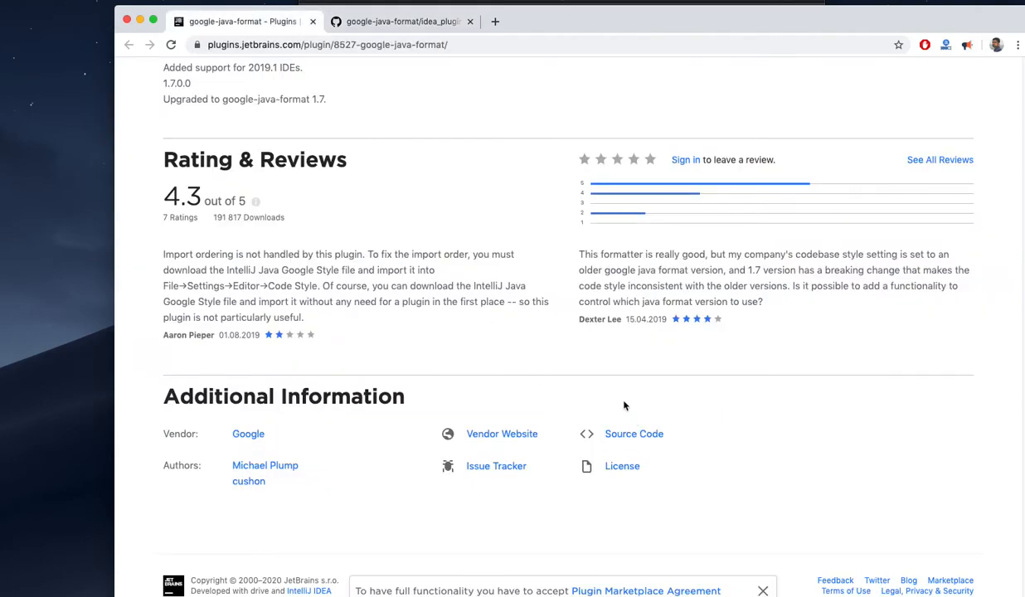
mouse_move(510, 479)
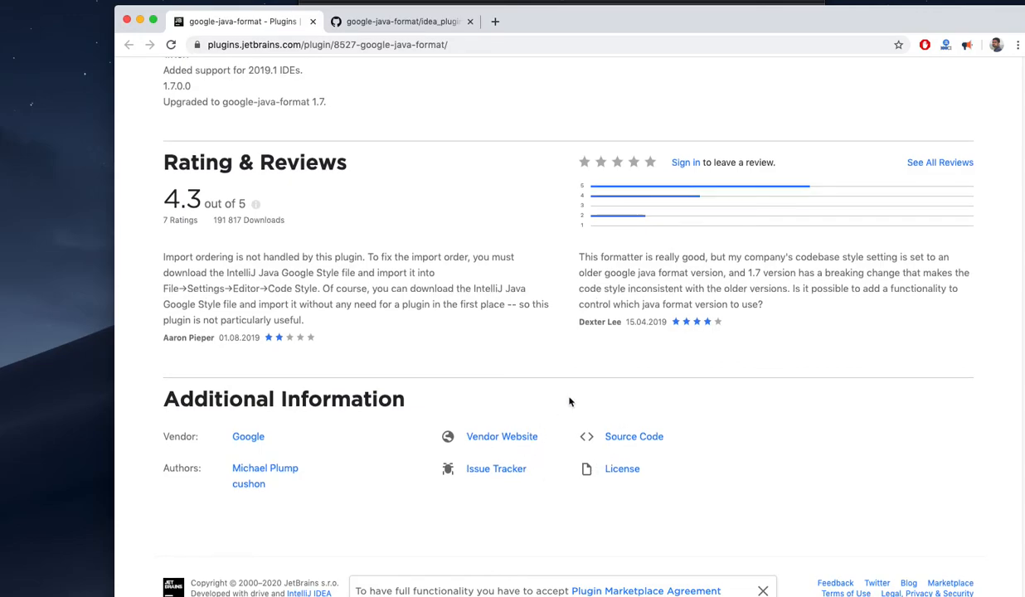
mouse_move(496, 468)
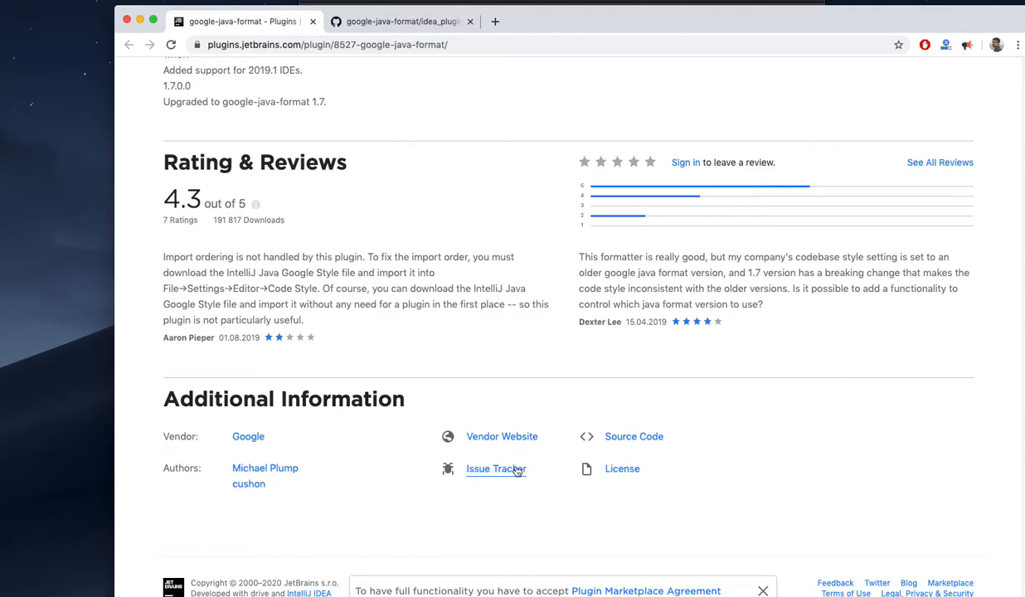
scroll("up", 3)
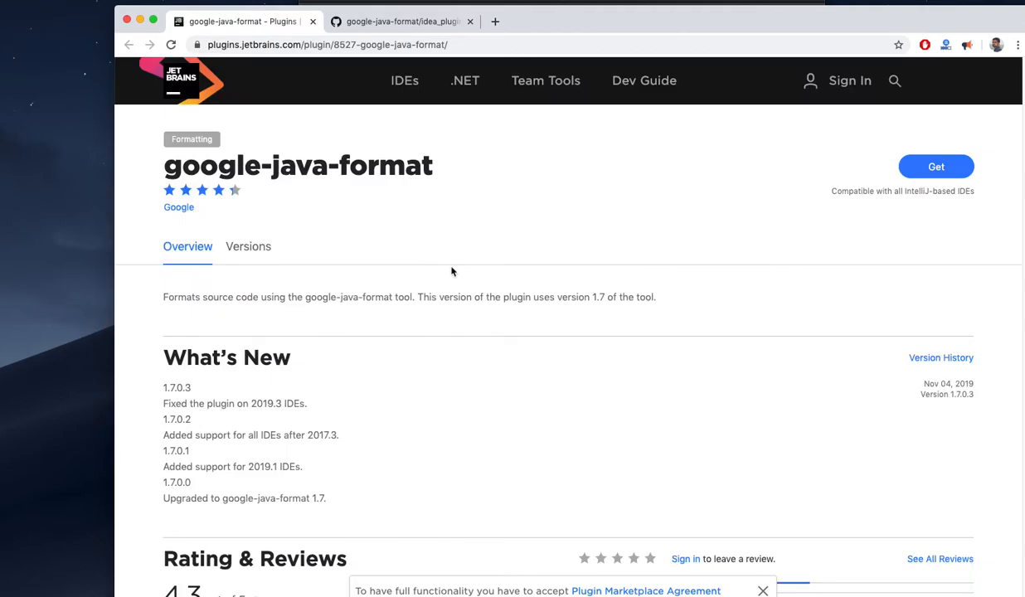
Show the Versions tab and scroll the version history back to the 2018 releases
left_click(248, 246)
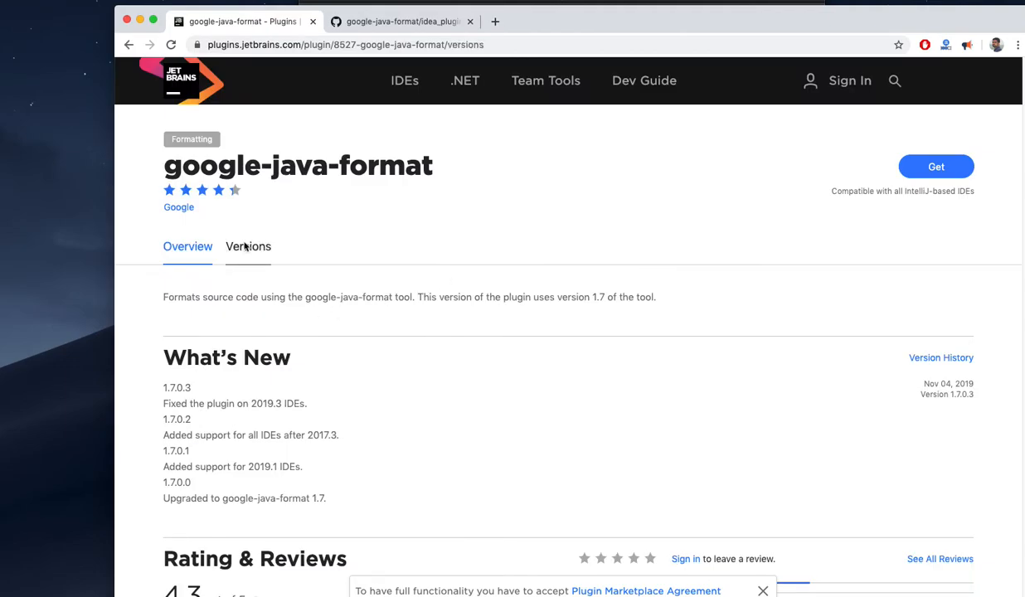
left_click(248, 247)
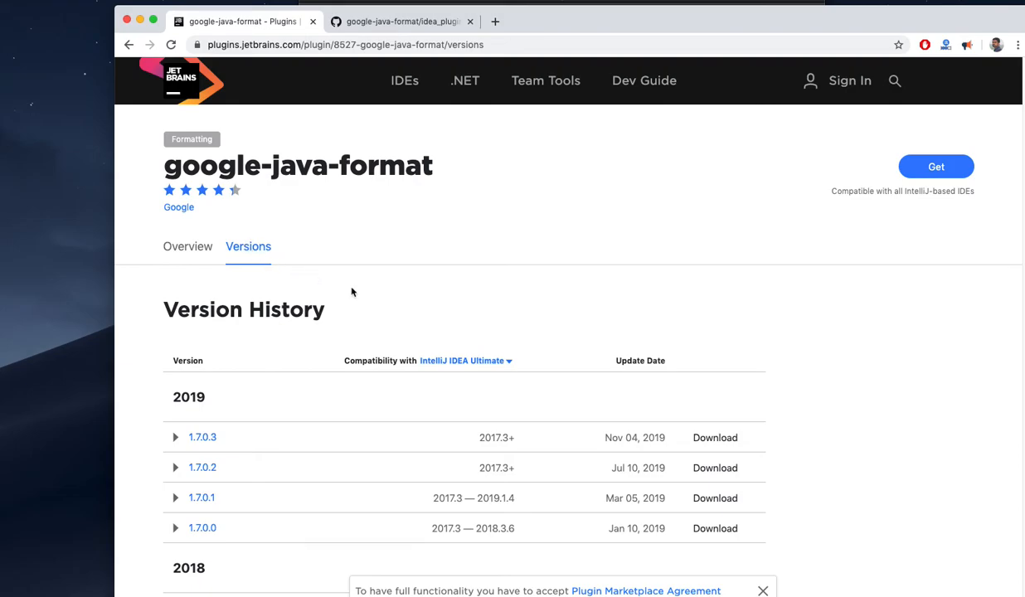
mouse_move(605, 438)
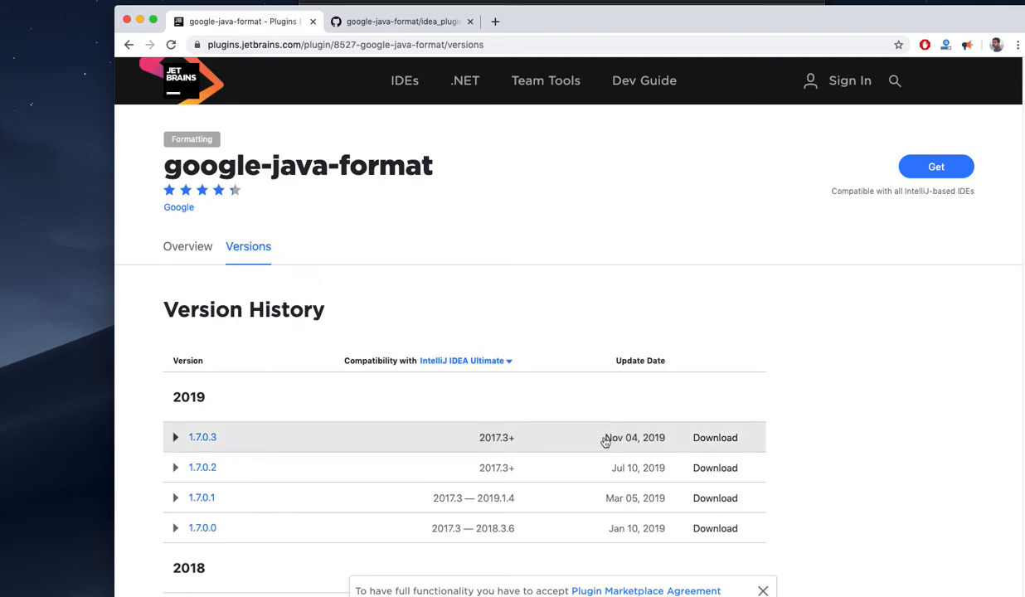
mouse_move(630, 454)
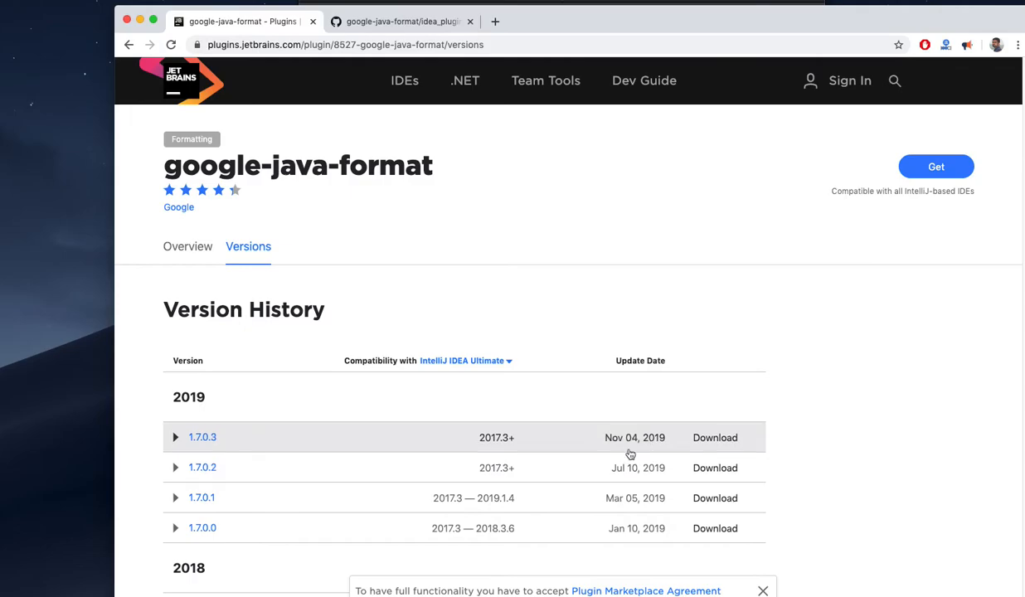
scroll("down", 3)
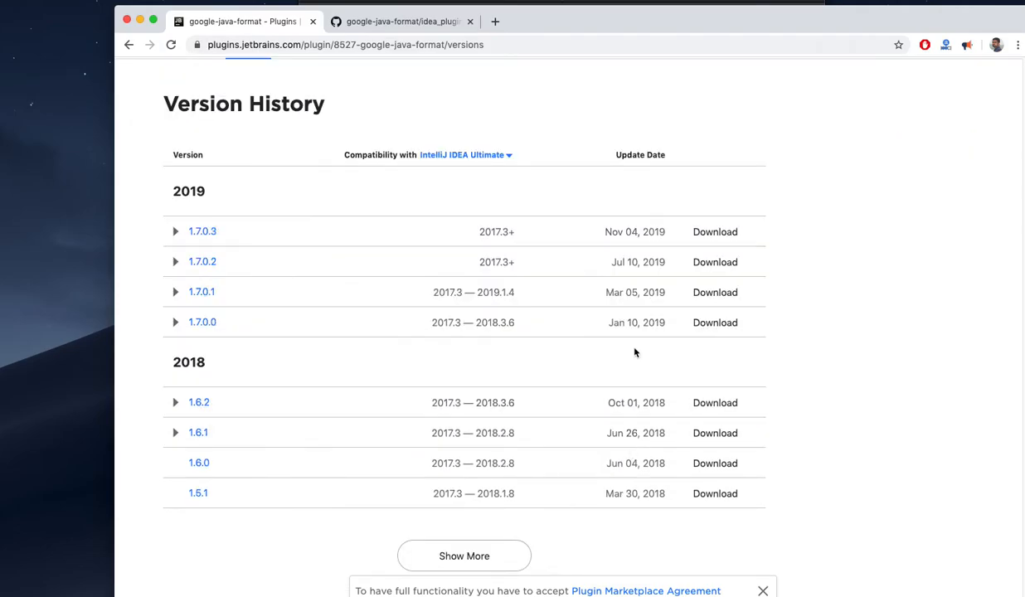
scroll("down", 3)
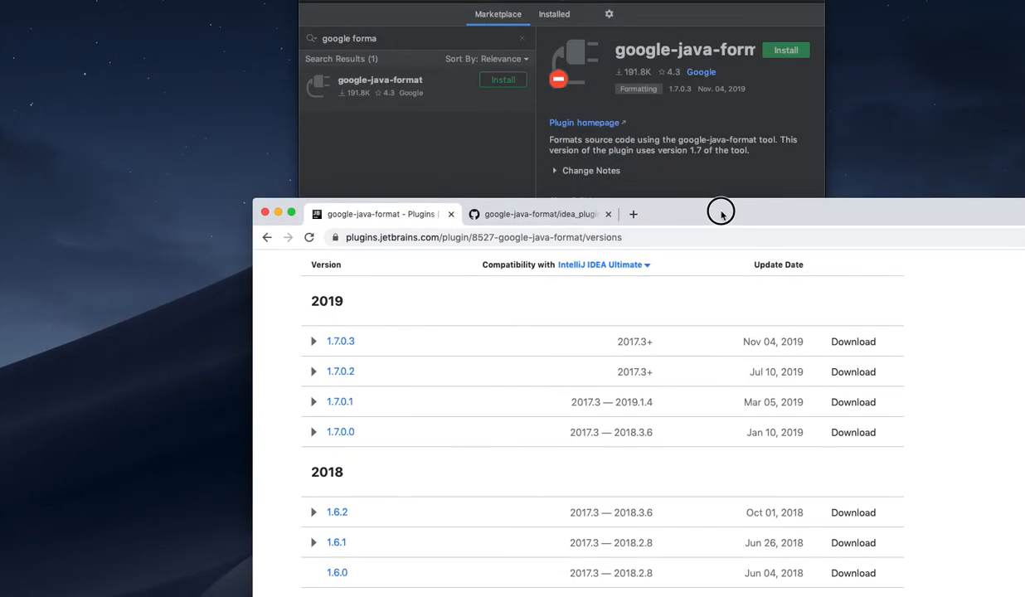
Move the browser aside, install google-java-format from the Marketplace, and restart the IDE
left_click_drag(721, 210, 736, 201)
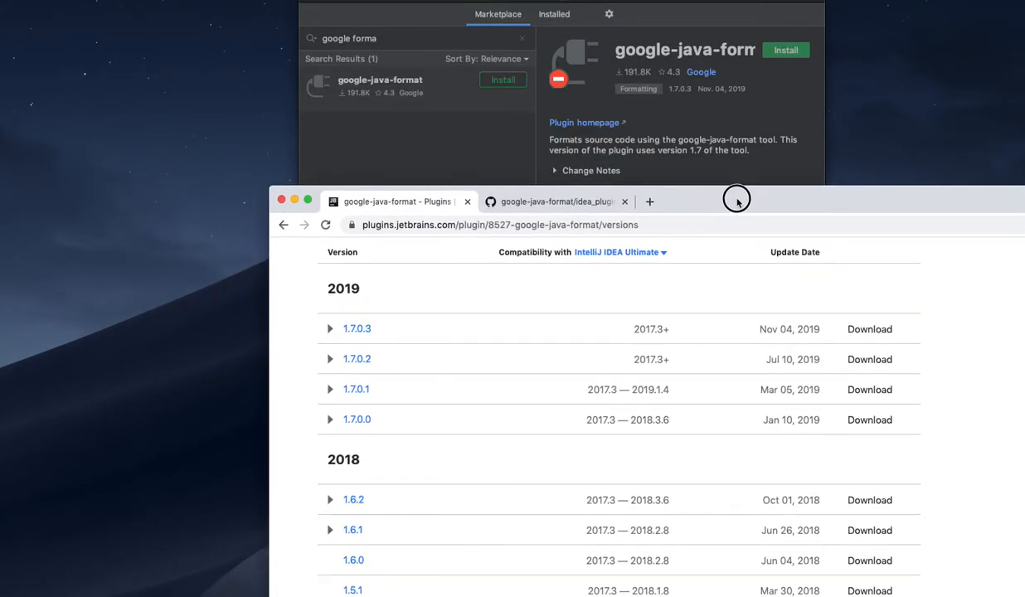
left_click_drag(737, 199, 671, 155)
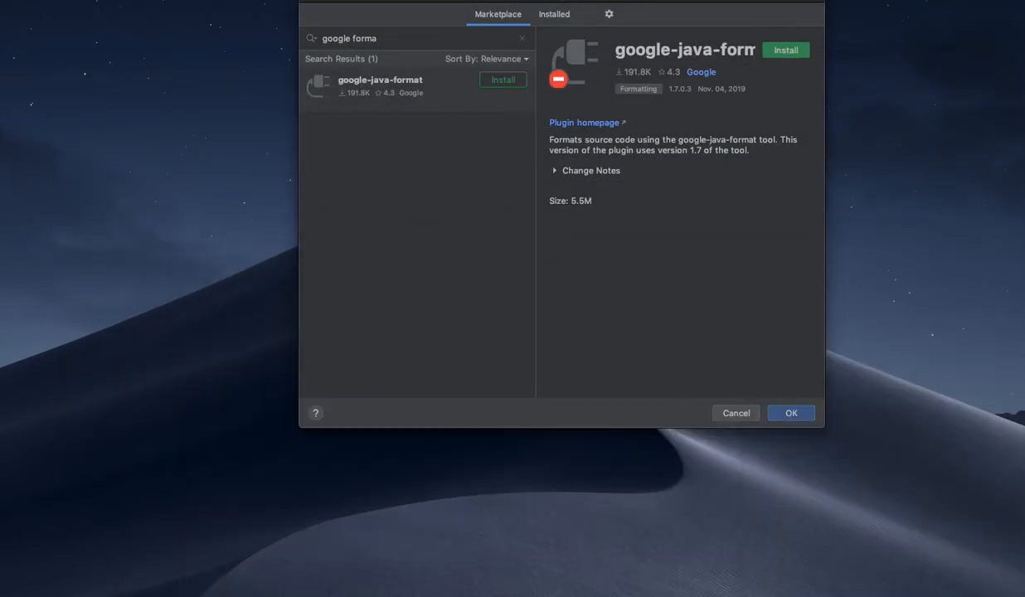
left_click(784, 50)
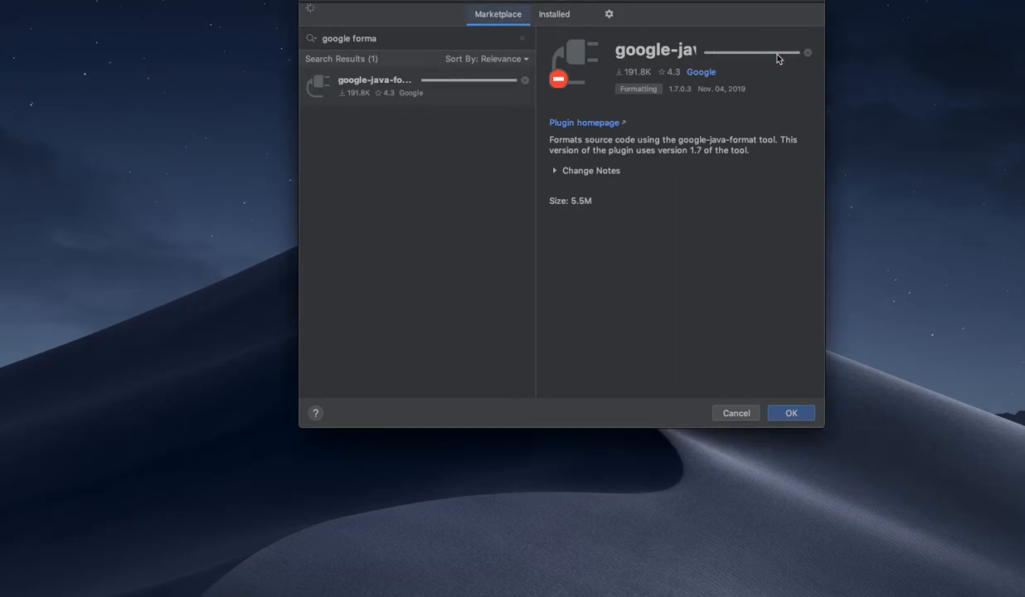
left_click(755, 52)
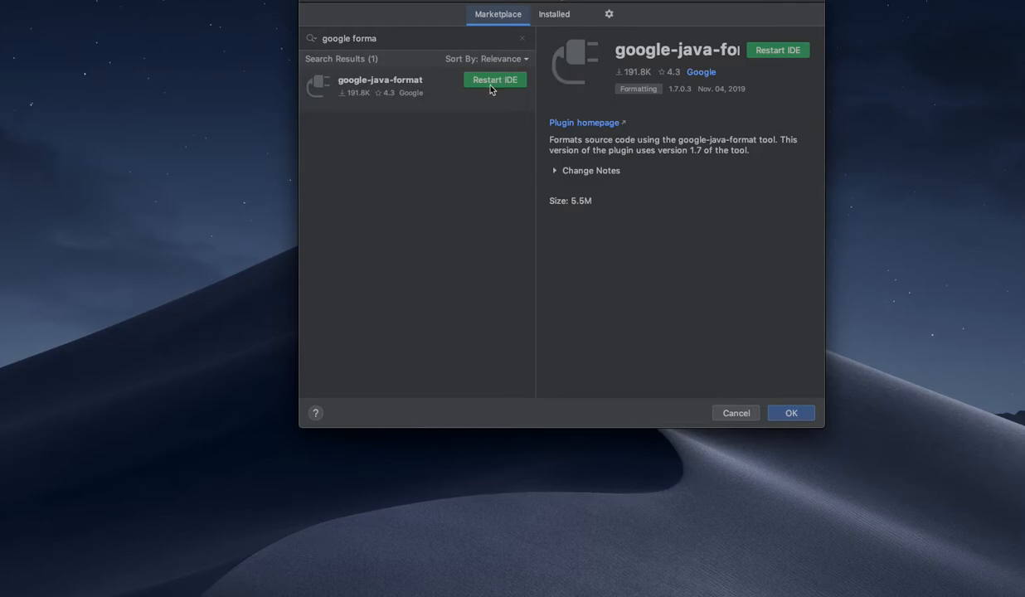
mouse_move(744, 352)
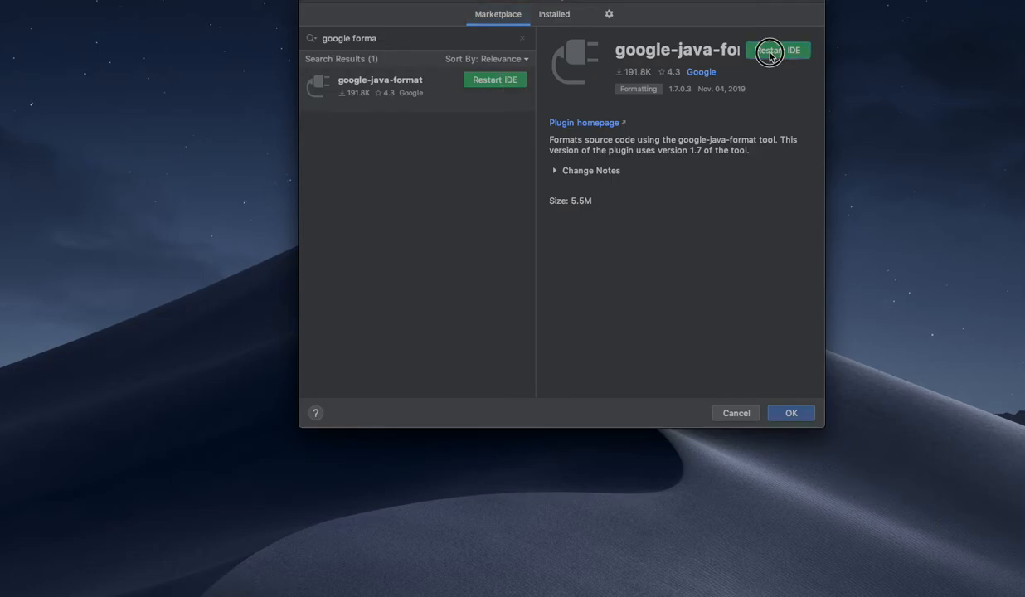
left_click(768, 51)
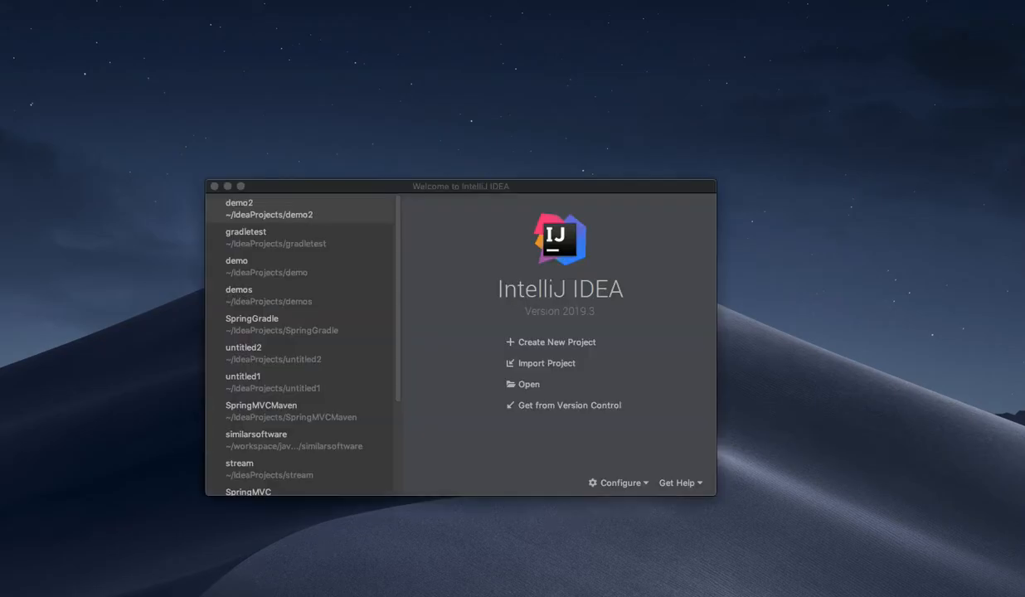
Open the gradletest project from the welcome window's recent projects list
left_click(299, 208)
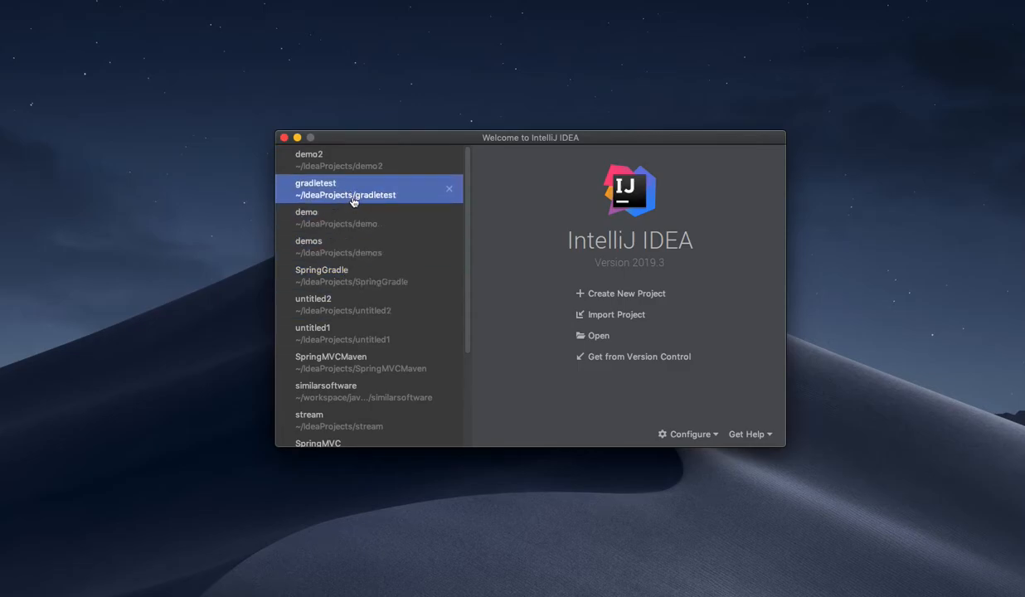
mouse_move(353, 199)
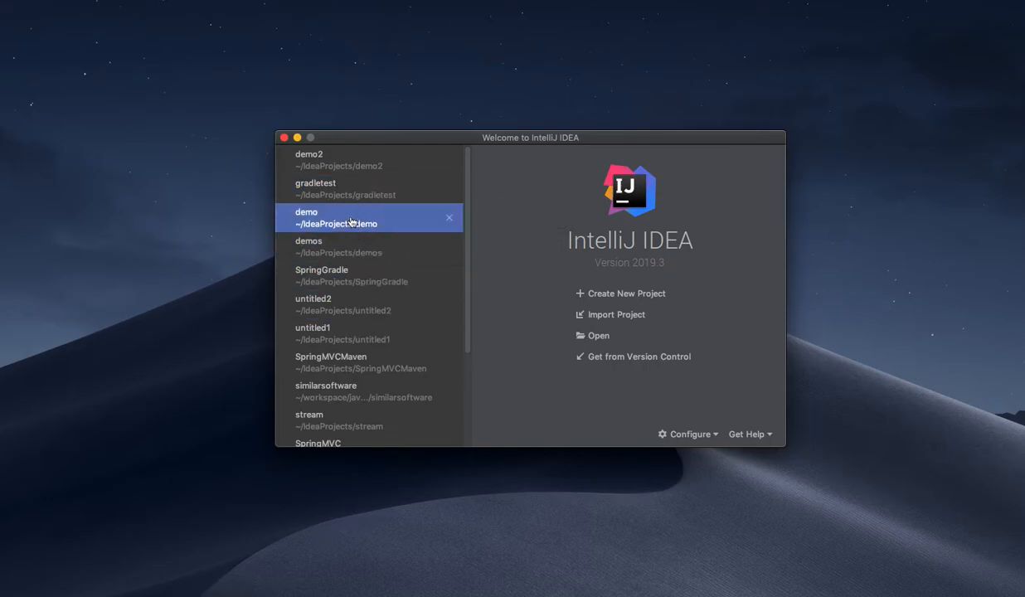
double_click(346, 188)
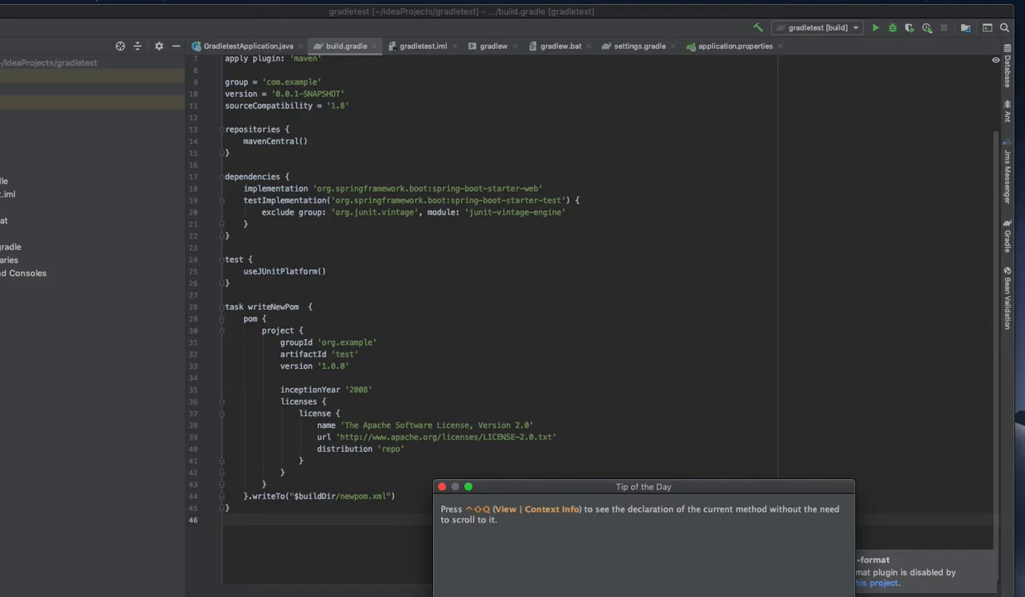
Dismiss Tip of the Day and expand the main java package folders in the Project view
left_click(442, 487)
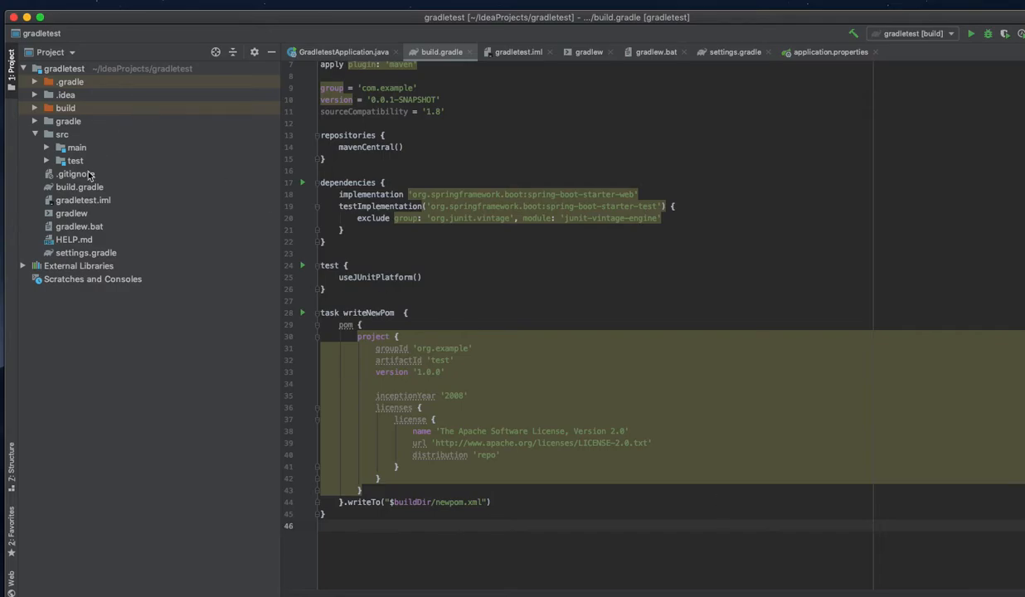
left_click(76, 146)
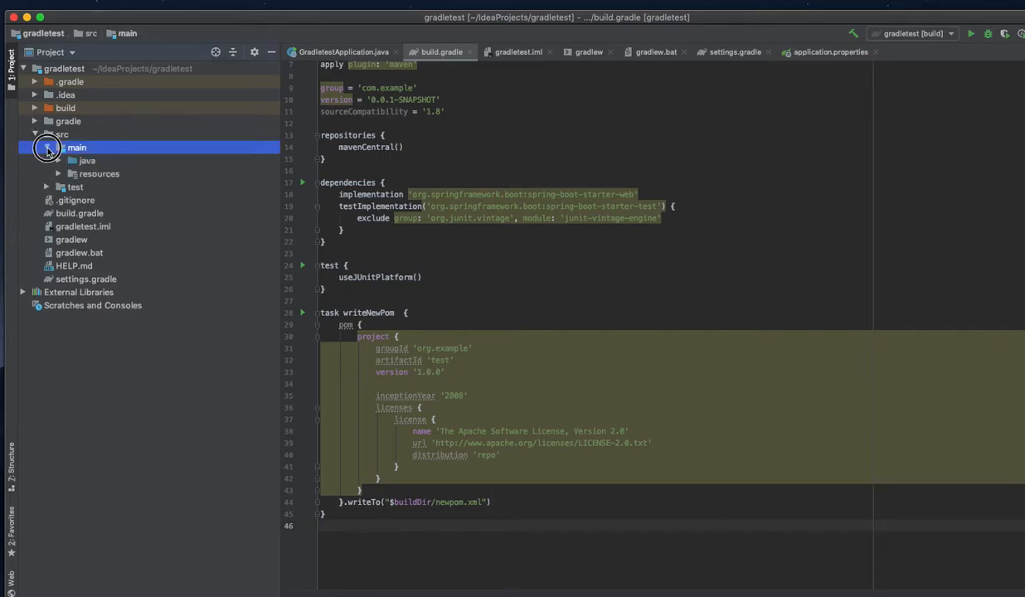
left_click(58, 160)
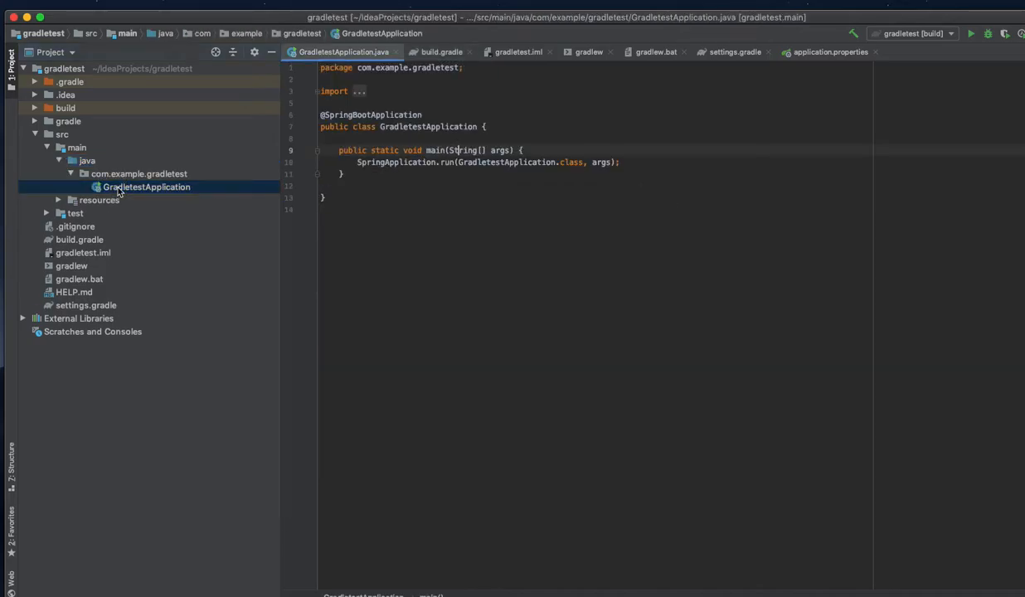
Disturb the code, reformat it to two-space Google style, and place the caret after SpringApplication.run
left_click(521, 150)
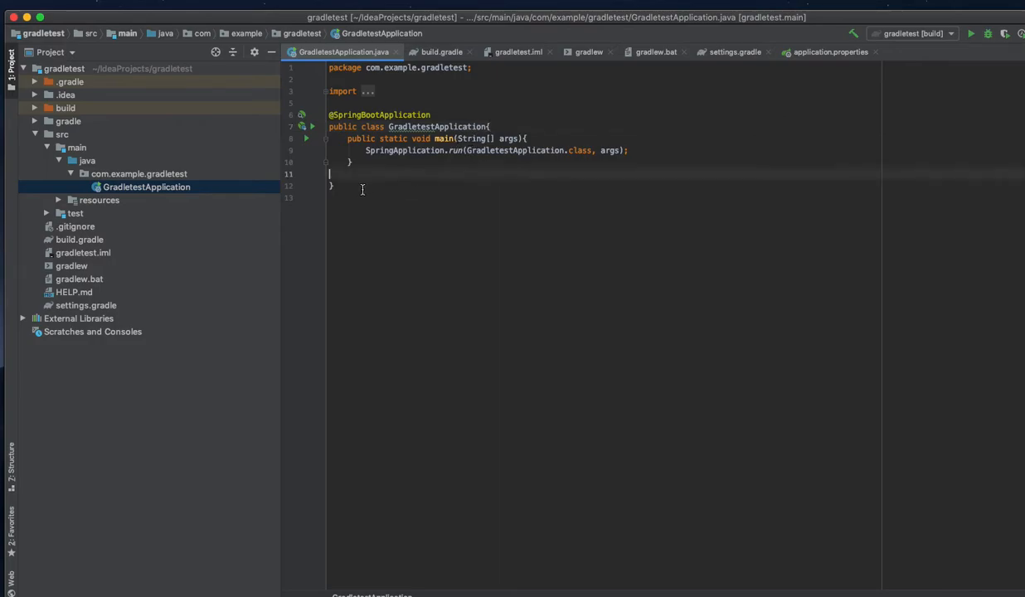
key("Backspace")
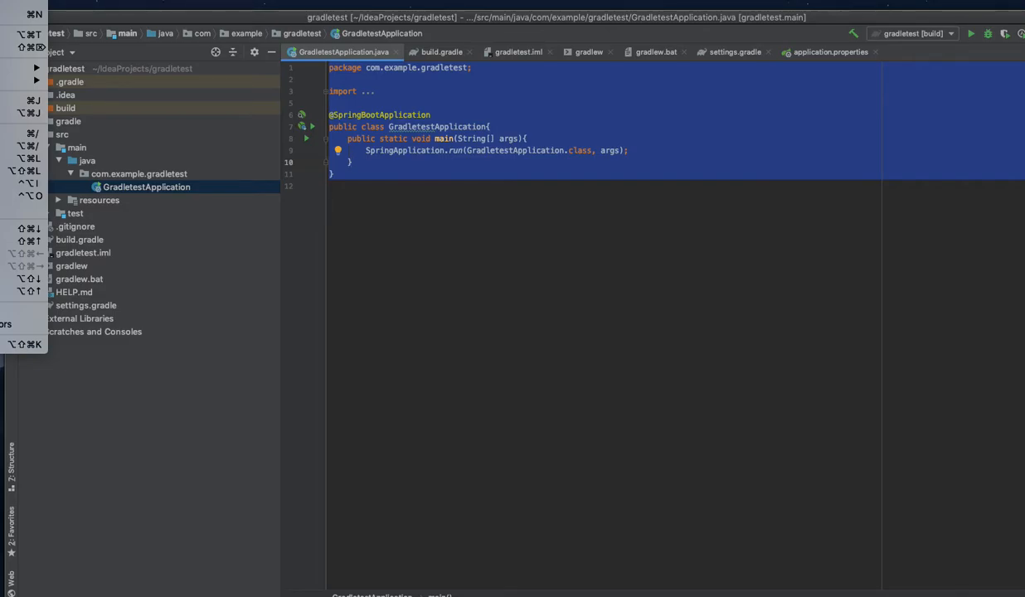
mouse_move(24, 161)
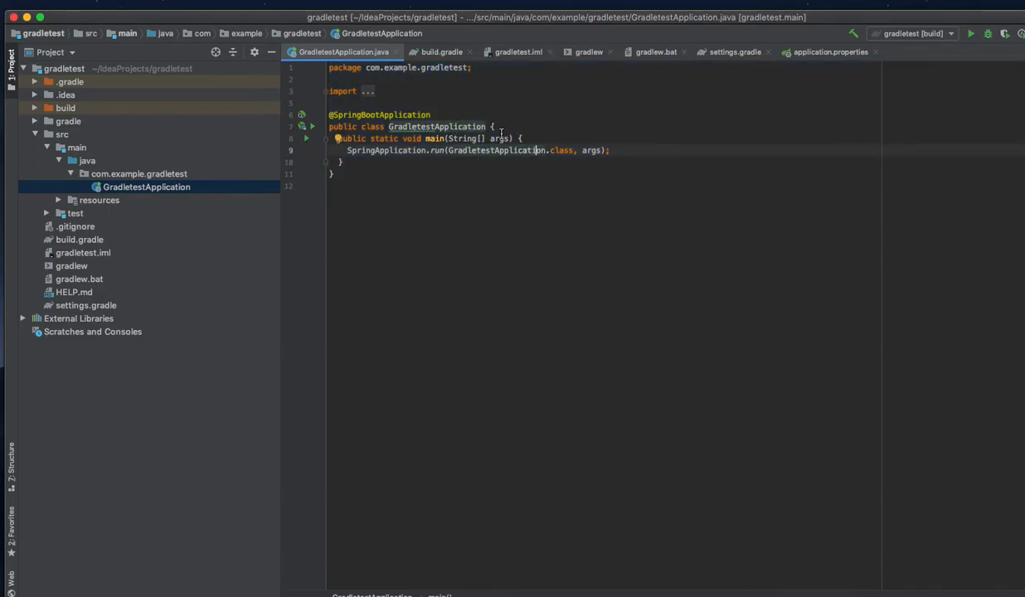
left_click(485, 127)
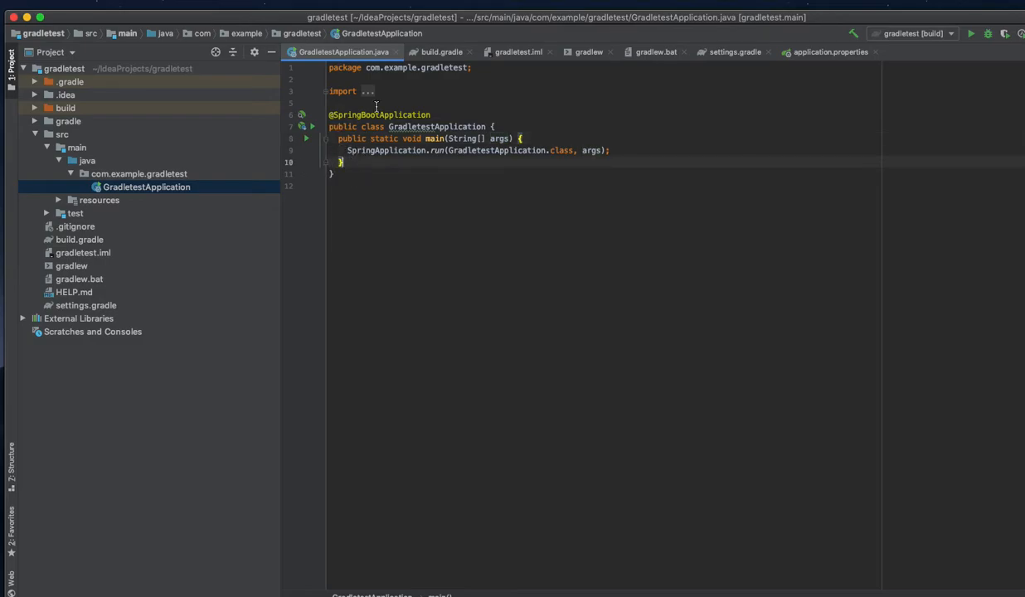
left_click(614, 151)
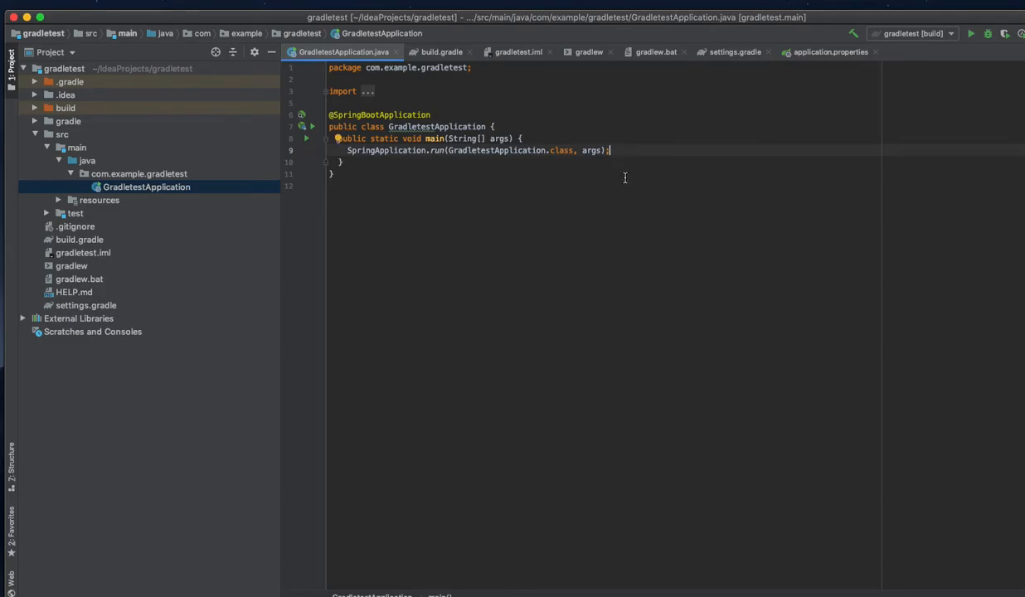
Add 'List<String> newArrayList = new ArrayList<>();' inside main and move to a new line
key("Return")
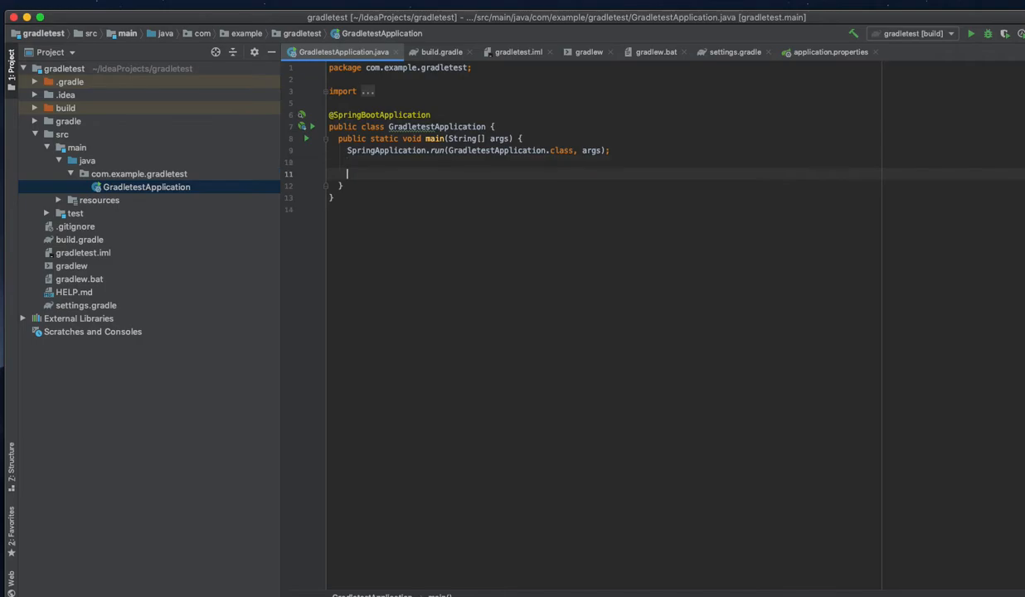
type("Lis")
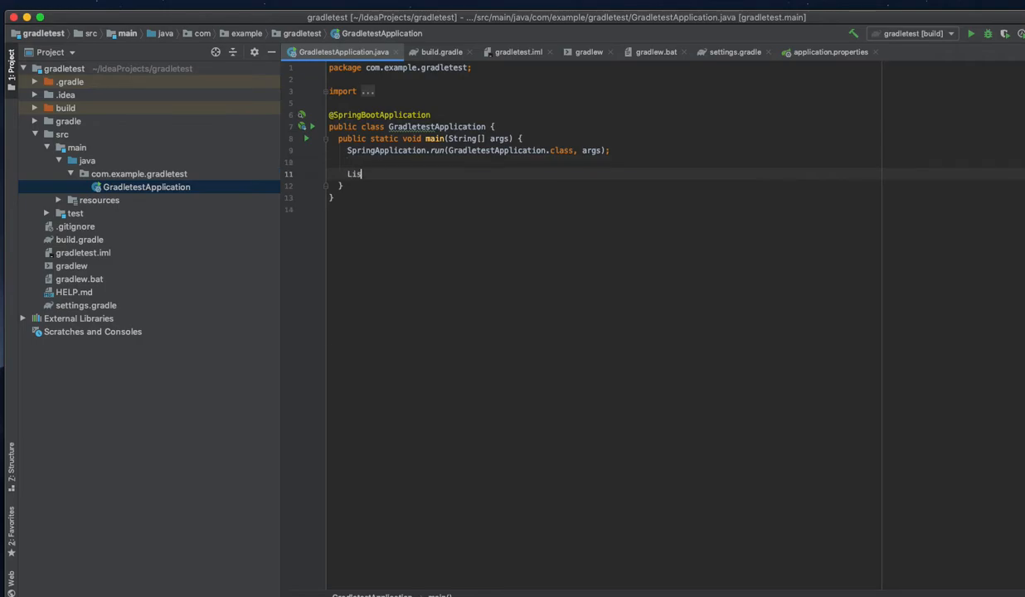
type("t")
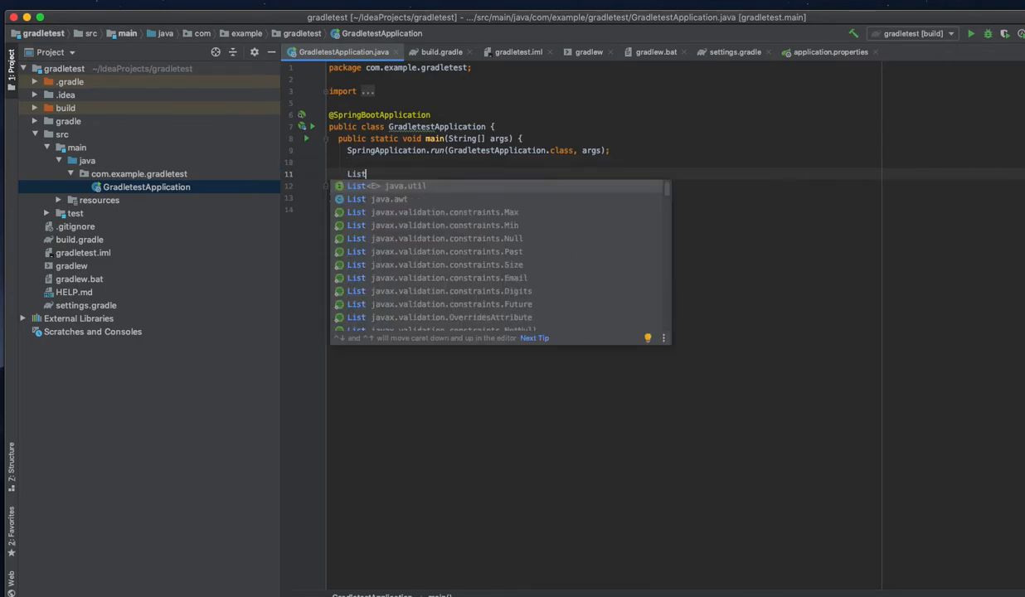
type("<Str>")
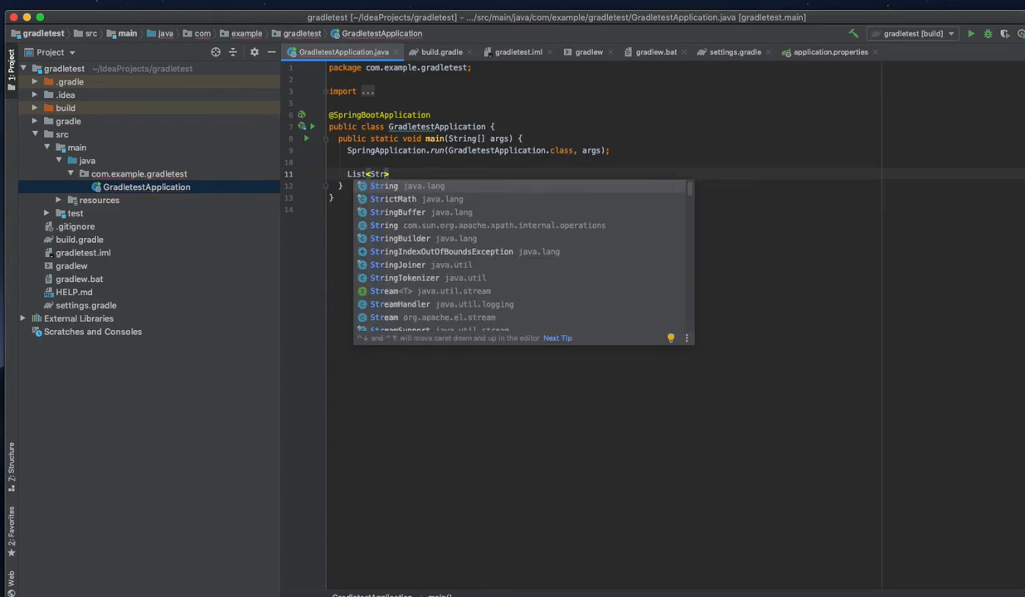
type("ing")
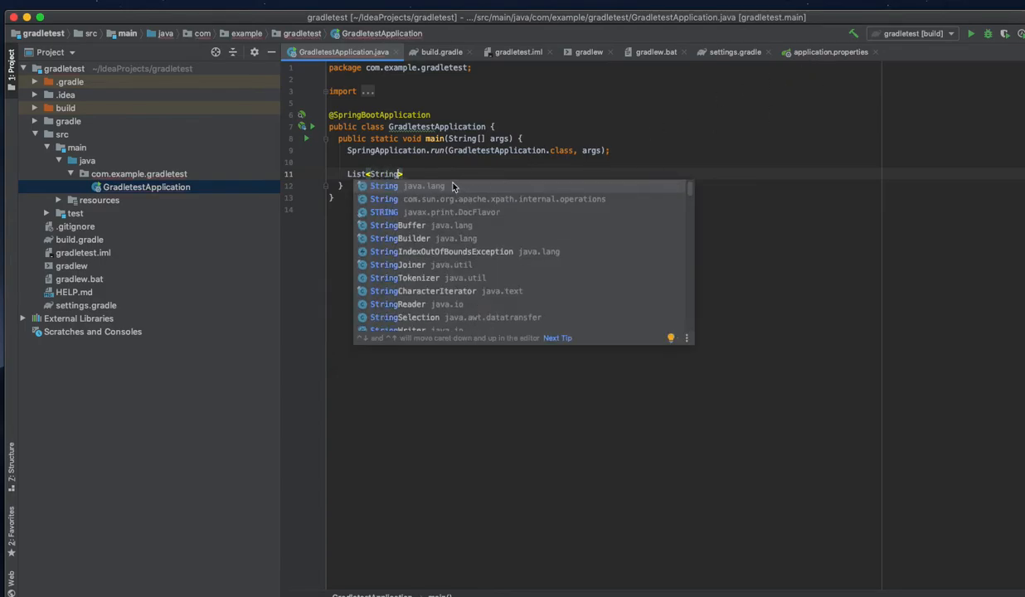
type("r")
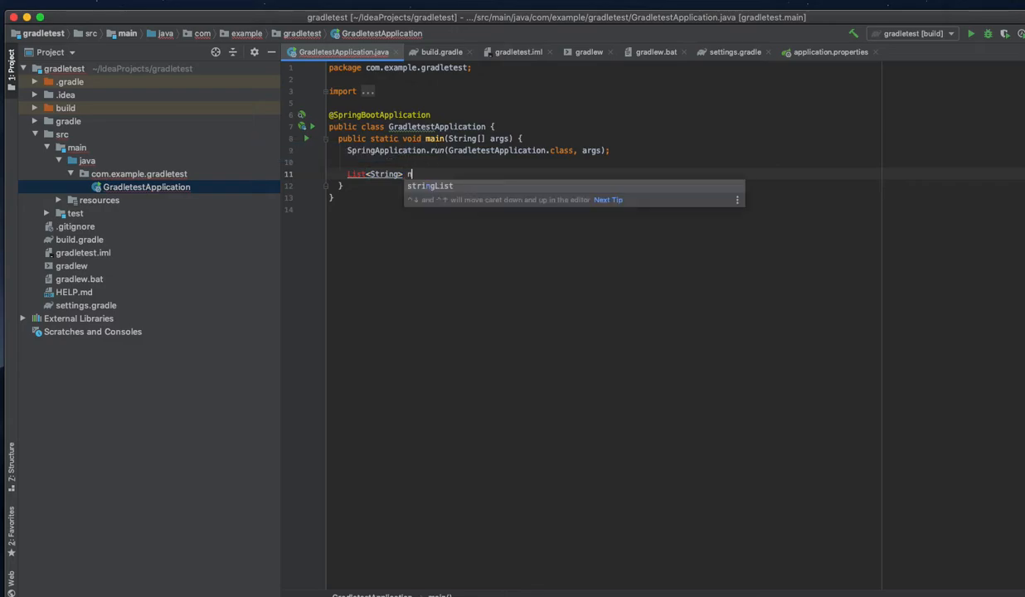
type("ewArray =")
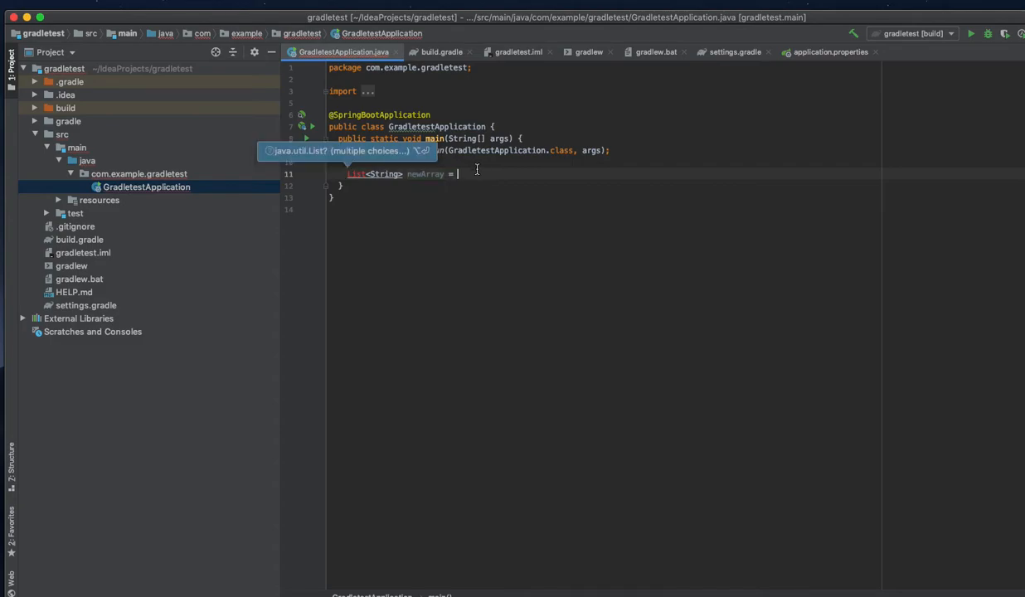
type("List")
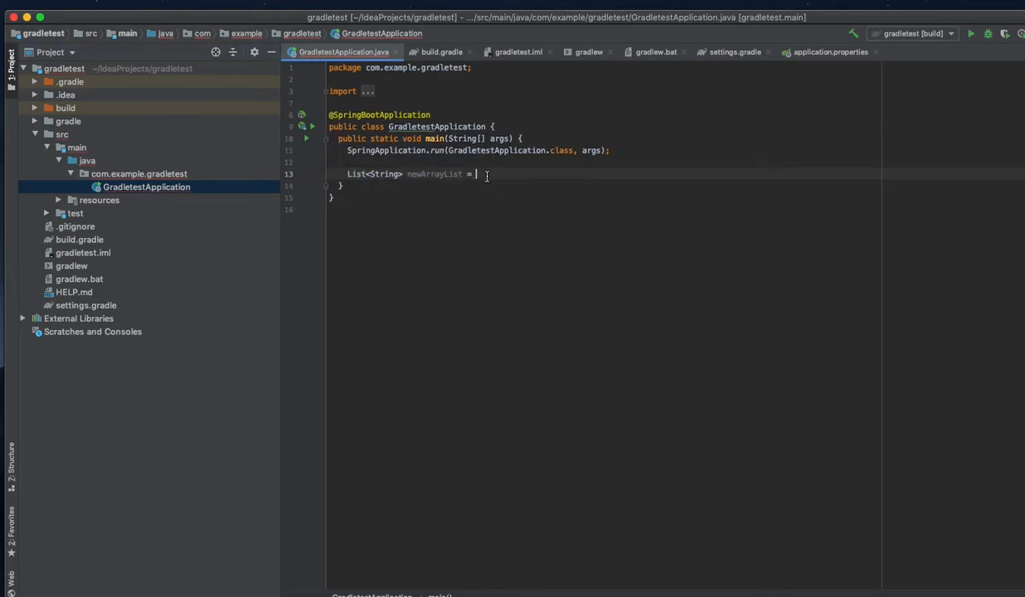
type("new ArrayList<>(")
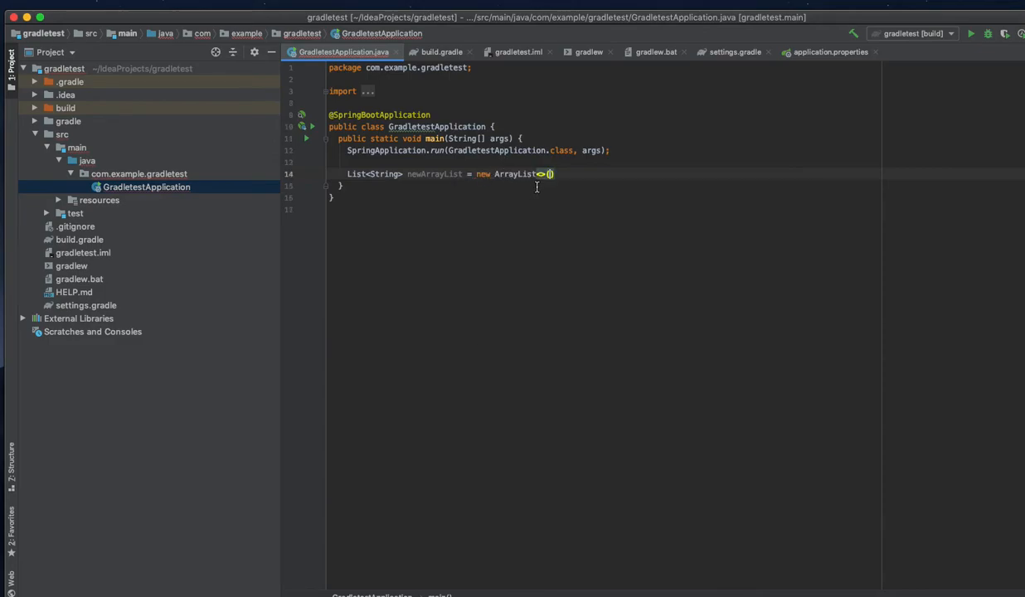
type(");")
type(".a")
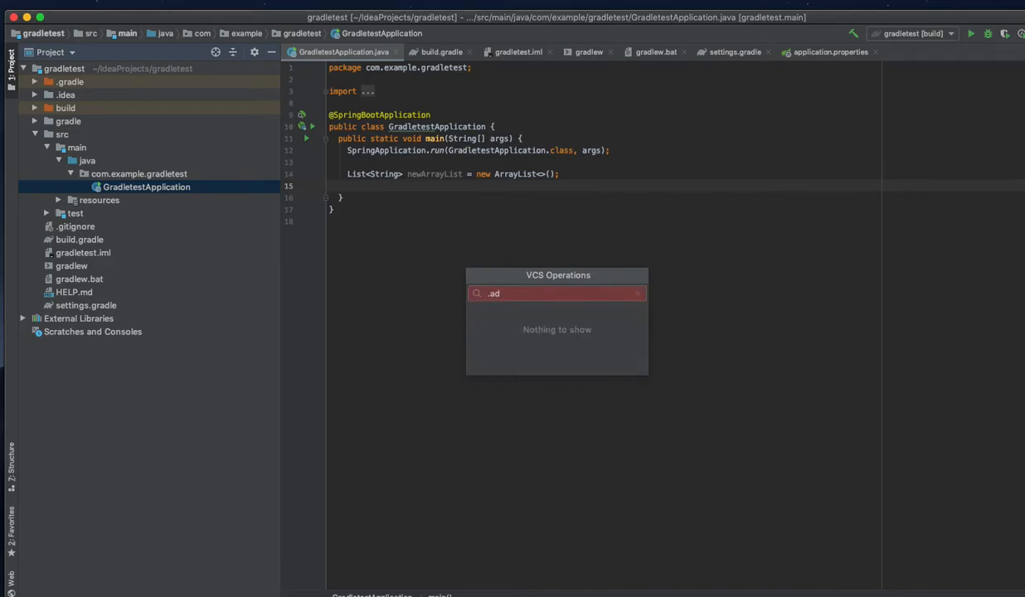
type("d")
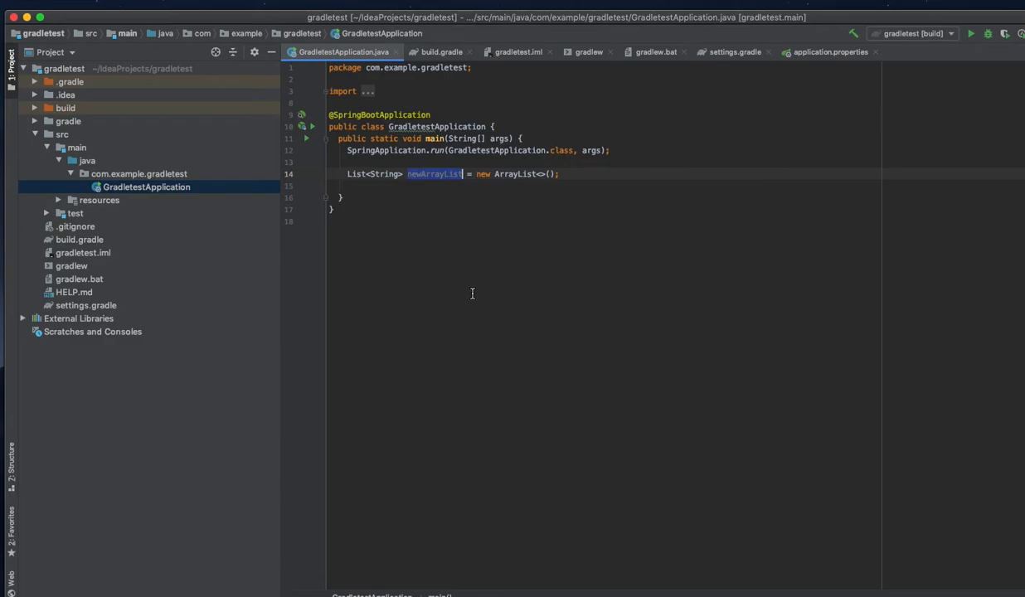
left_click(560, 173)
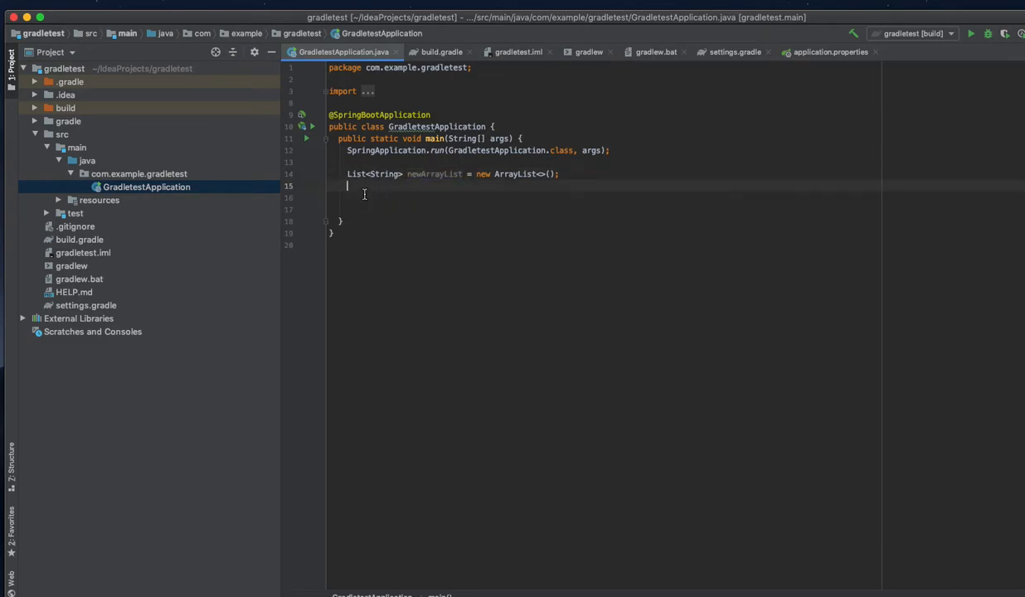
Write newArrayList.stream().filter().map().collect(); in main, fixing mistyped method names via completion
type("newArrayList")
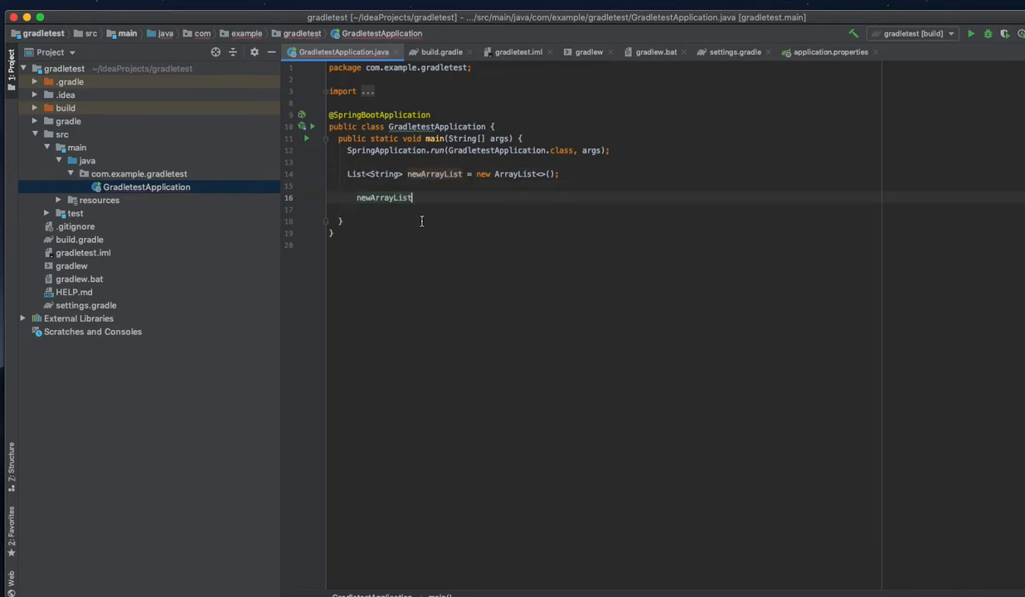
type(".stream(")
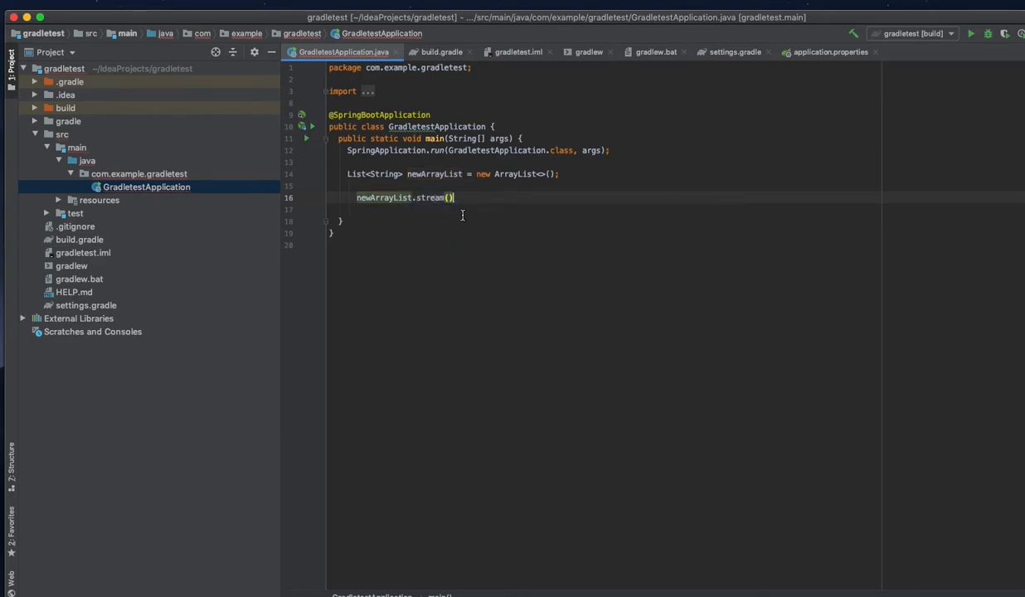
type("map(")
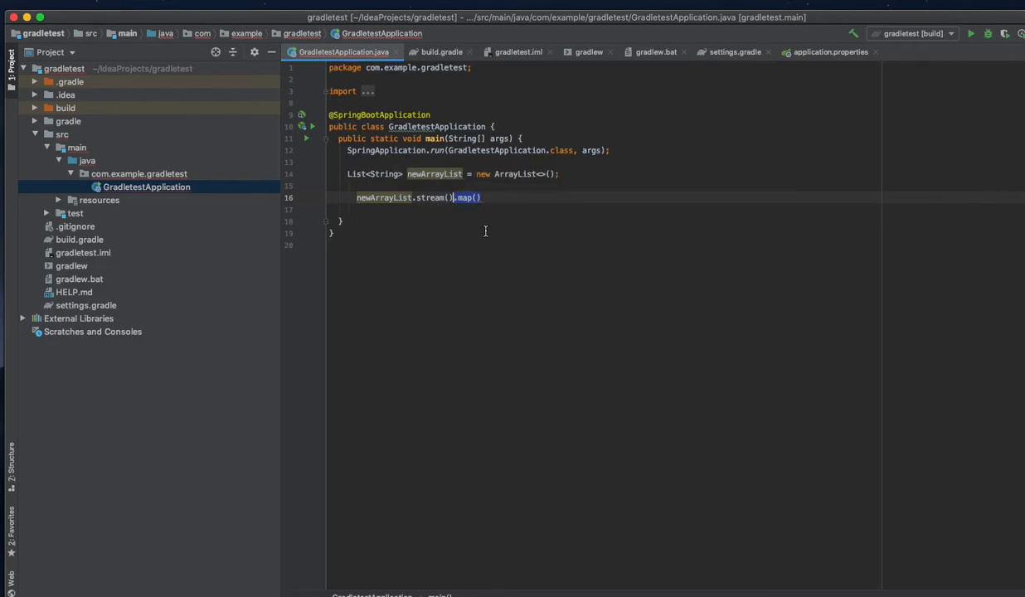
type("file")
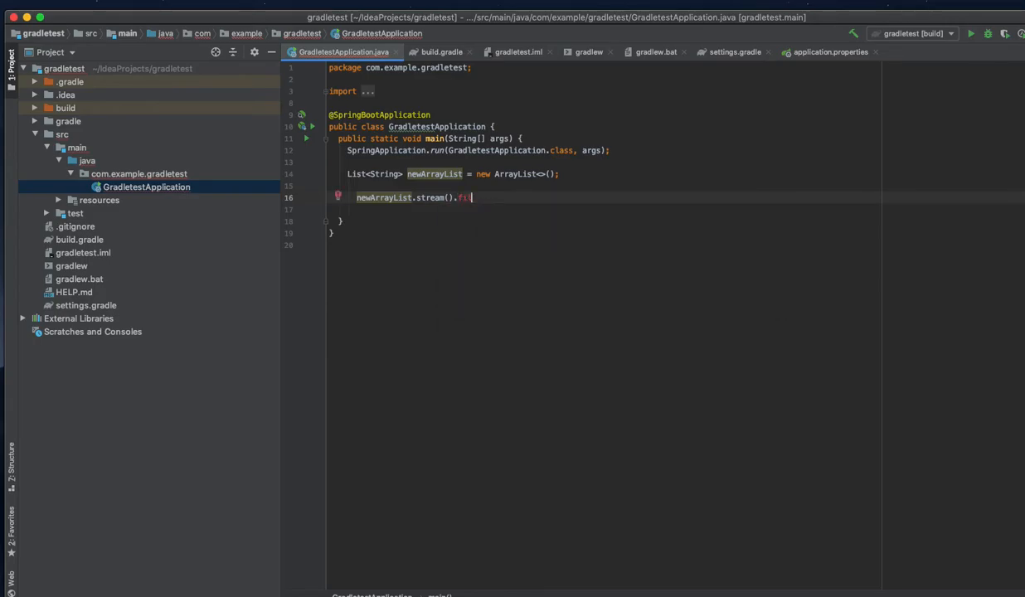
key("BackSpace")
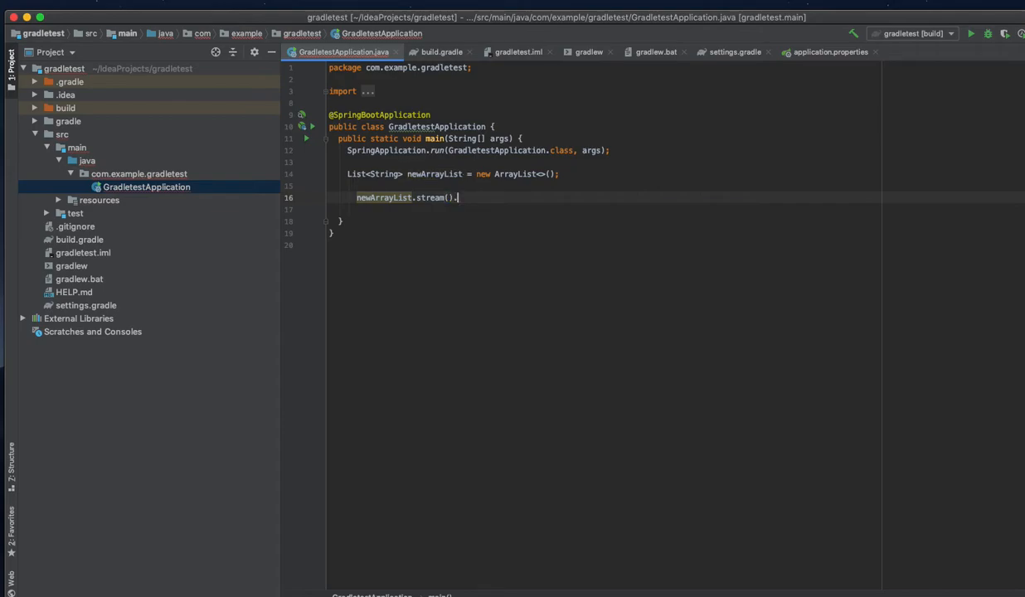
type("filter().forEach();")
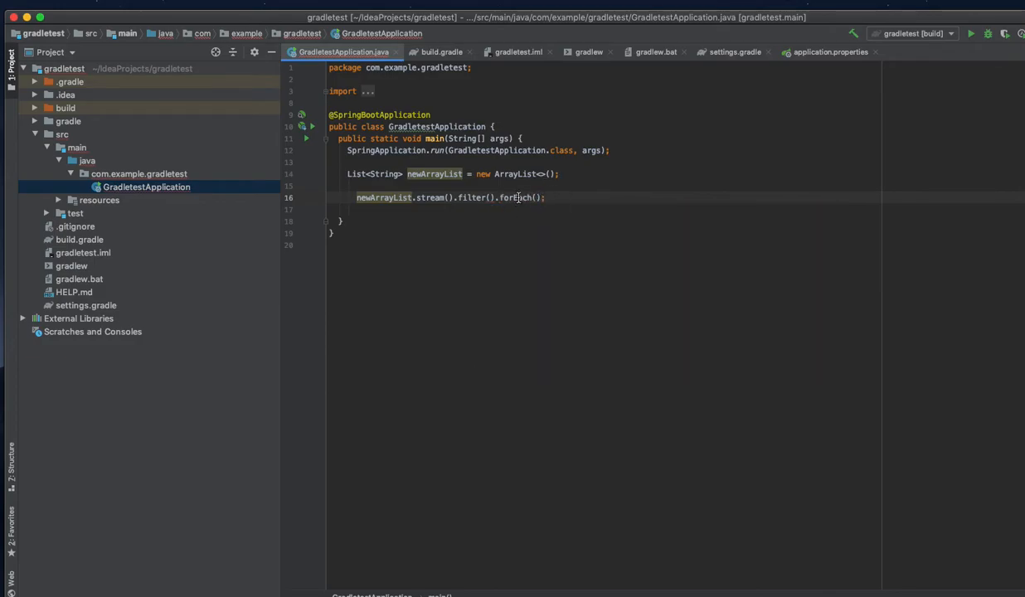
double_click(515, 197)
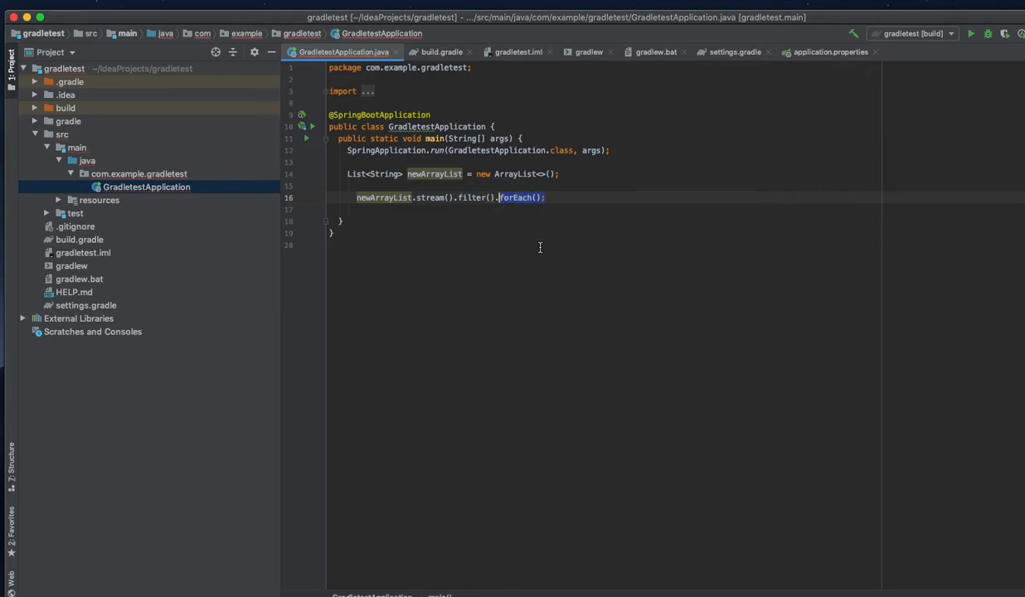
type("map.")
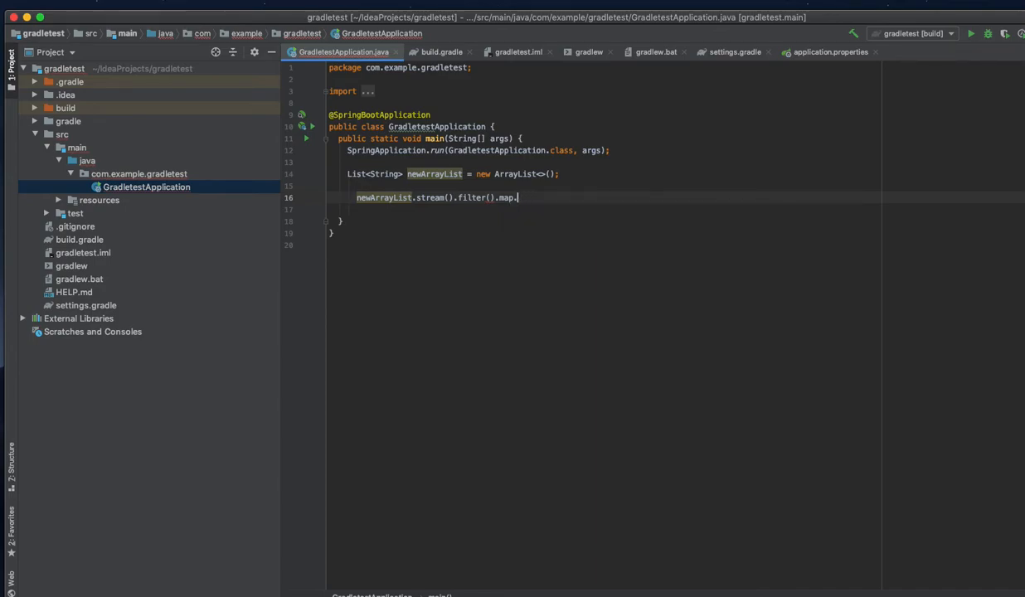
type("()")
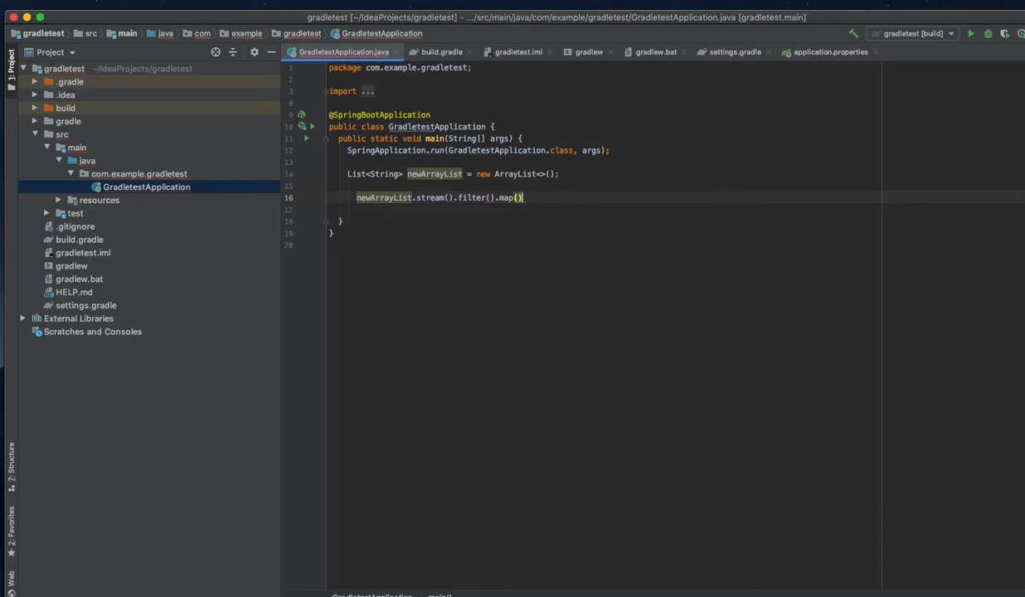
type(".collect(")
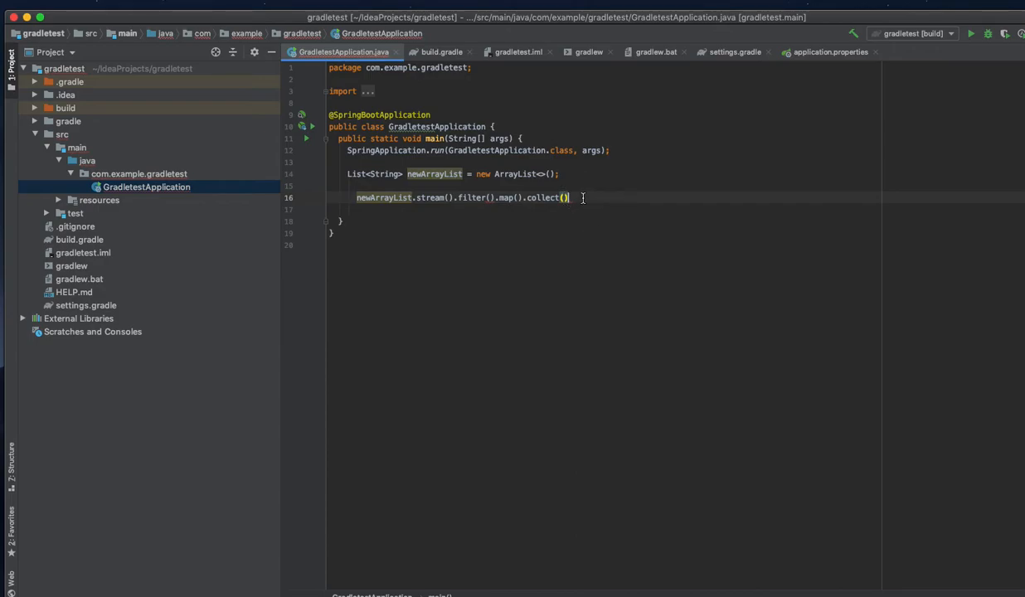
type(";")
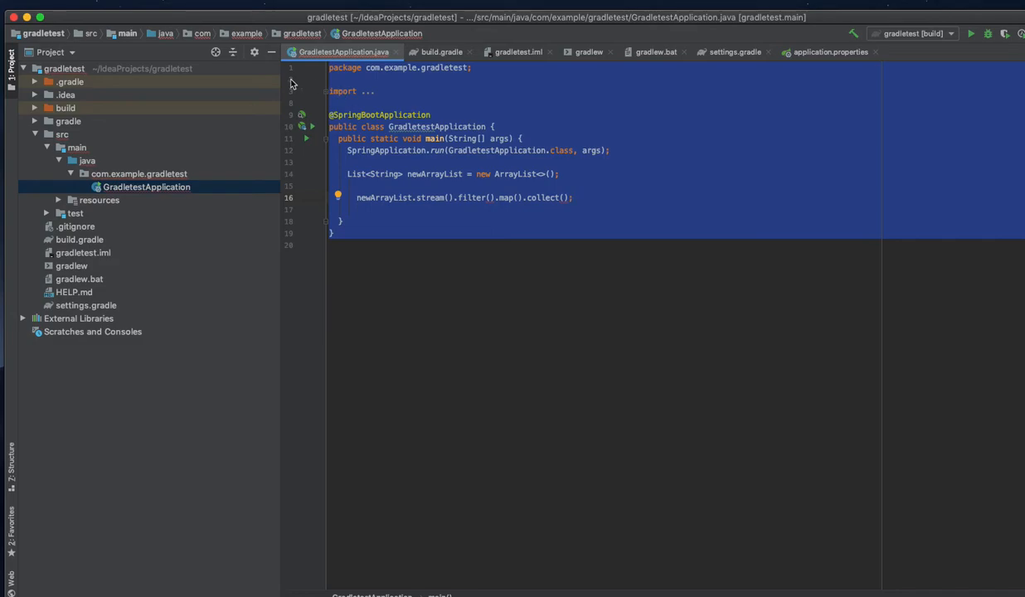
mouse_move(291, 83)
type("x -> ")
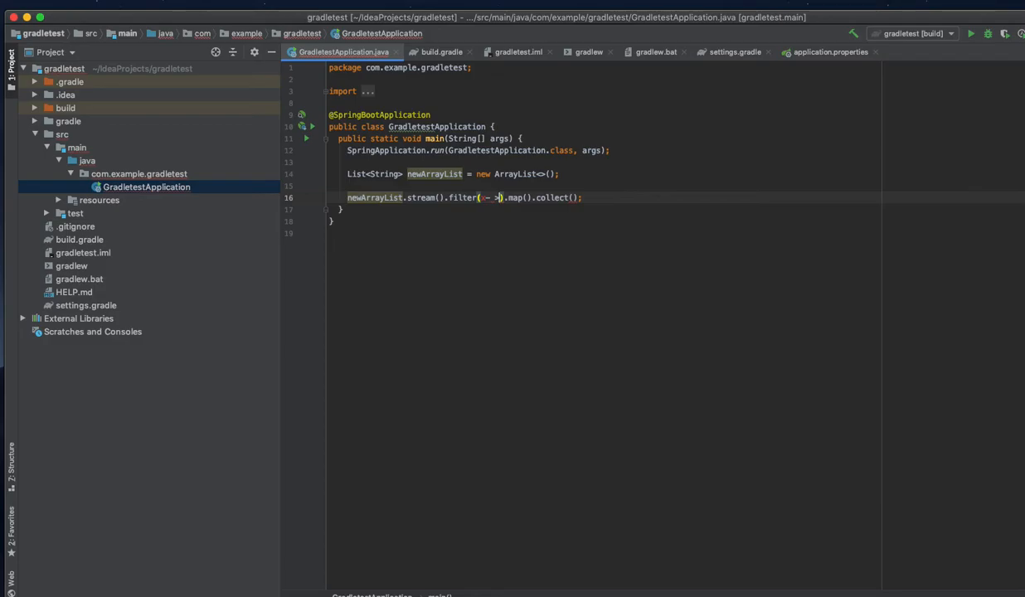
Rewrite the stream line as newArrayList.stream().forEach(System.out::println)
key("Backspace")
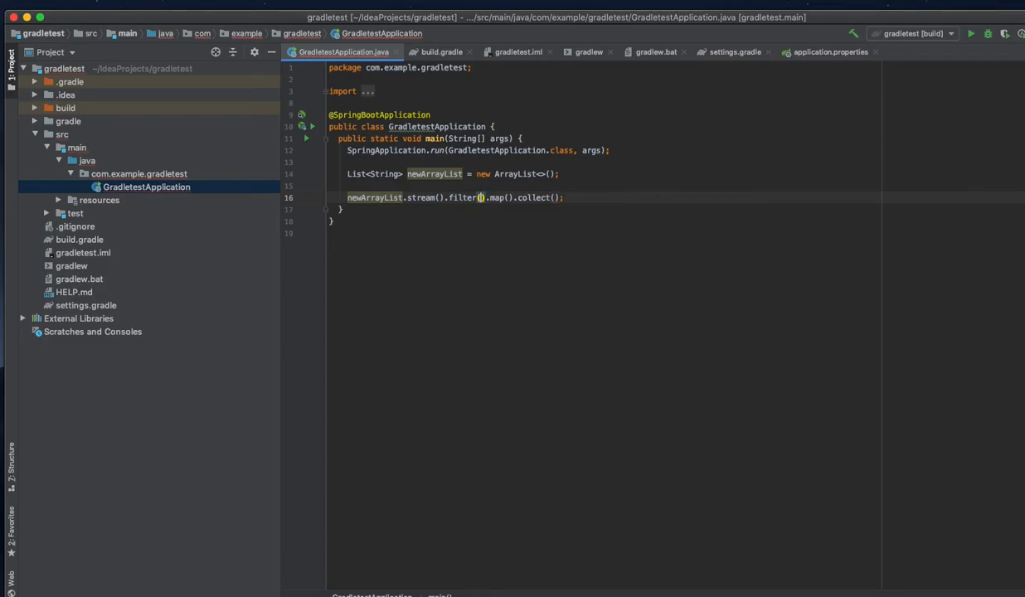
left_click(589, 197)
type("orEach")
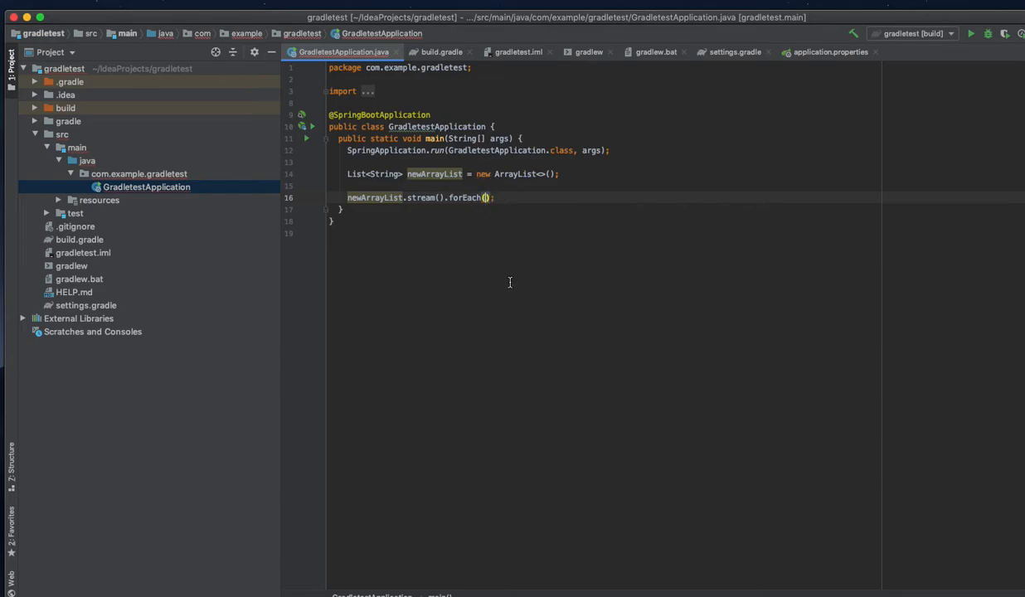
type("Syst")
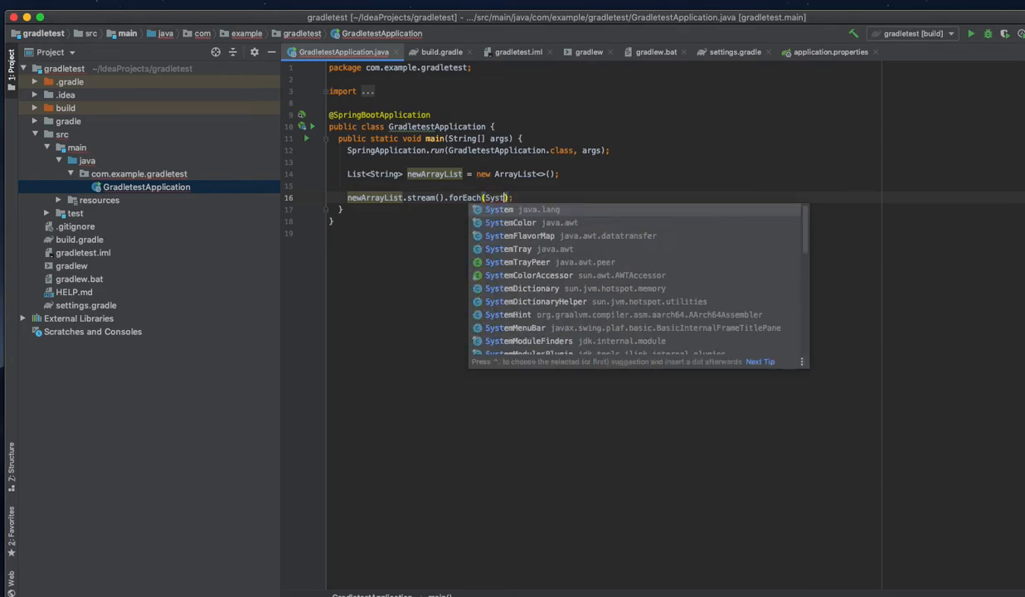
key("Escape")
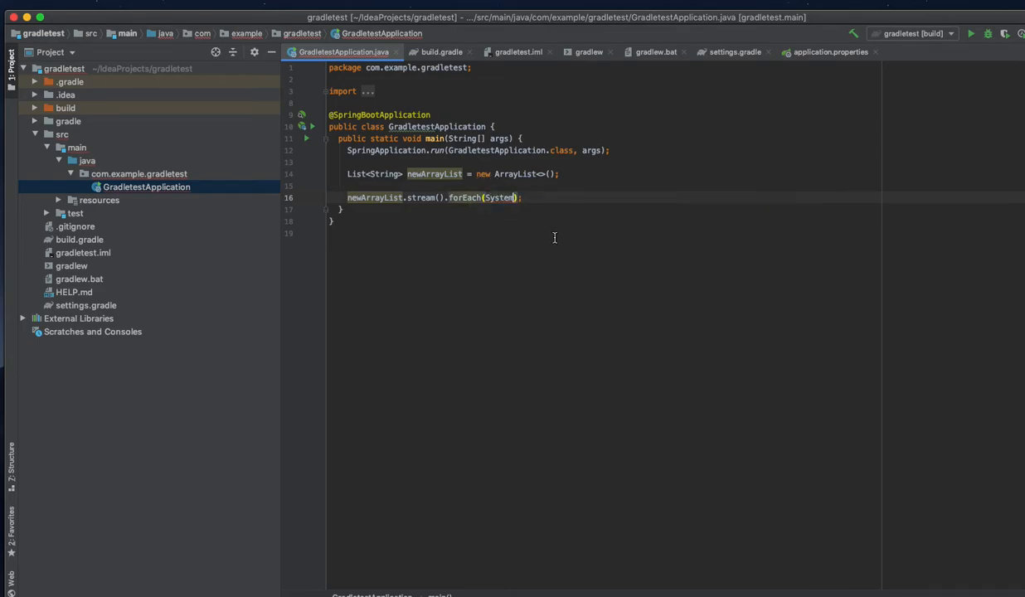
type("::")
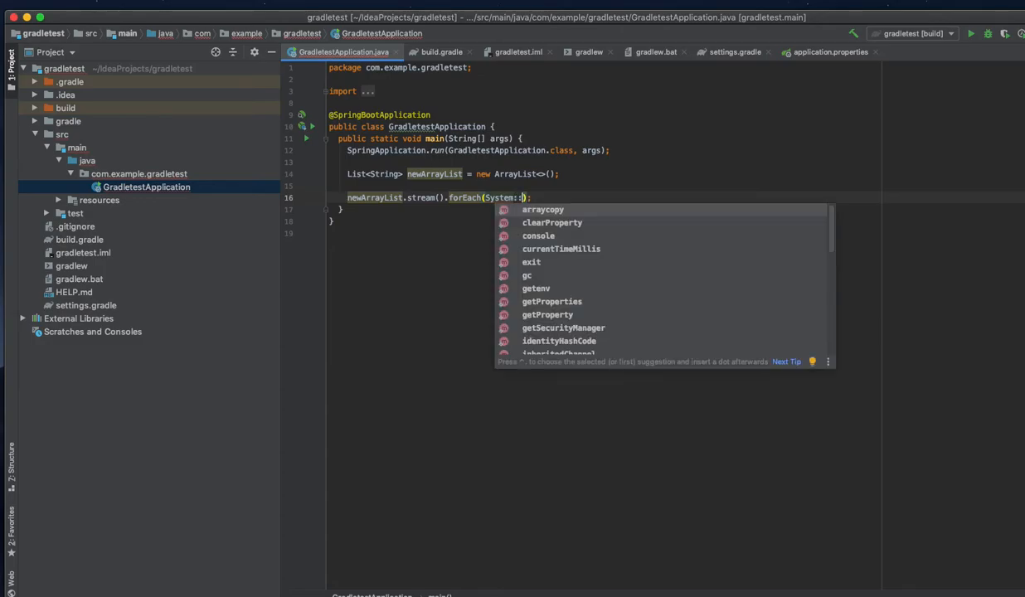
type("pr")
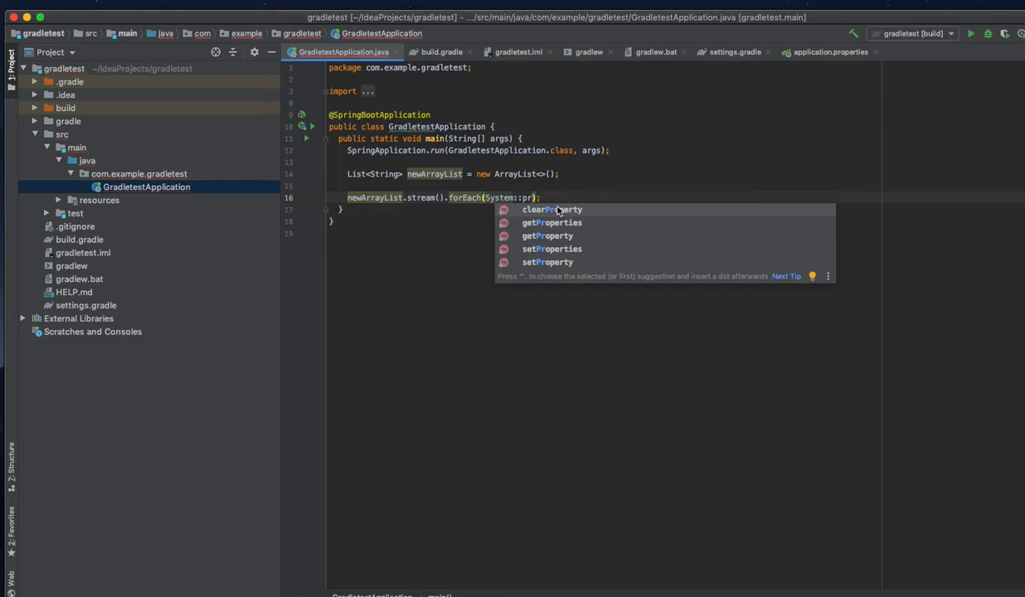
key("Escape")
type(".out")
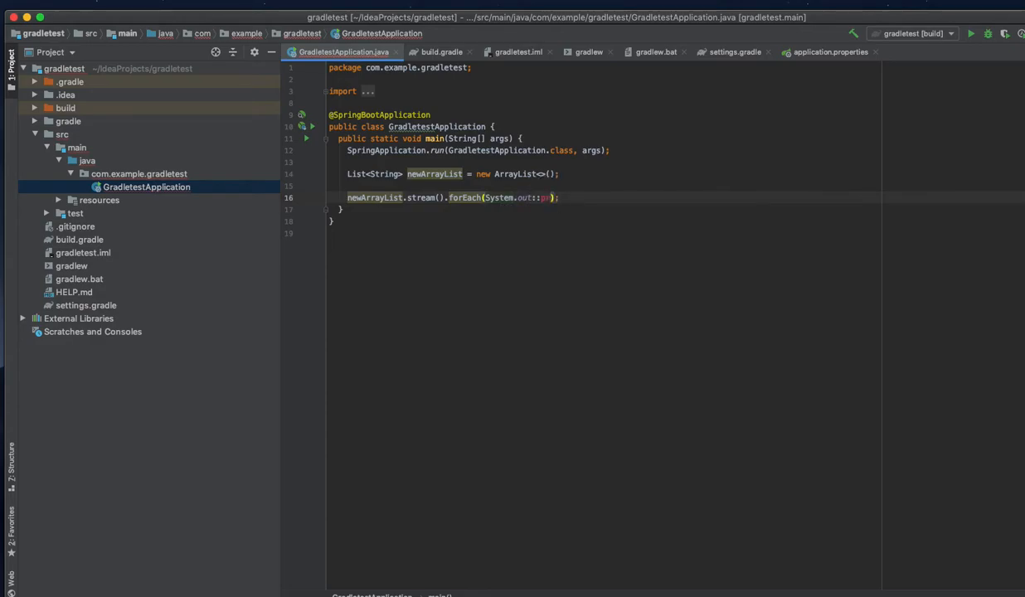
type("println")
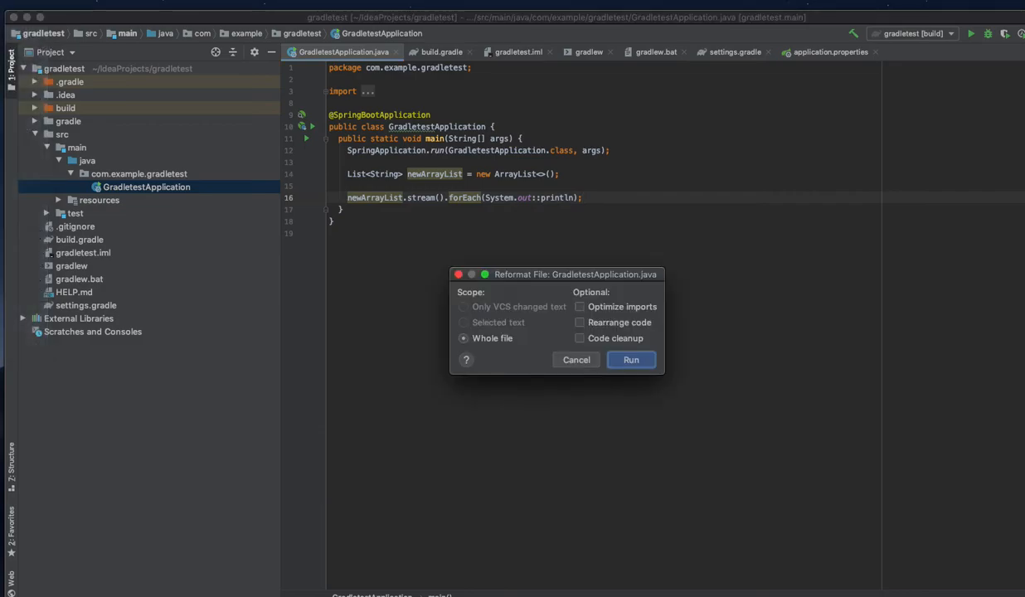
mouse_move(440, 306)
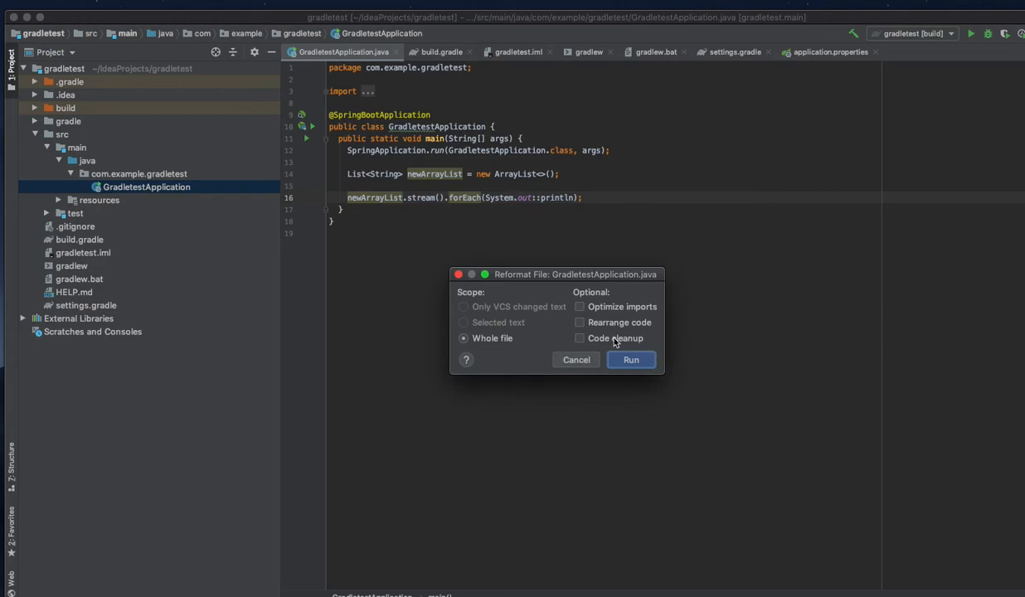
mouse_move(586, 334)
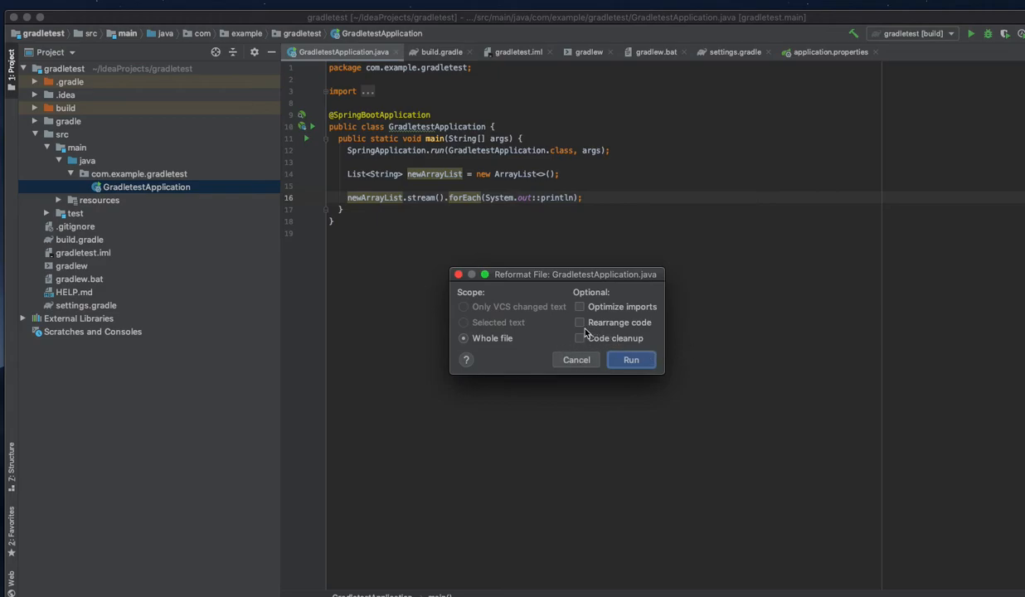
Run Reformat Code on the whole file with Rearrange code and Code cleanup ticked
left_click(580, 323)
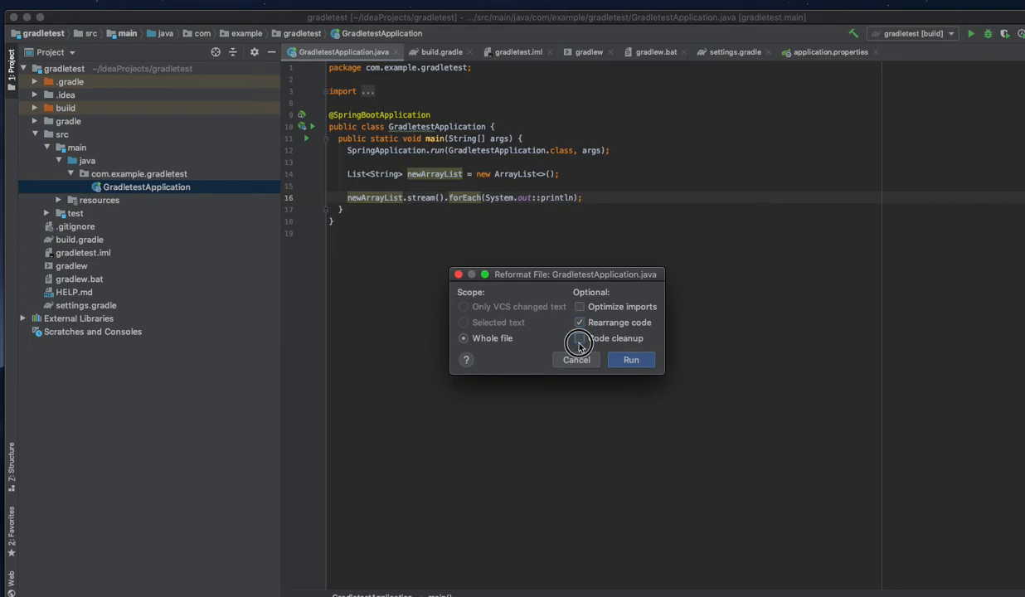
left_click(580, 338)
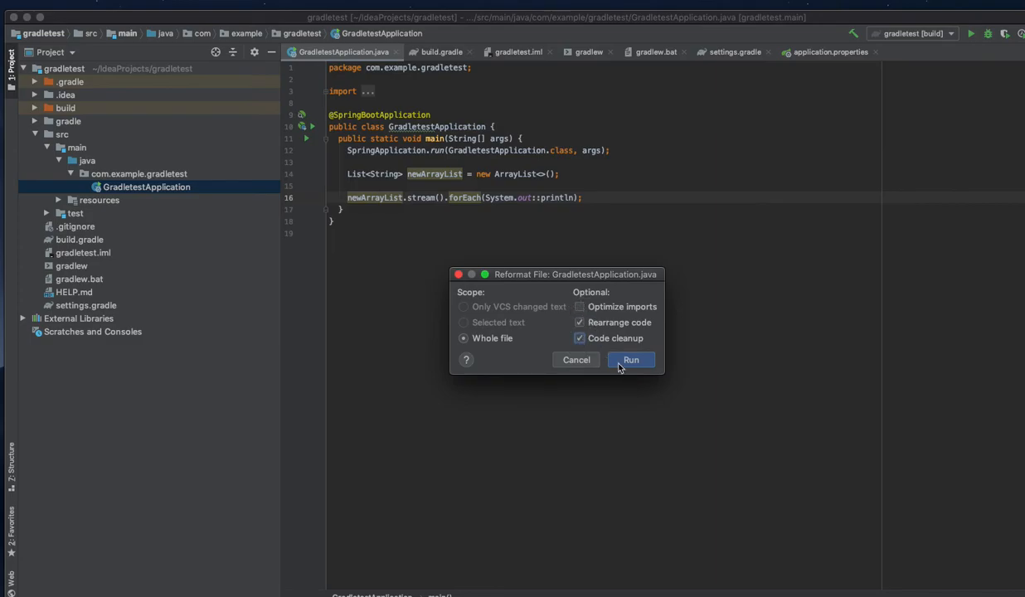
left_click(631, 359)
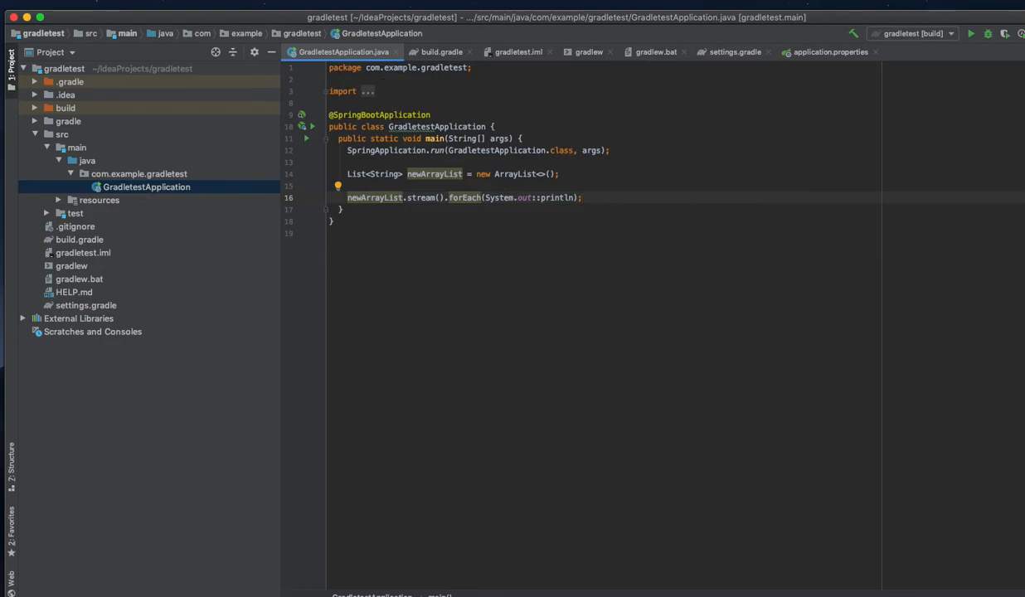
left_click(41, 33)
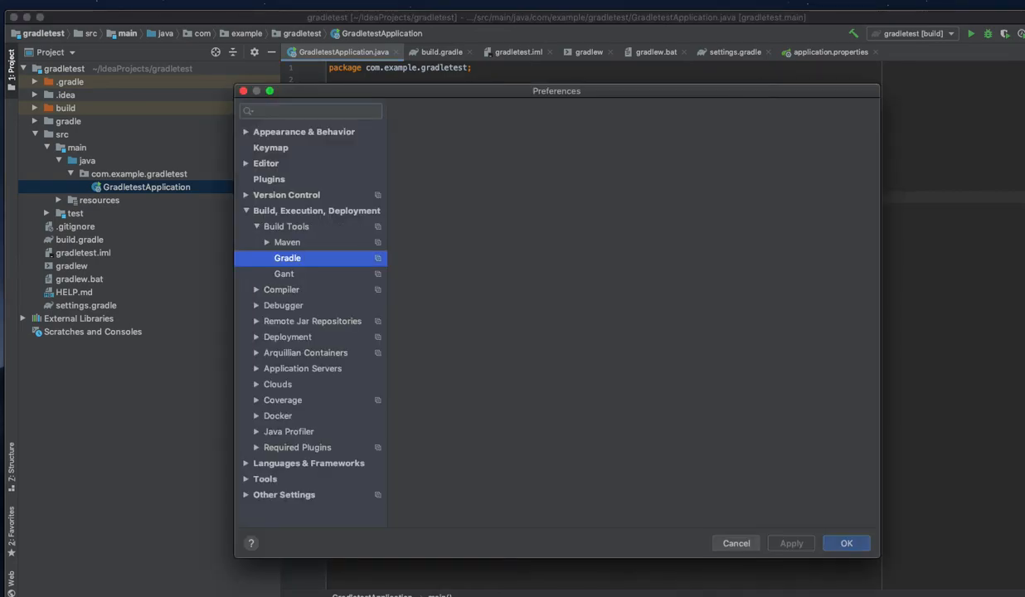
Search Preferences for 'code format' and set the Java code style scheme to Project
left_click(288, 258)
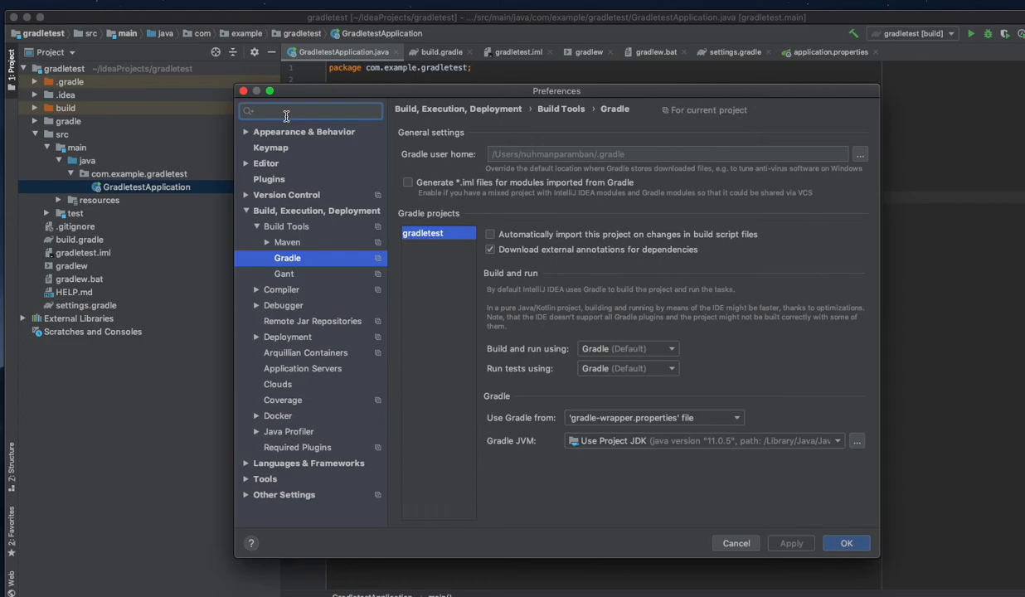
type("code")
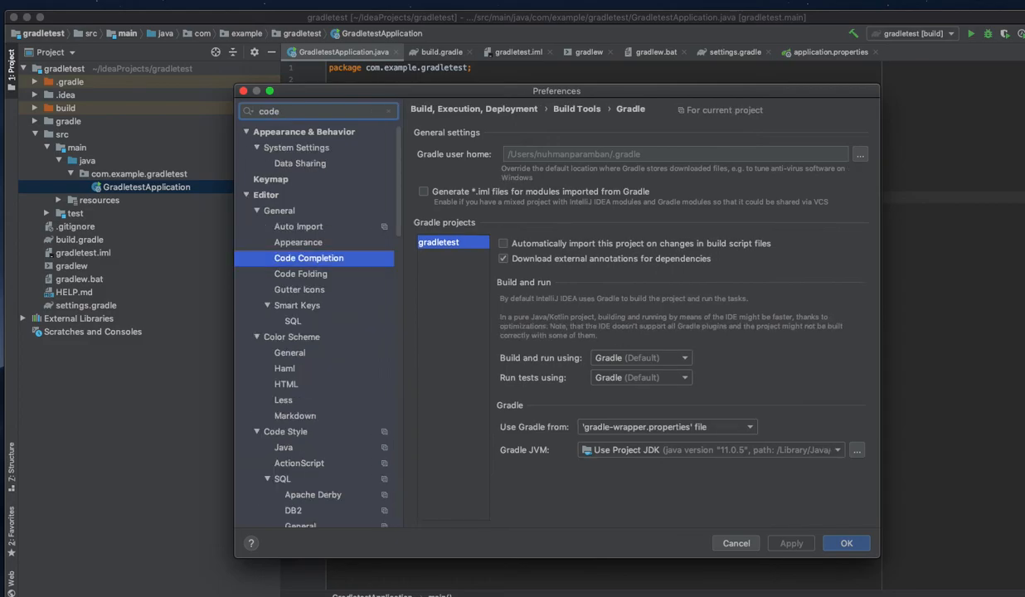
type("for")
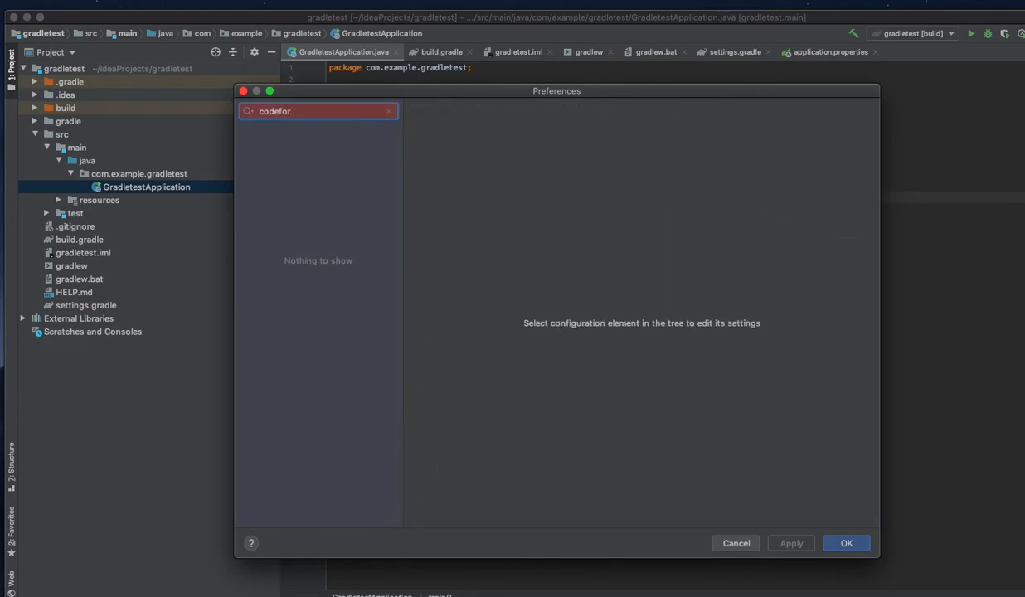
key("Backspace")
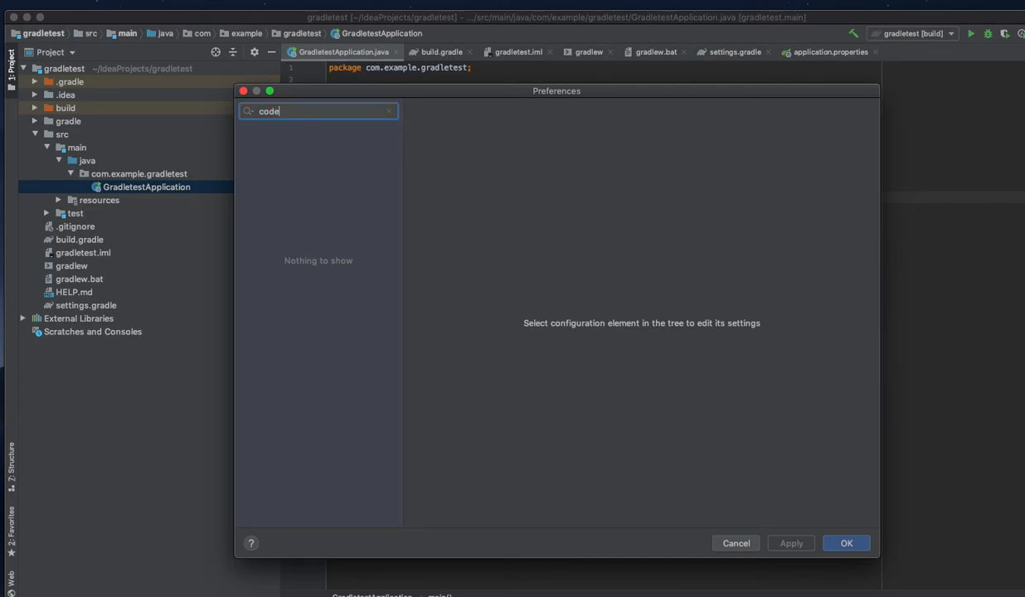
type("forma")
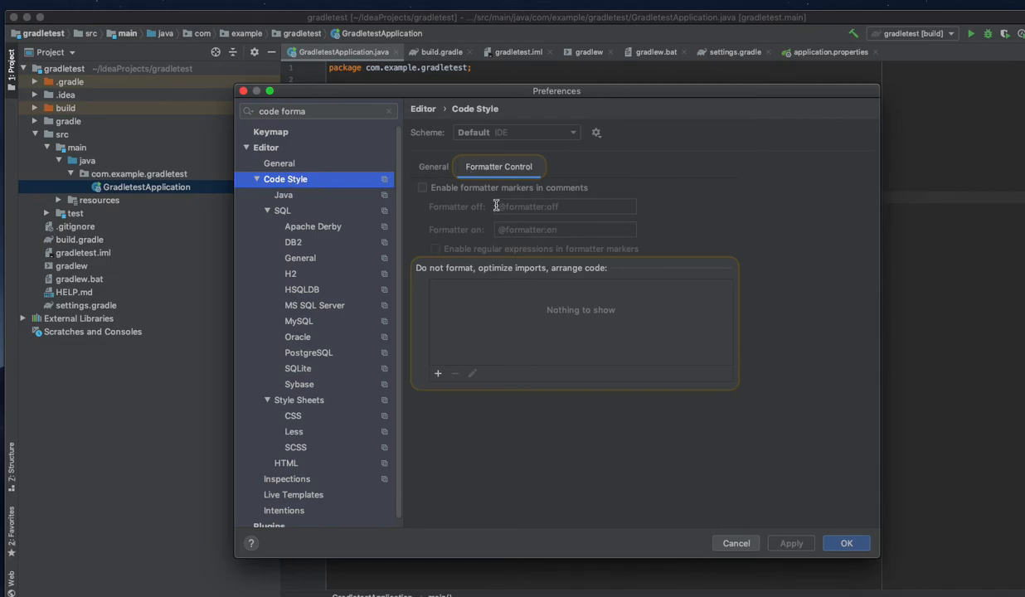
mouse_move(498, 141)
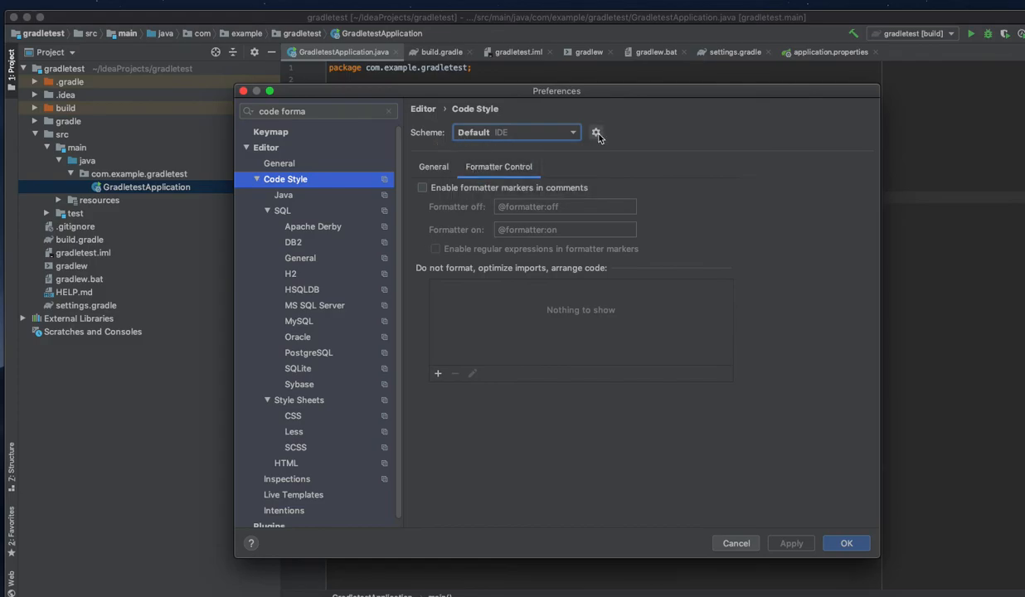
left_click(597, 133)
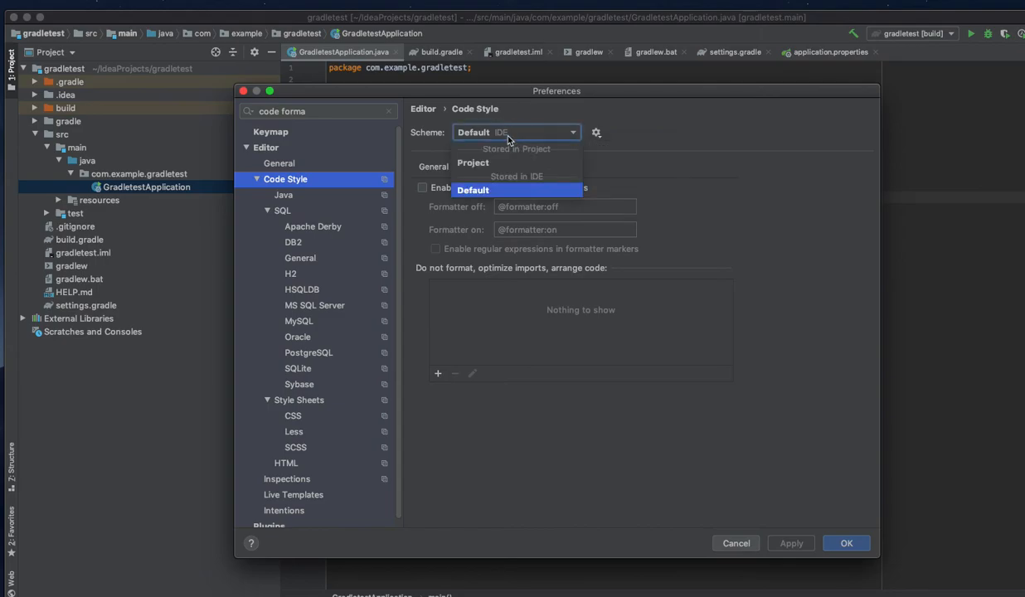
left_click(596, 133)
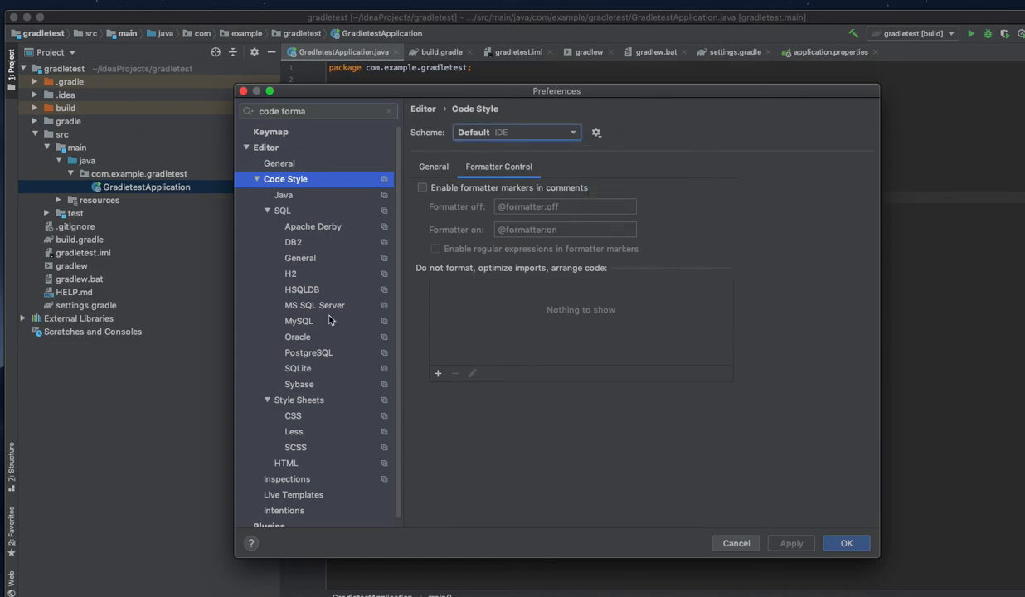
left_click(283, 194)
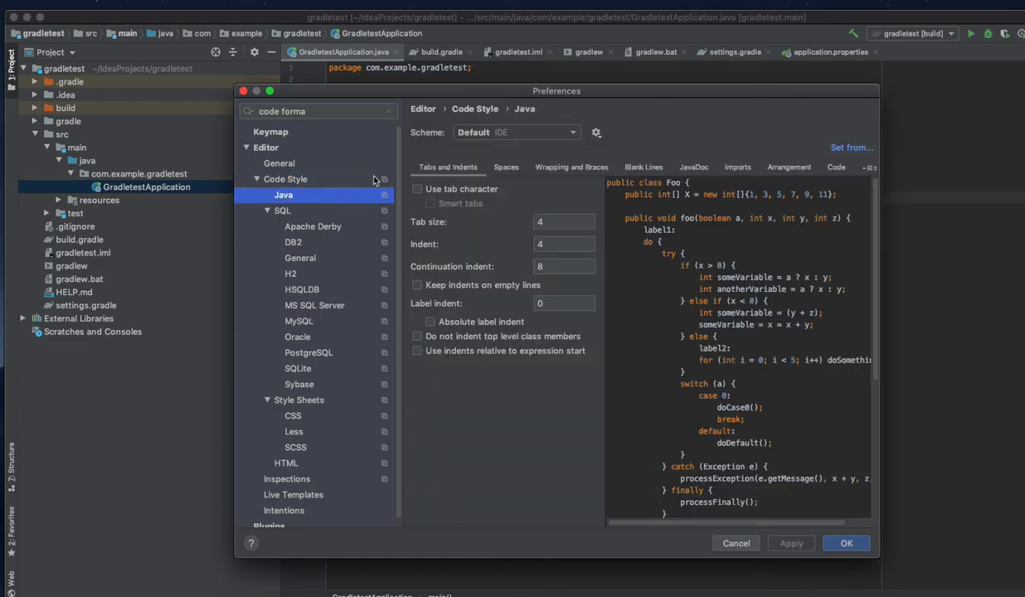
left_click(517, 132)
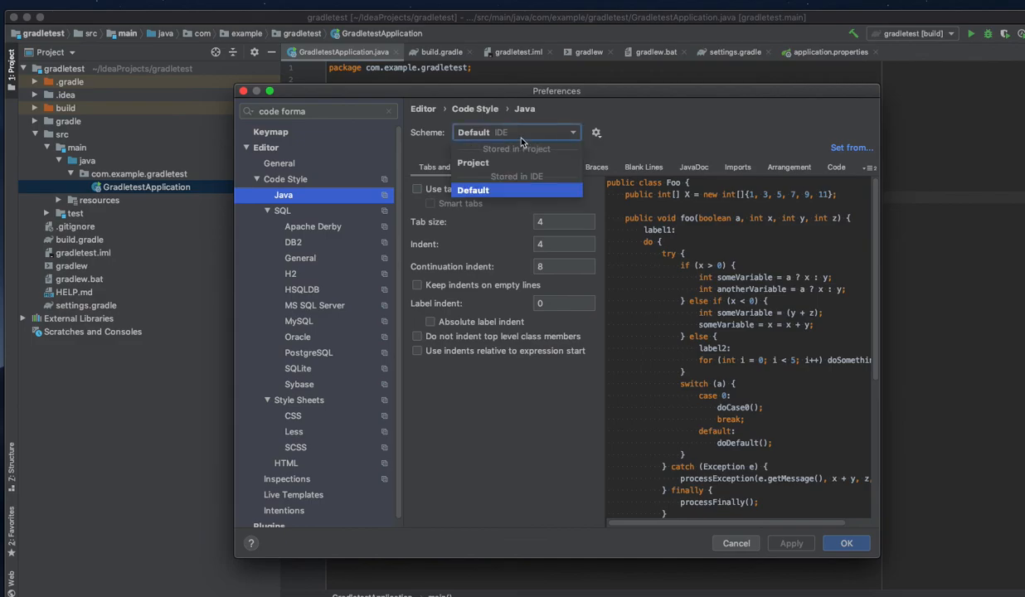
left_click(473, 163)
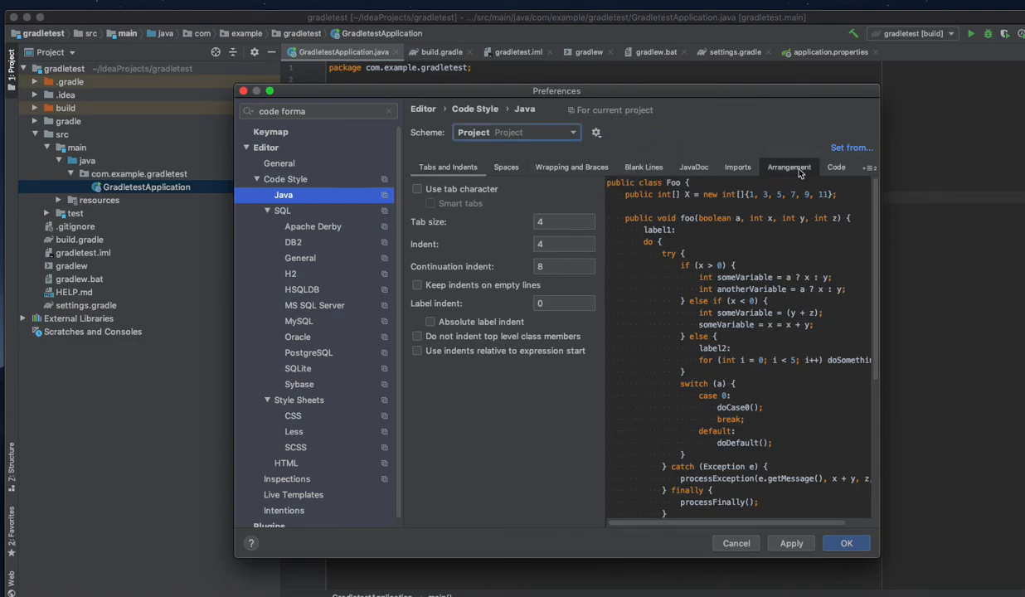
Browse the Java code style's Code Generation, Tabs and Indents, Spaces, JavaDoc and Imports tabs
left_click(737, 167)
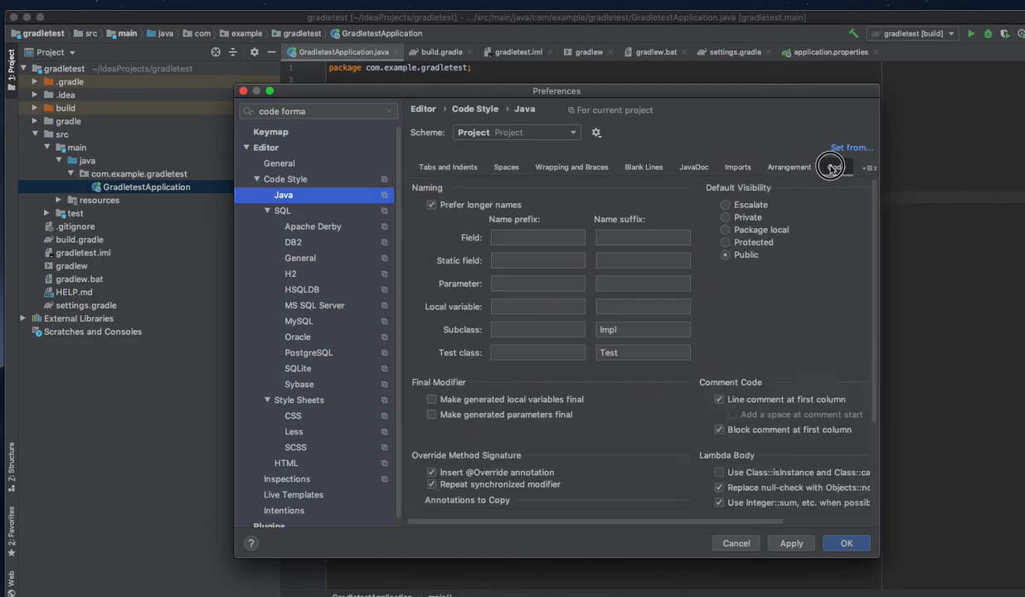
left_click(850, 148)
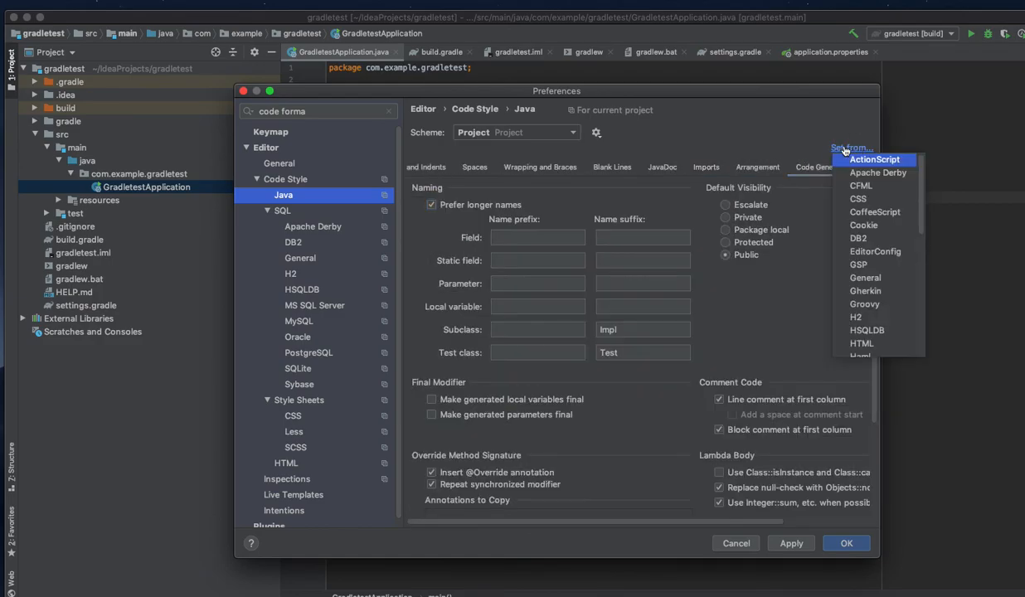
left_click(475, 166)
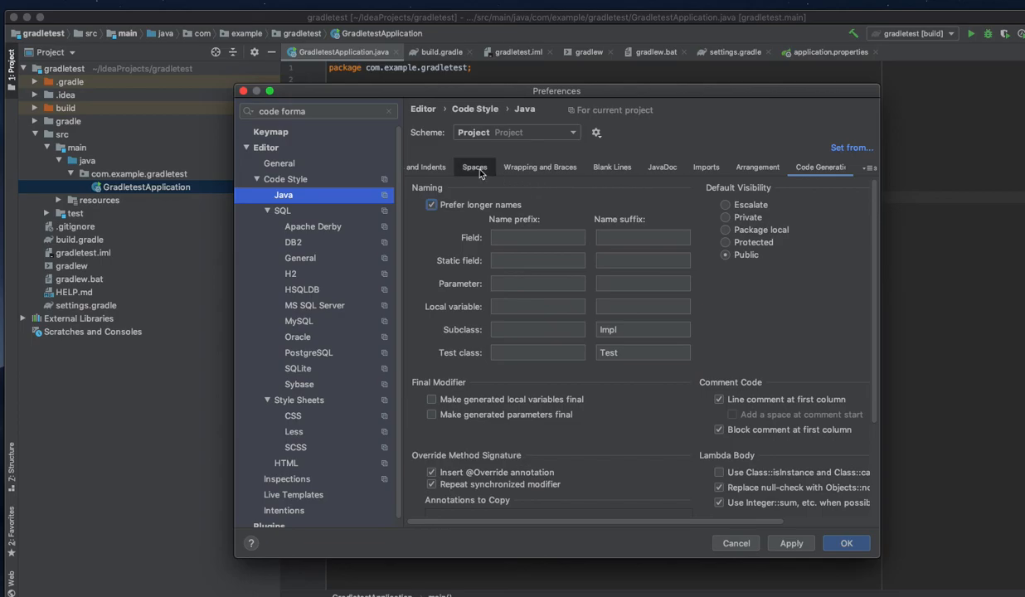
left_click(448, 167)
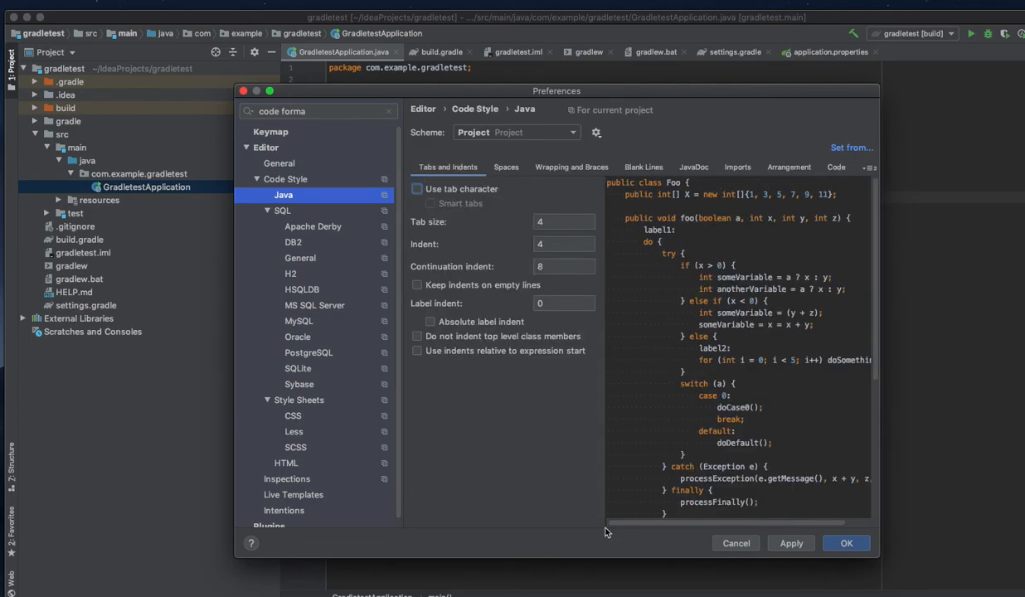
left_click(506, 166)
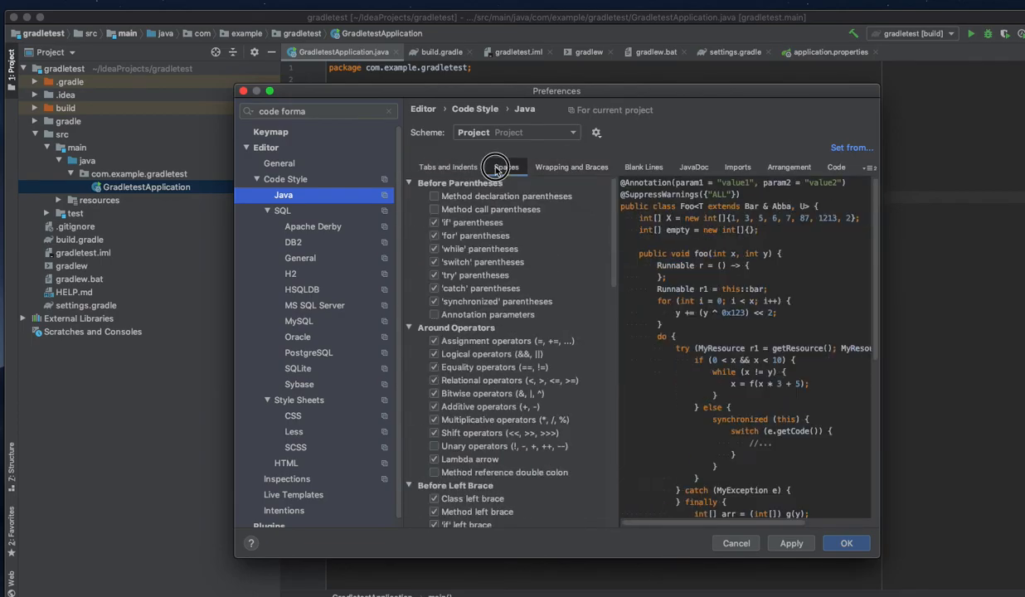
left_click(694, 167)
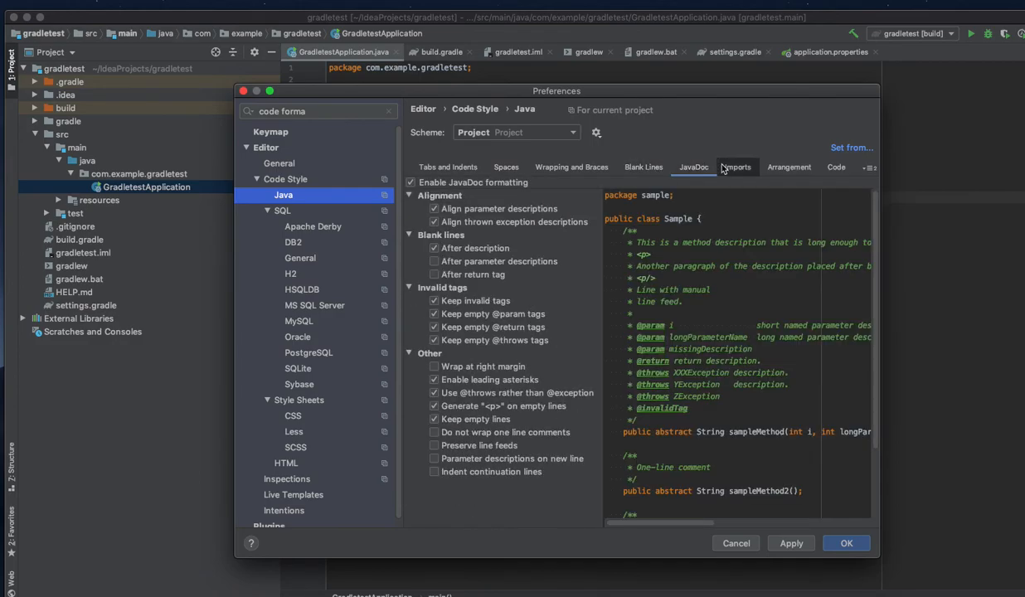
left_click(736, 167)
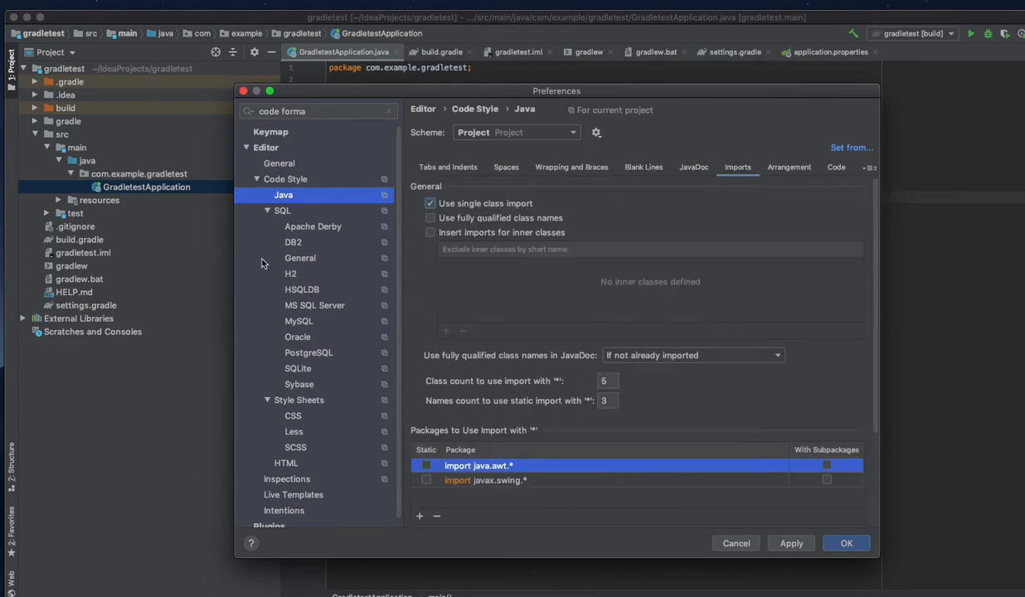
left_click(313, 226)
type("google")
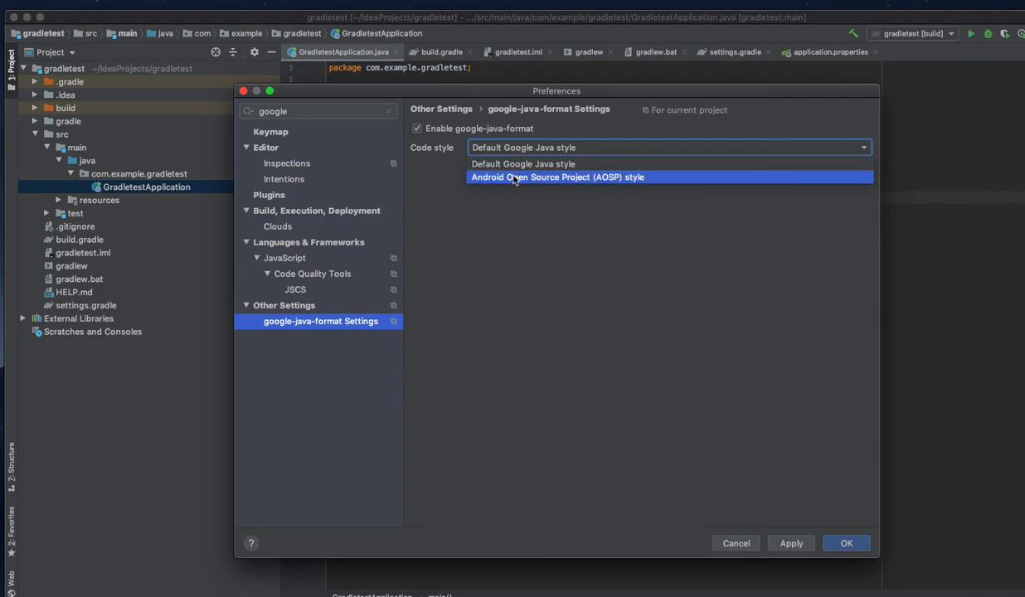
Set the google-java-format code style to Android Open Source Project (AOSP)
left_click(522, 163)
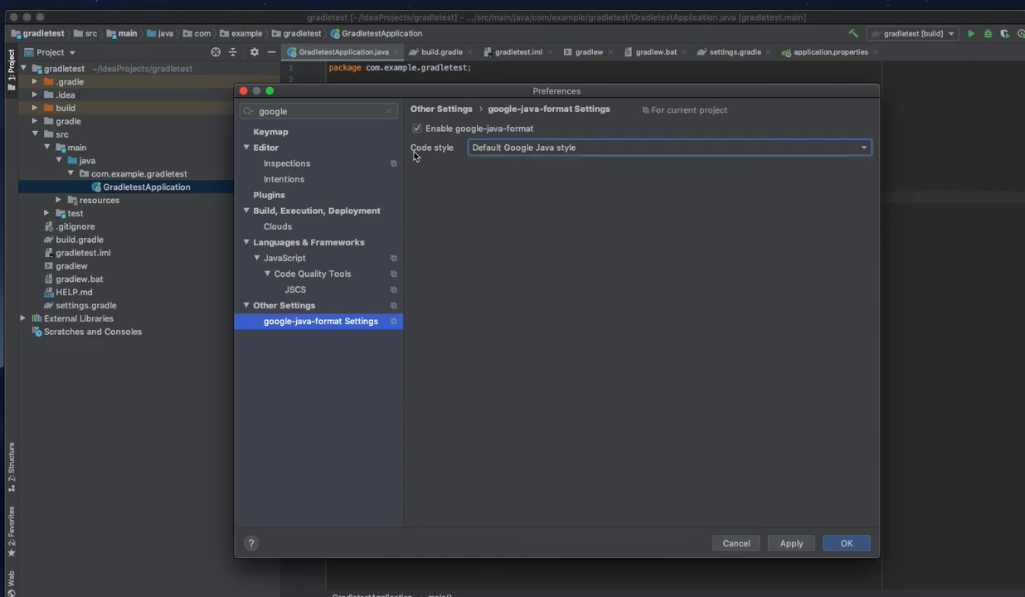
mouse_move(421, 137)
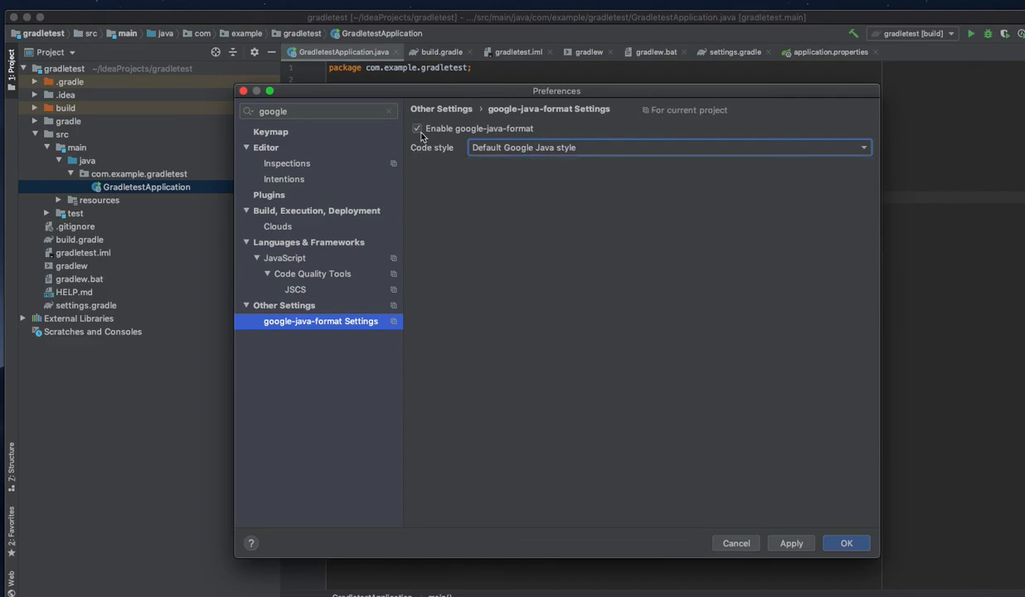
left_click(668, 147)
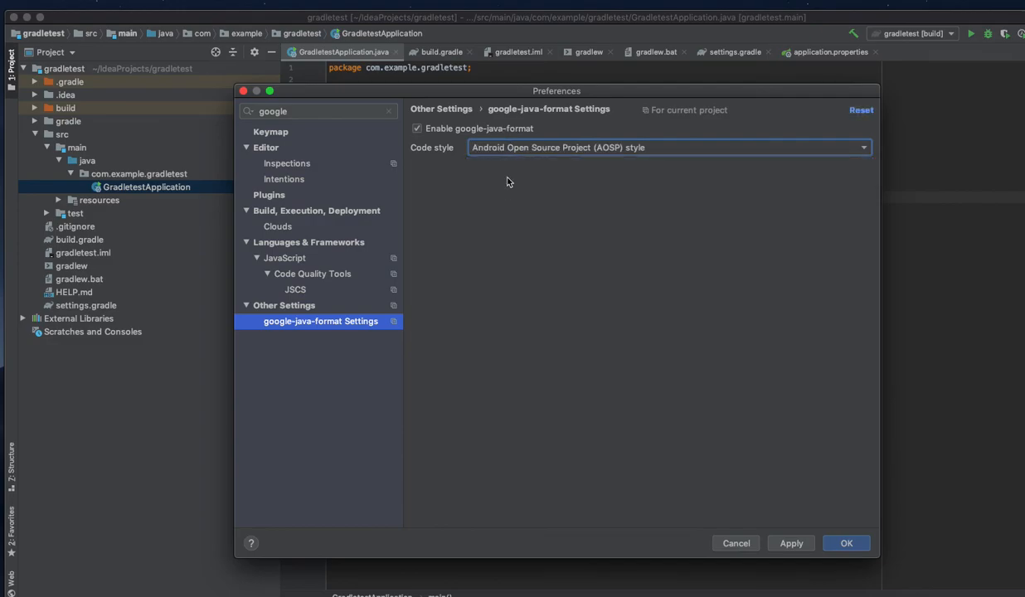
mouse_move(573, 182)
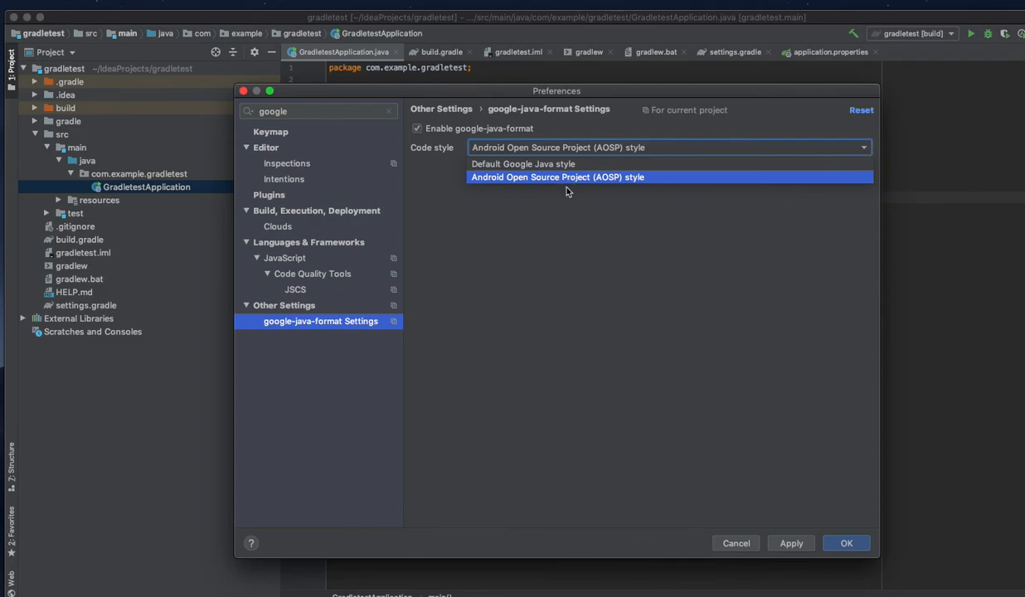
left_click(845, 544)
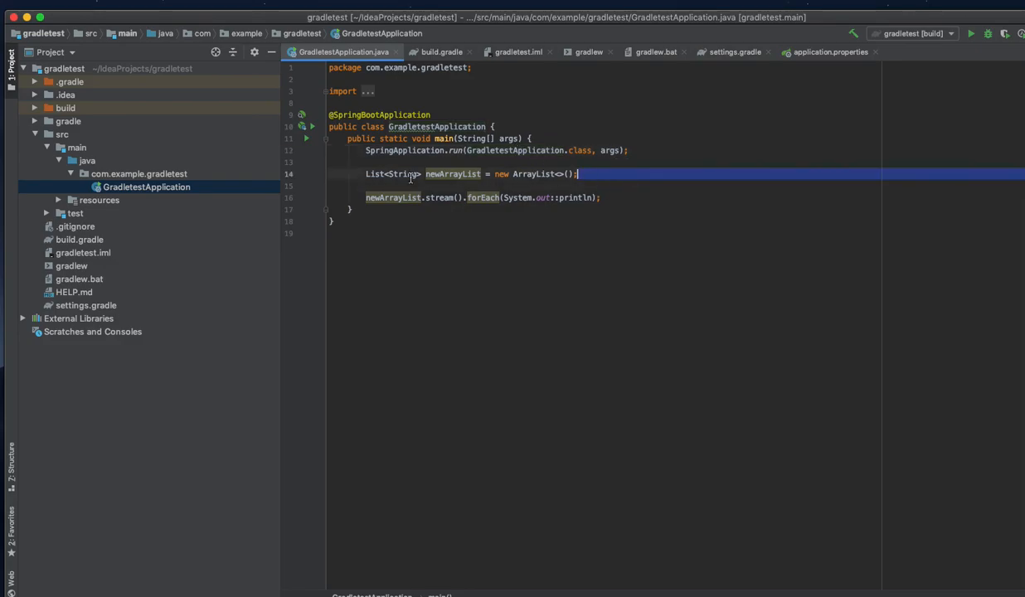
left_click(544, 139)
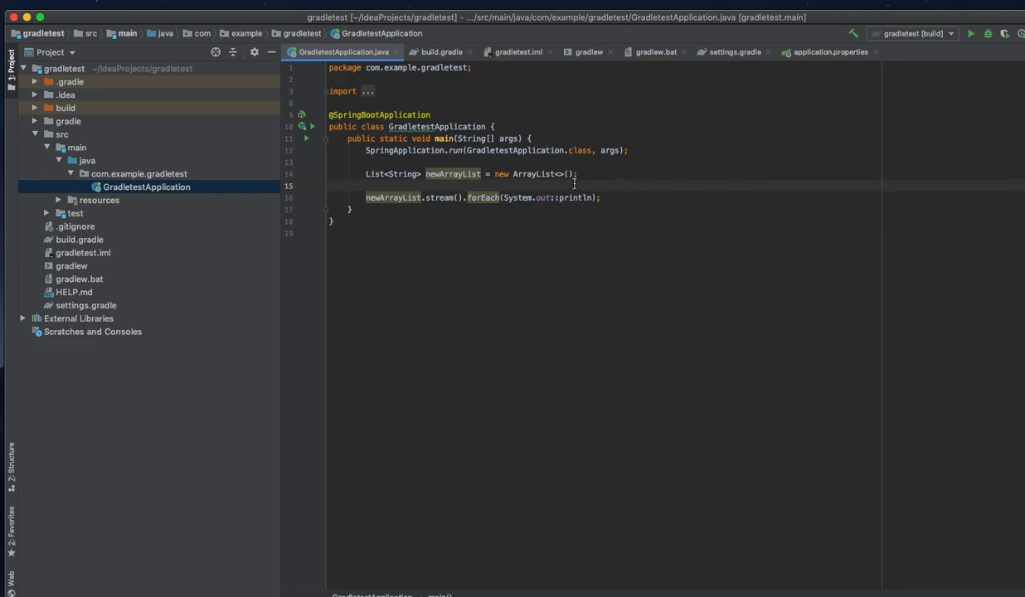
mouse_move(699, 128)
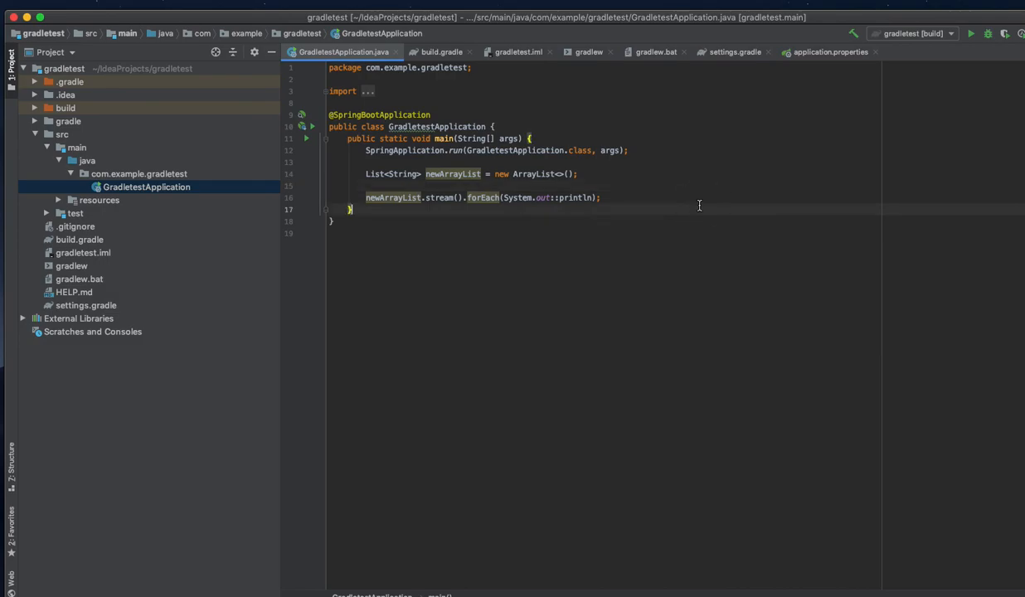
mouse_move(692, 205)
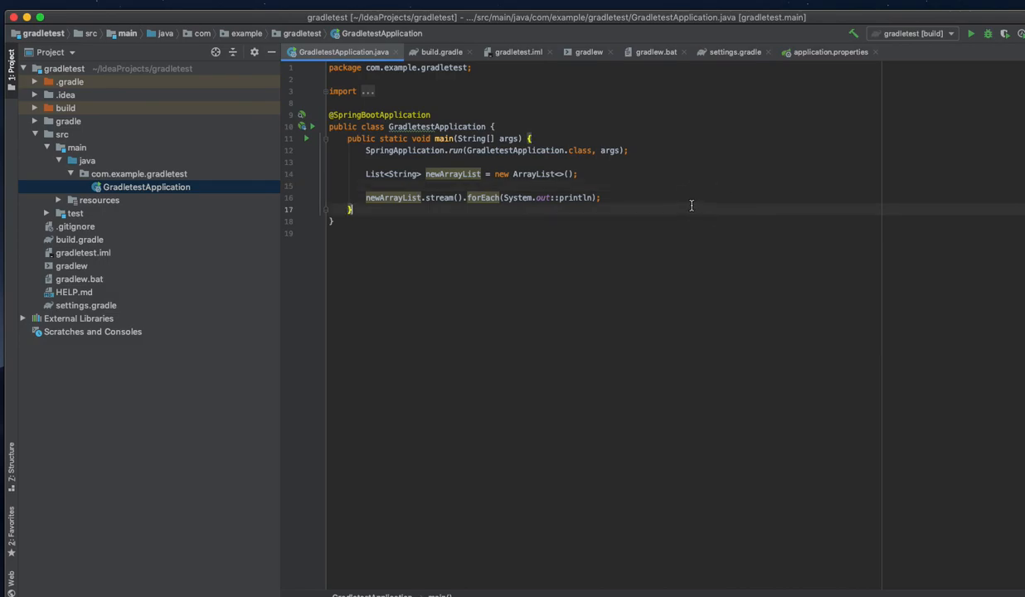
mouse_move(572, 138)
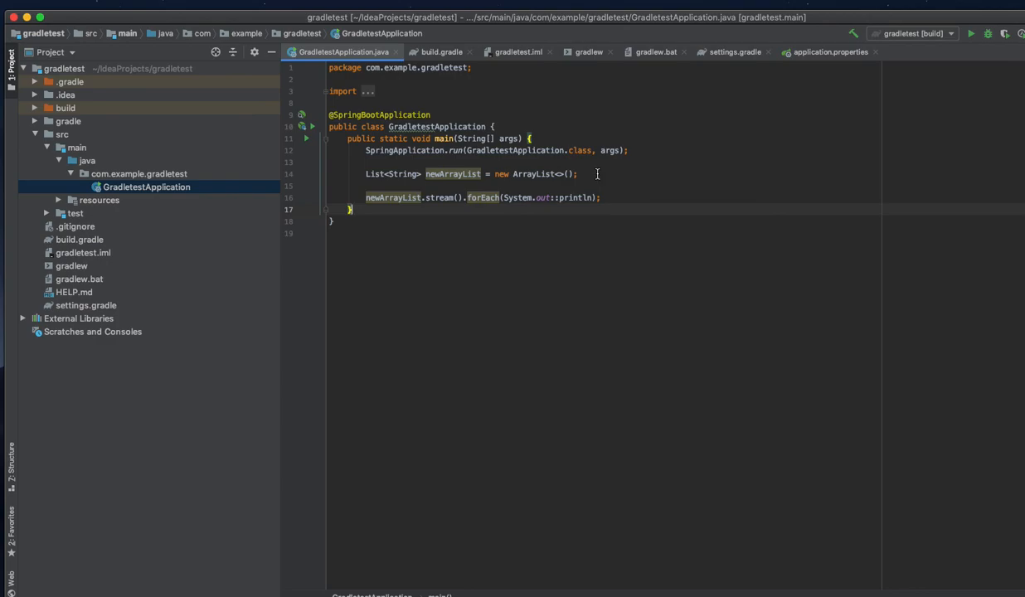
mouse_move(327, 98)
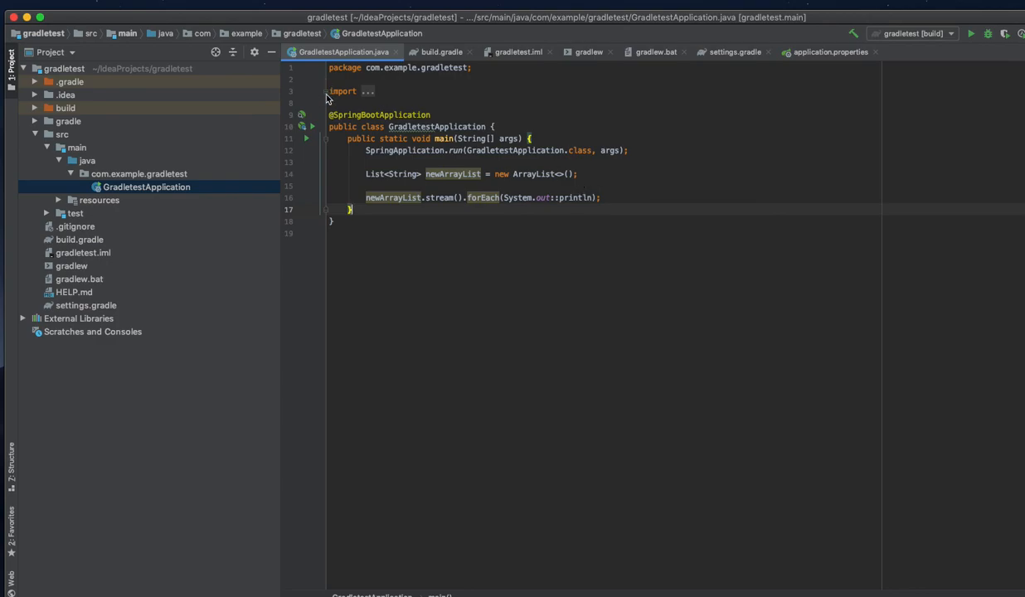
mouse_move(299, 77)
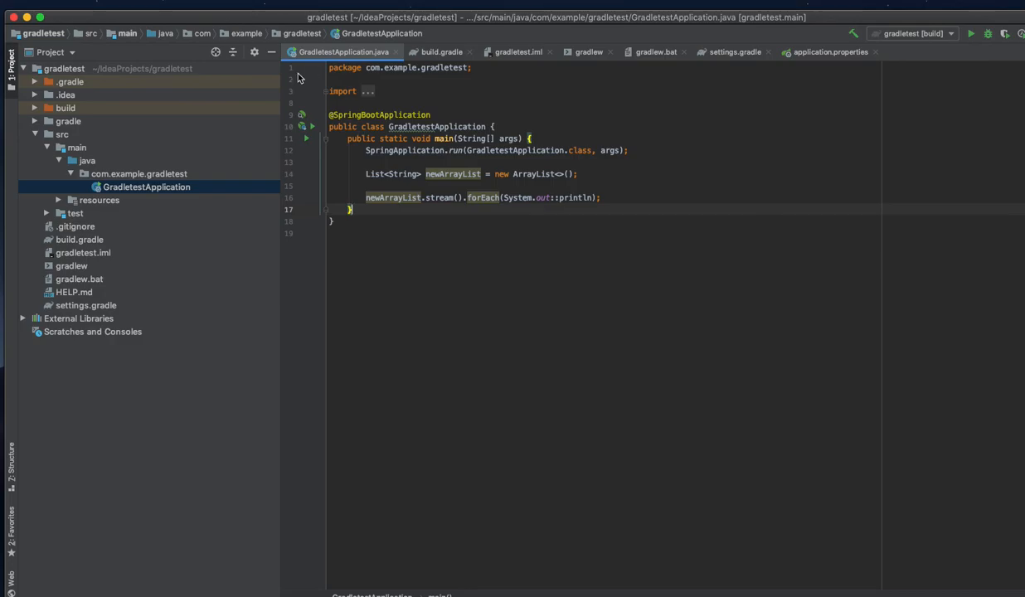